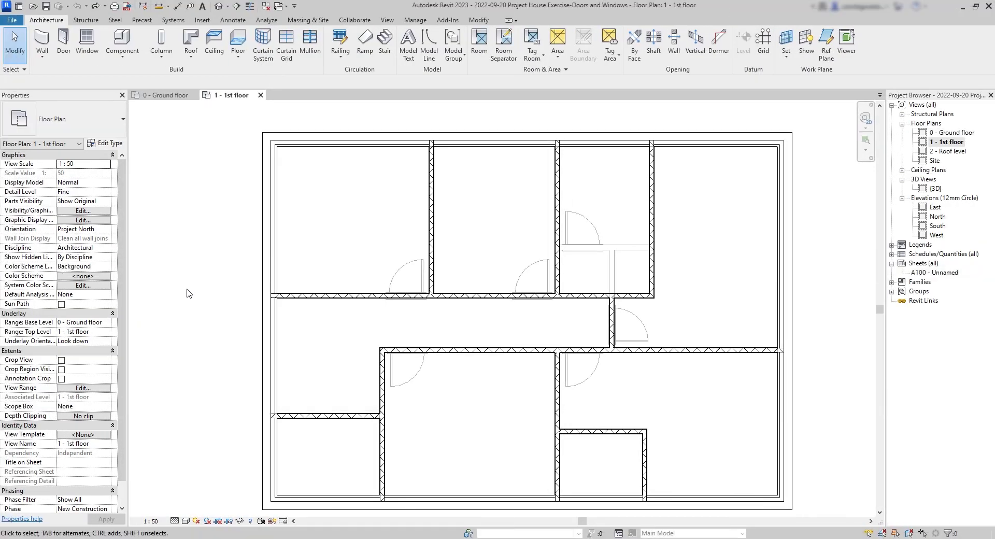
mouse_move(157, 216)
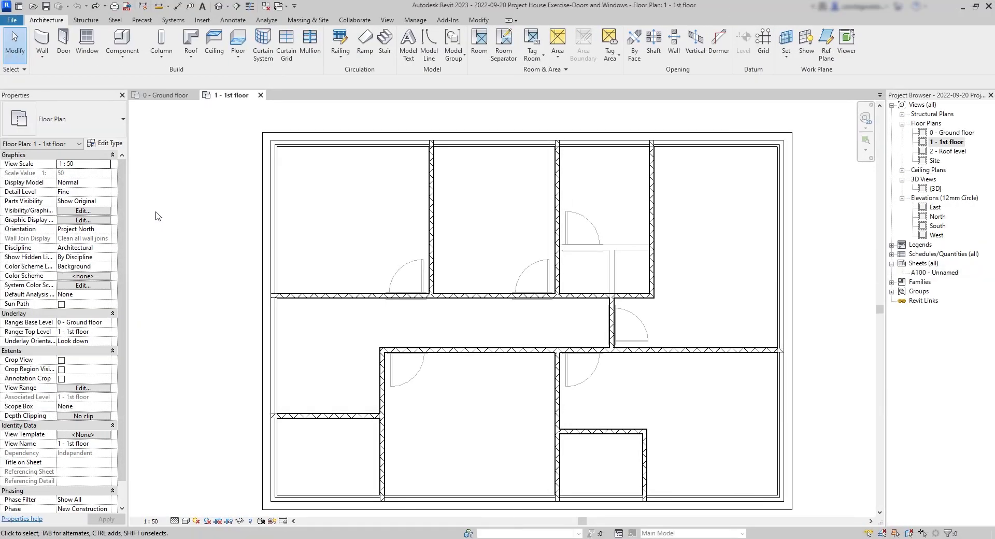
- Start the Door tool from the Architecture tab
click(63, 45)
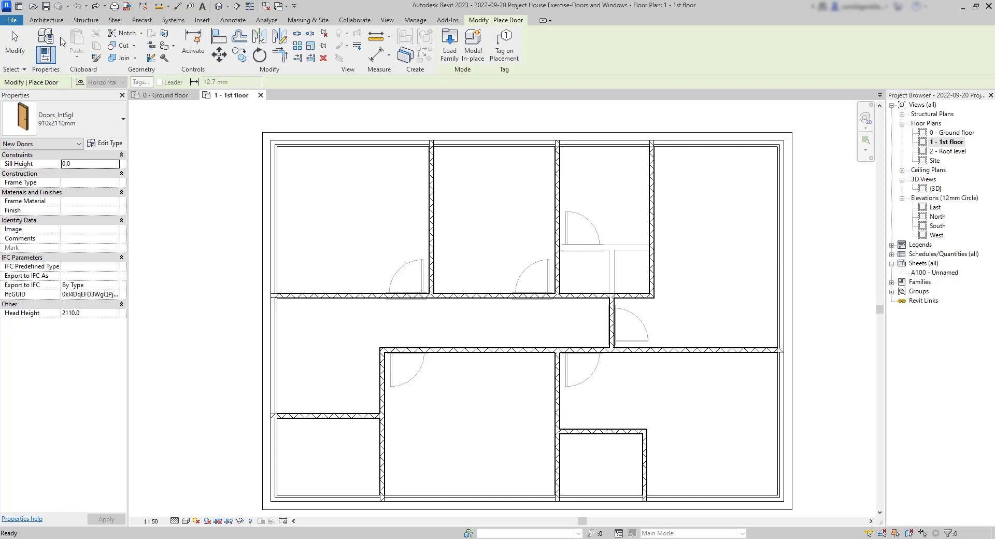
mouse_move(372, 256)
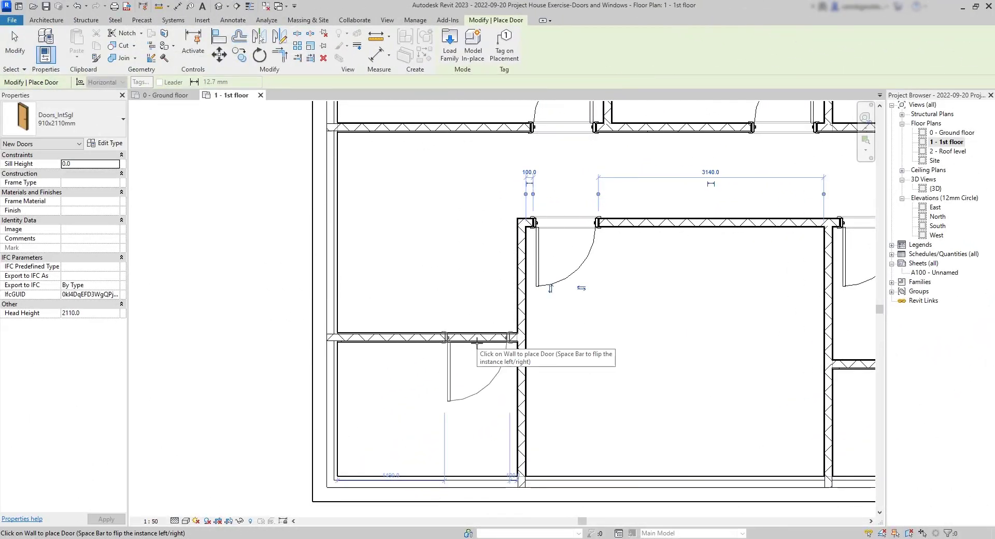
mouse_move(478, 343)
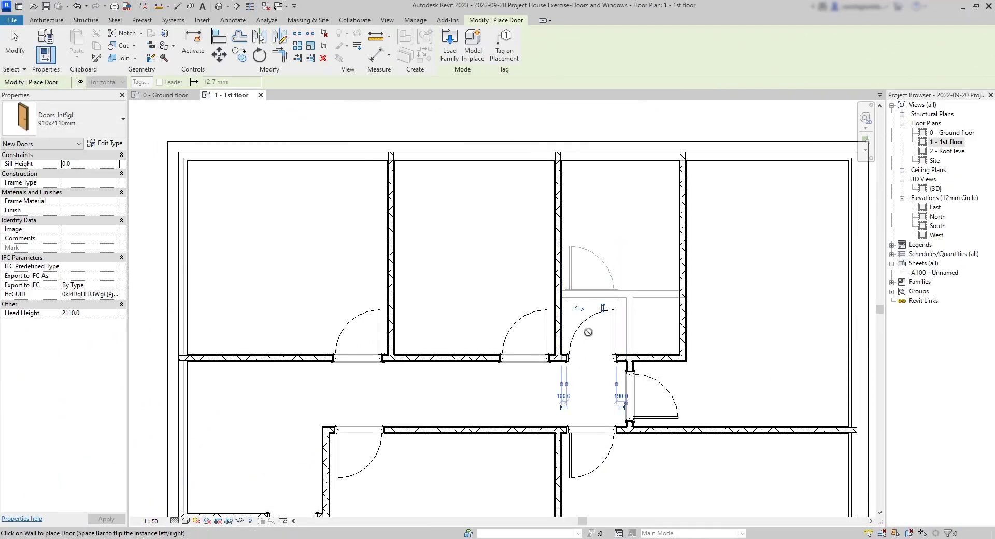
mouse_move(579, 307)
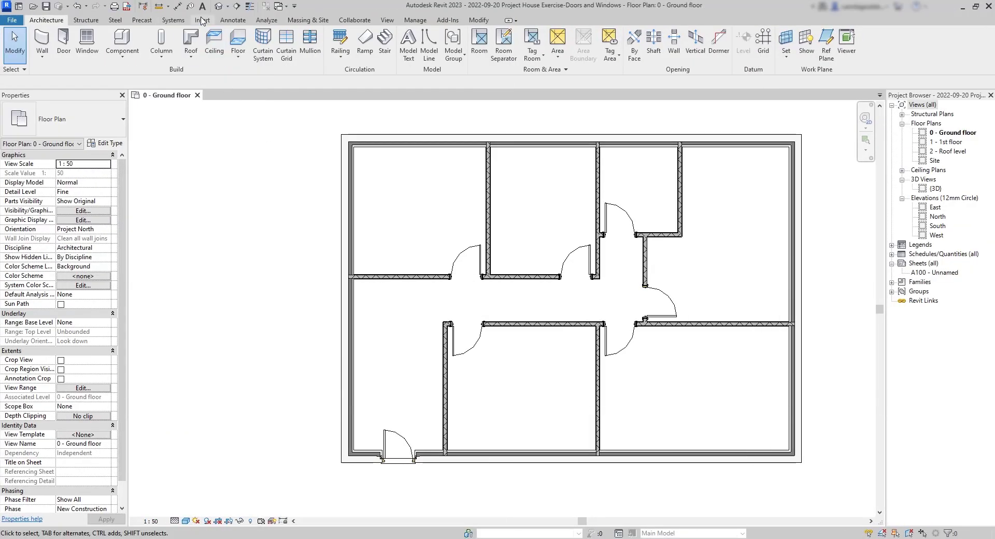
- Open the Autodesk family library and browse to the Windows category
click(202, 20)
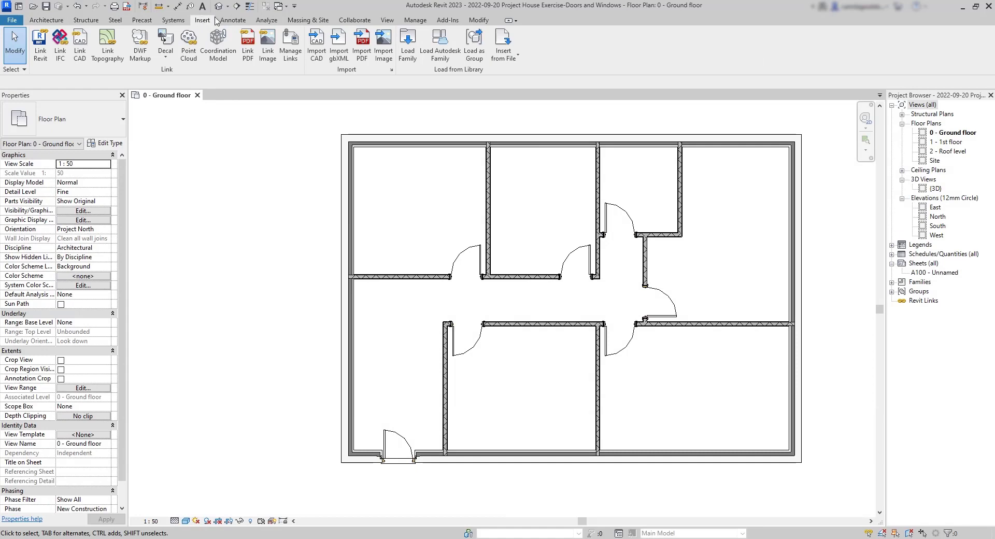
click(440, 44)
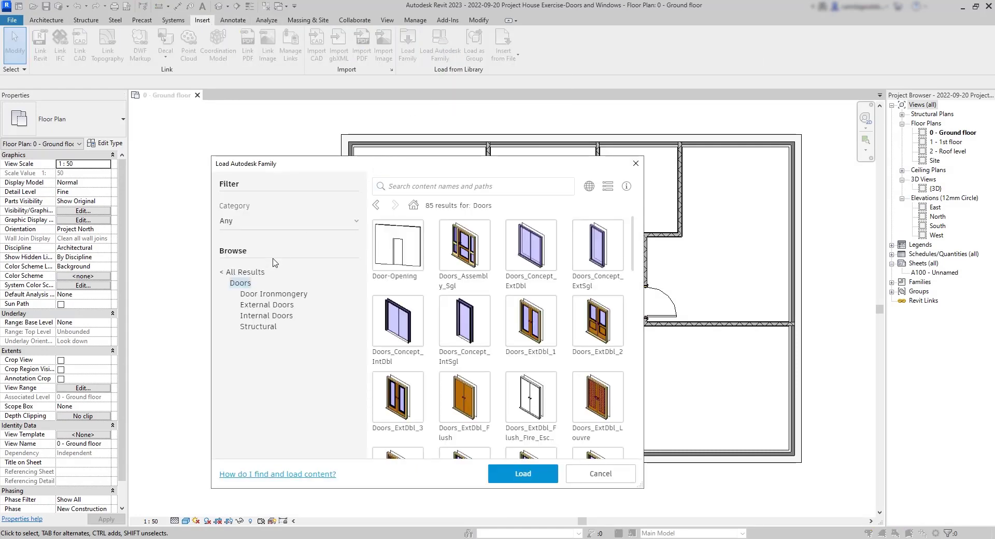
click(243, 271)
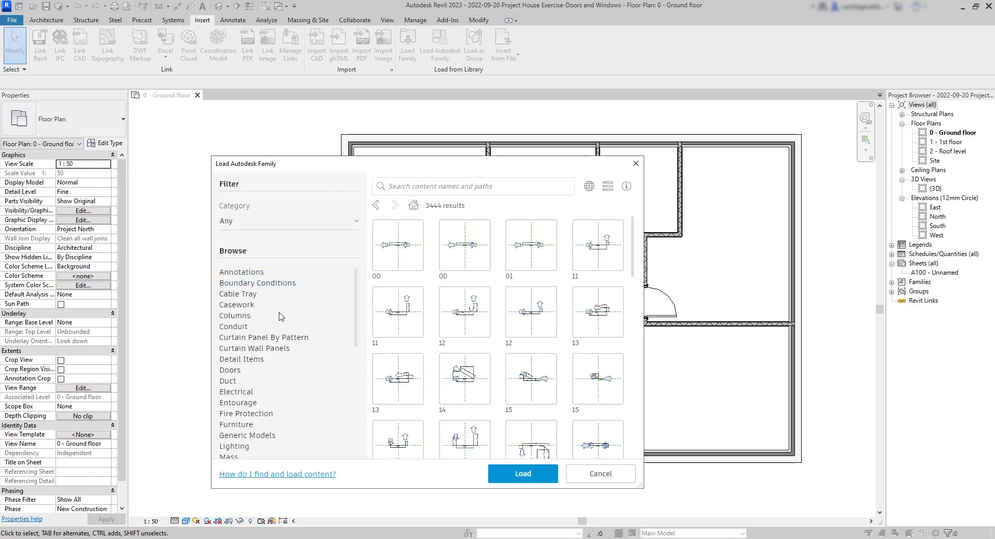
scroll(down, 3)
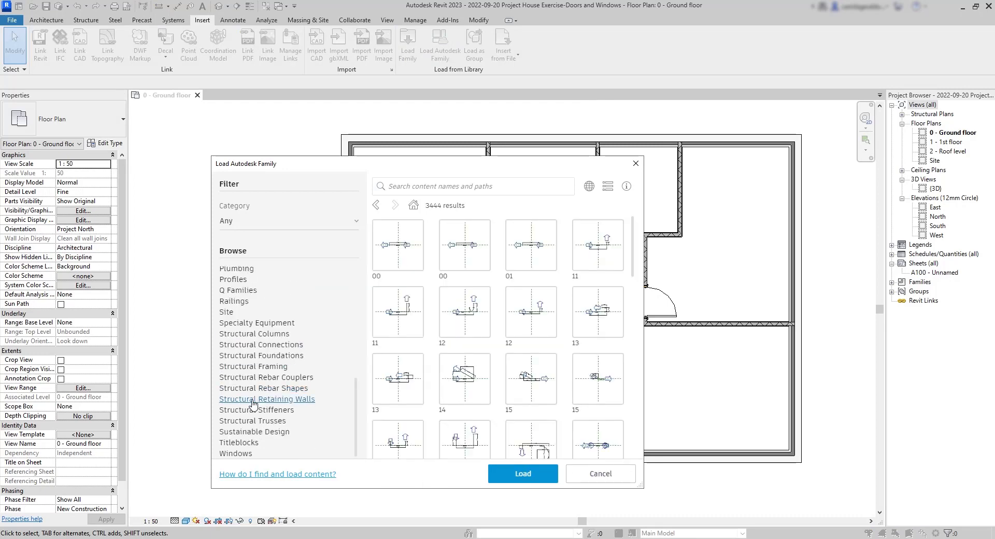
click(235, 453)
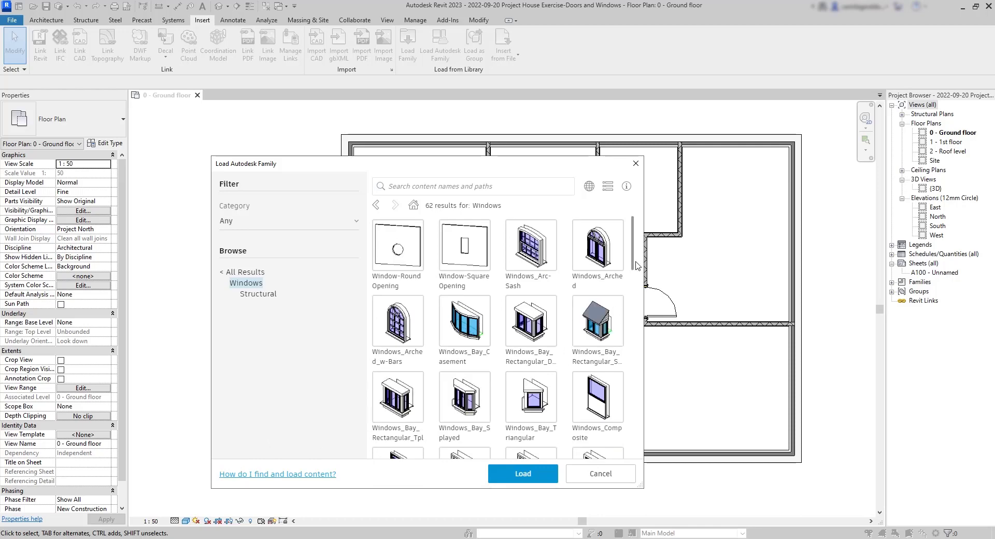
- Tick Windows_Dbl_Swept_Head and load it into the project
scroll(down, 3)
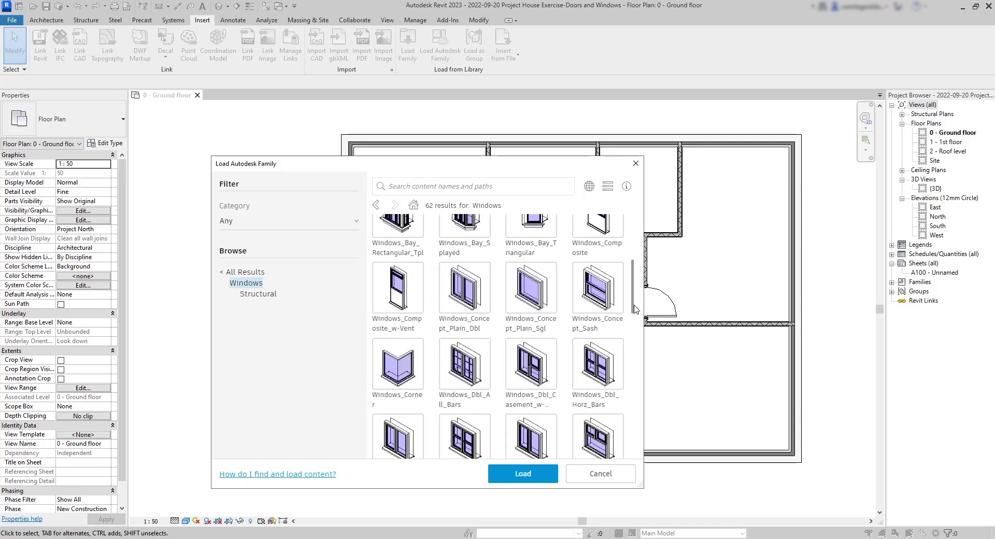
scroll(down, 3)
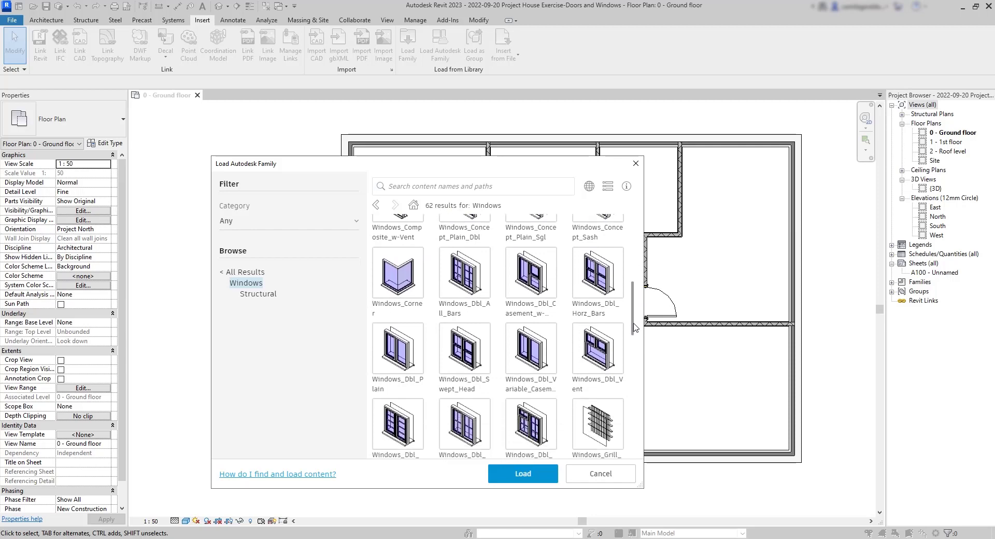
scroll(down, 3)
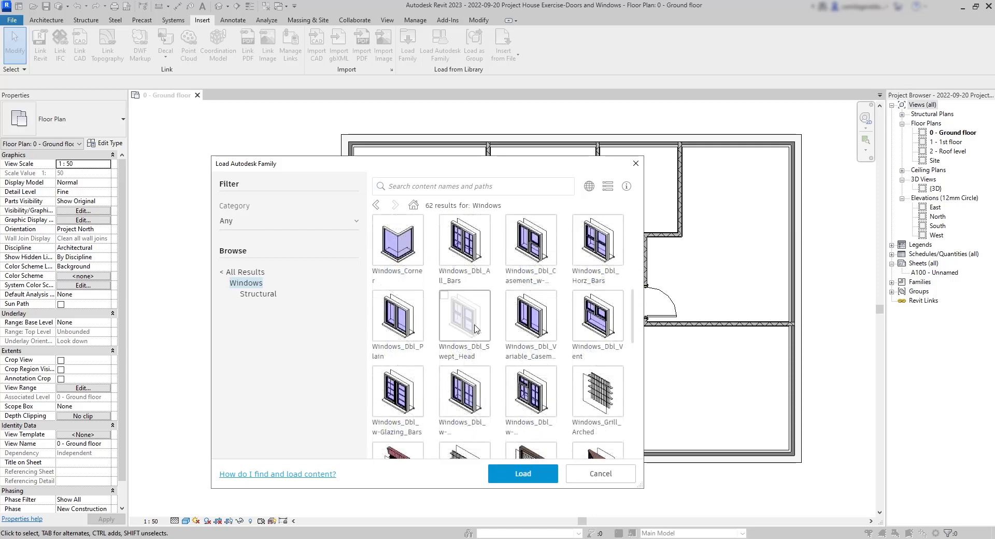
click(464, 315)
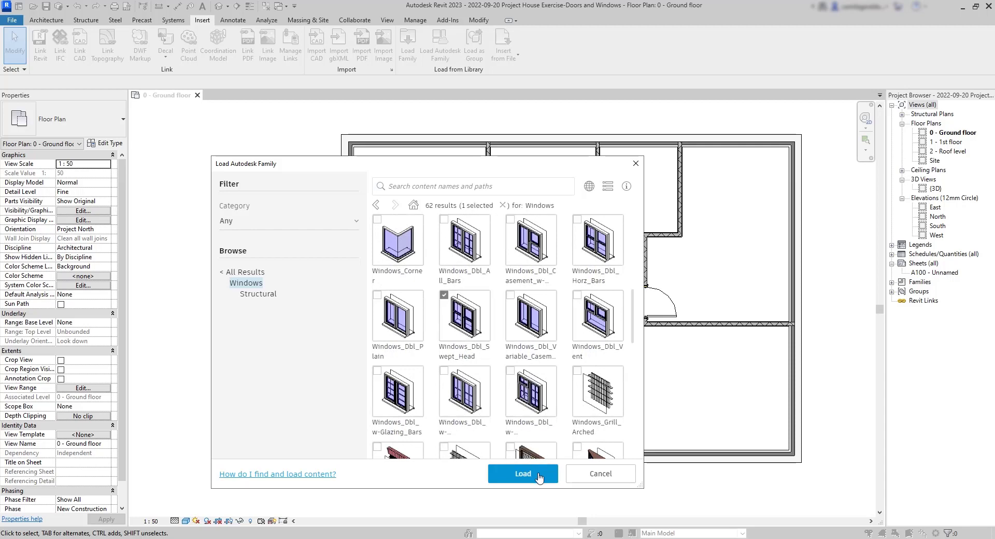
click(522, 474)
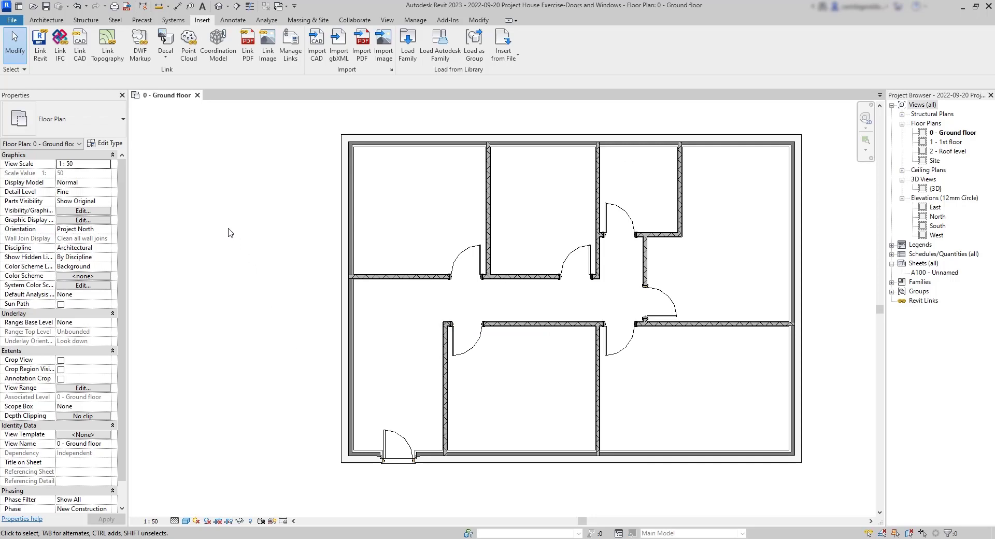
click(46, 20)
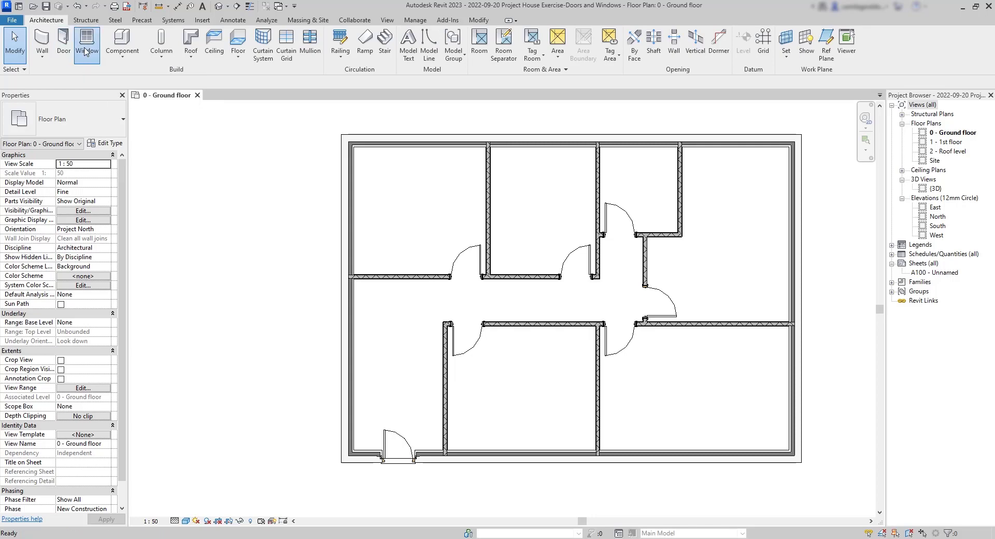
- Place a Windows_Dbl_Swept_Head 1360x910mm window in the bottom exterior wall
click(87, 45)
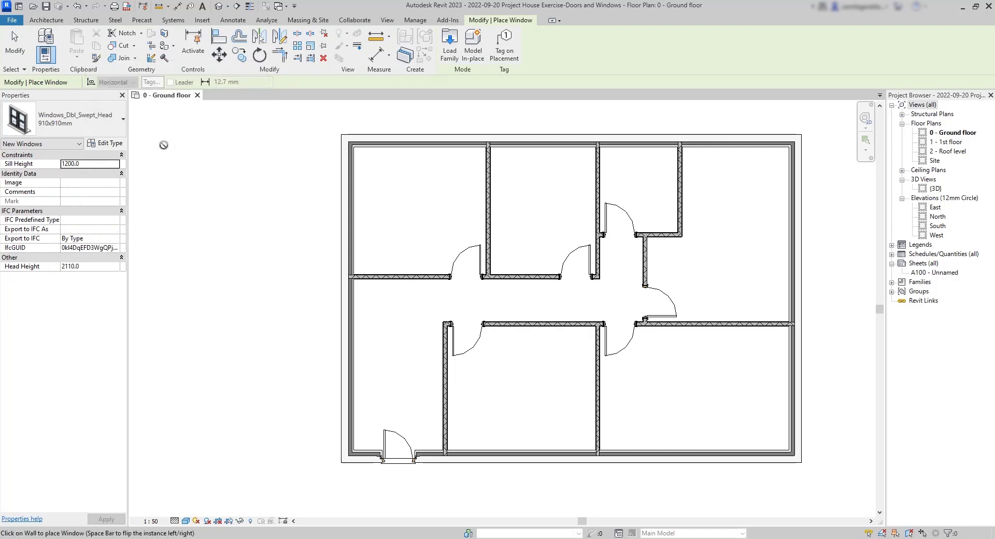
click(123, 120)
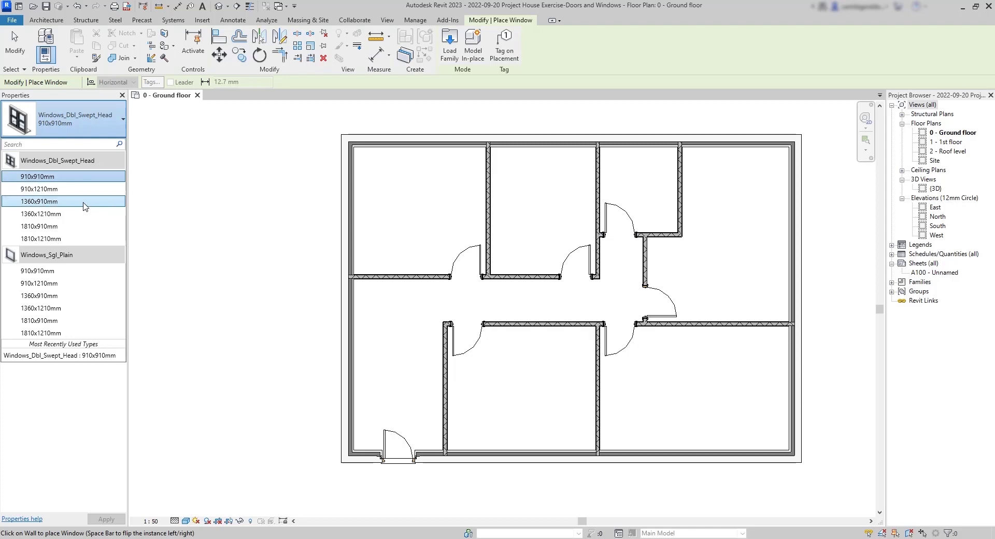
click(39, 201)
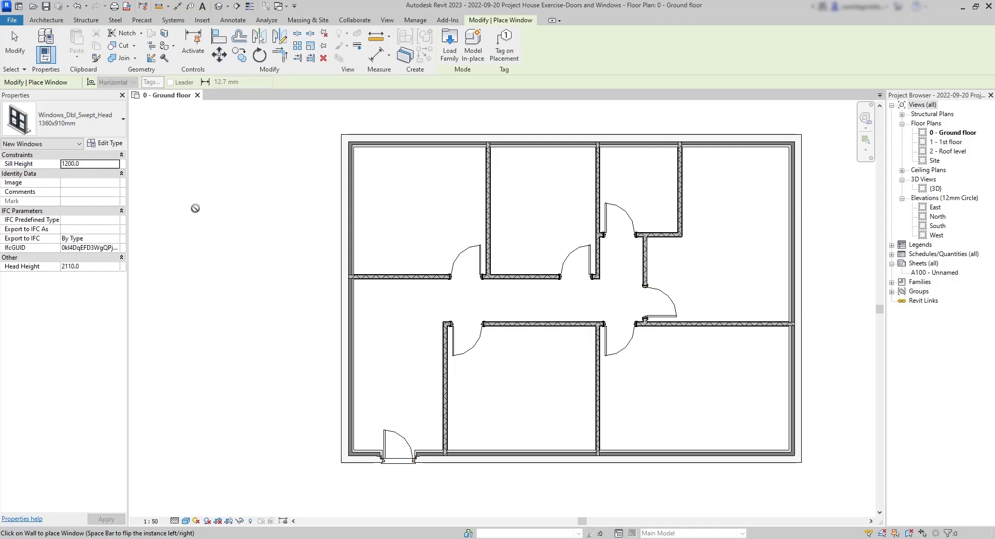
mouse_move(212, 218)
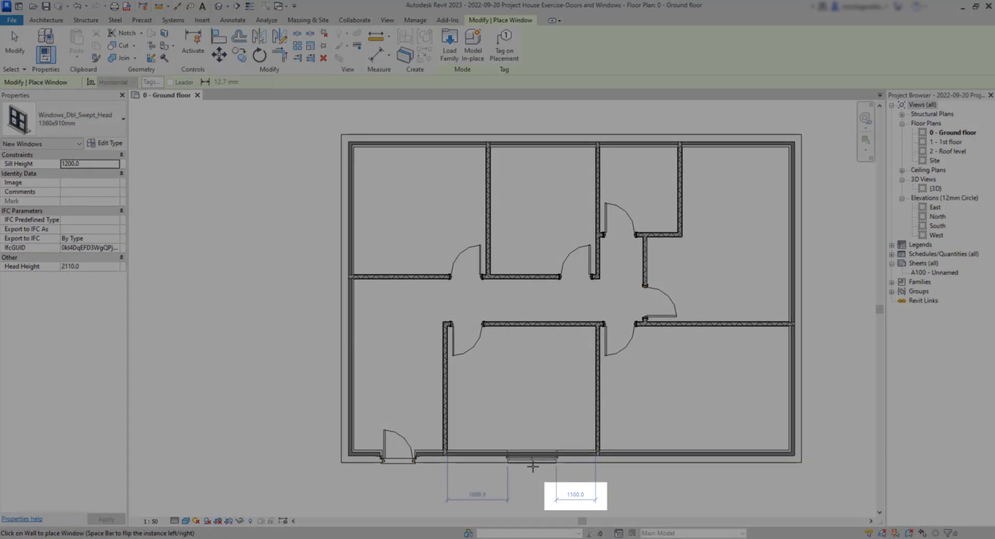
click(533, 457)
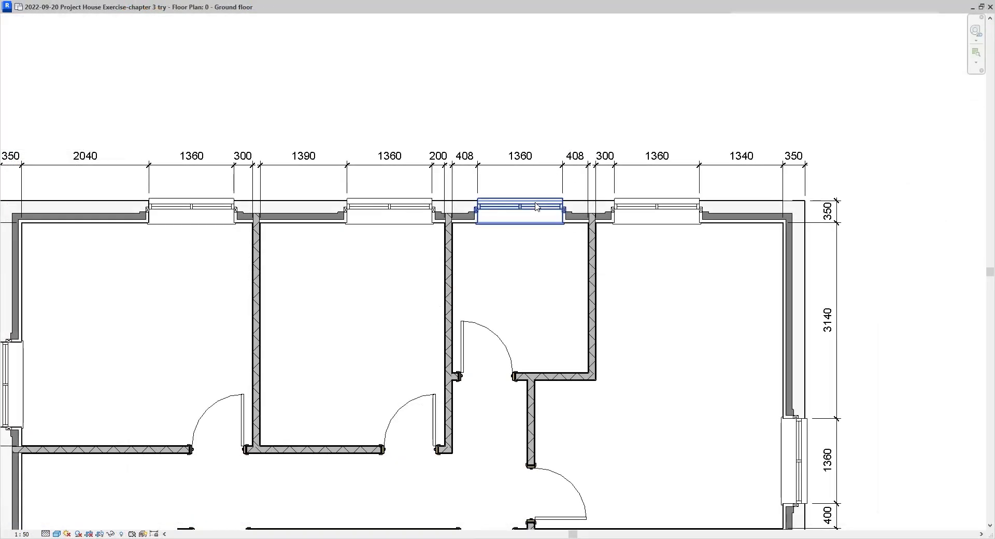
- Select the top-wall window and edit its temporary spacing dimension
click(520, 211)
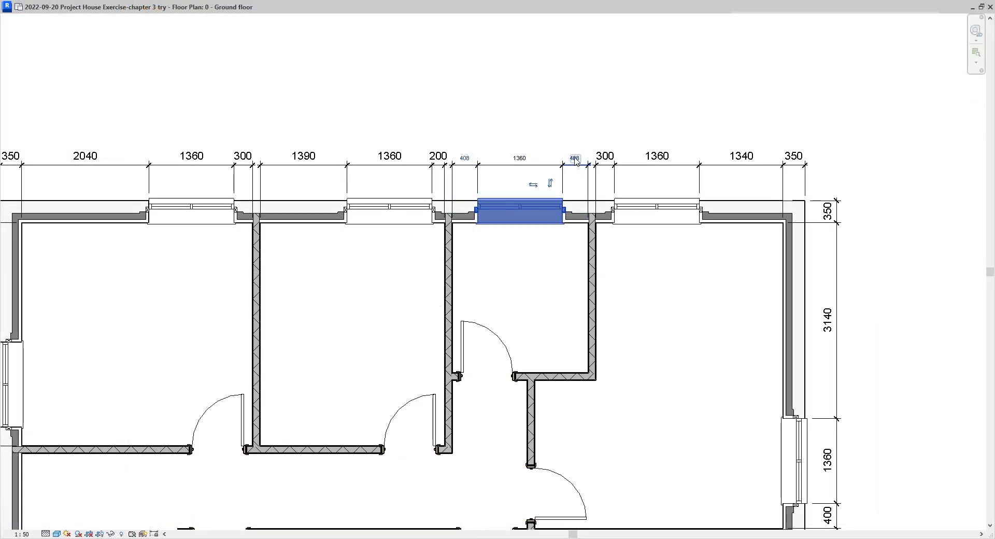
double_click(574, 158)
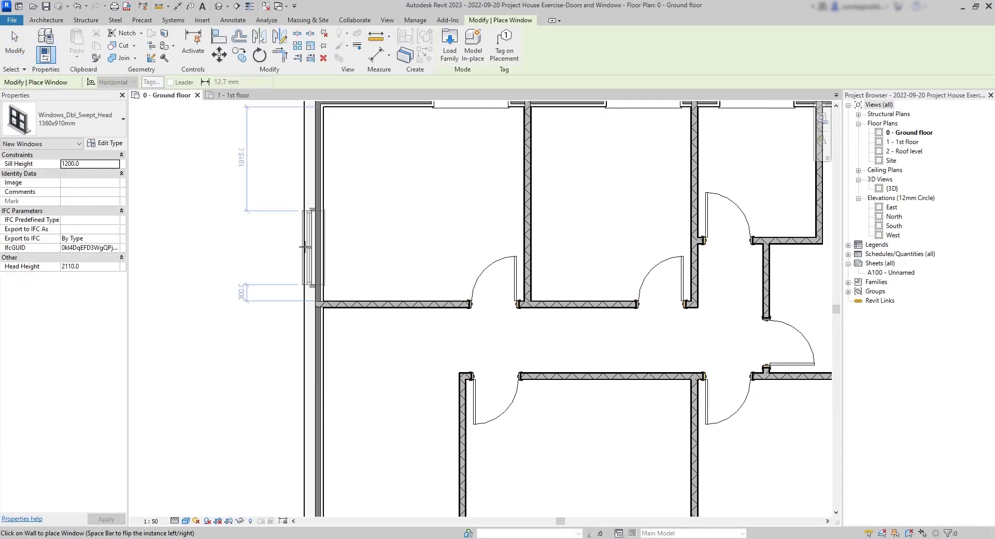
mouse_move(330, 246)
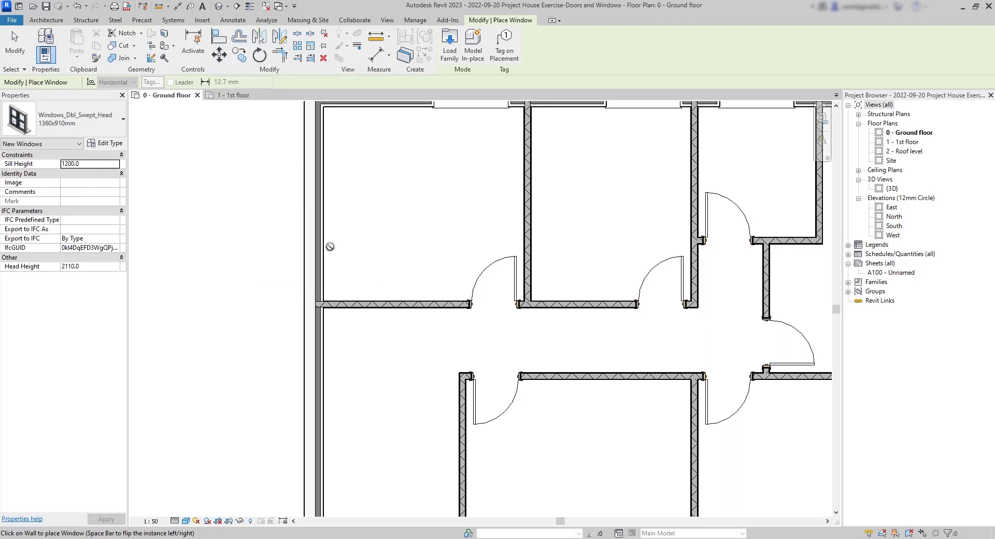
mouse_move(297, 252)
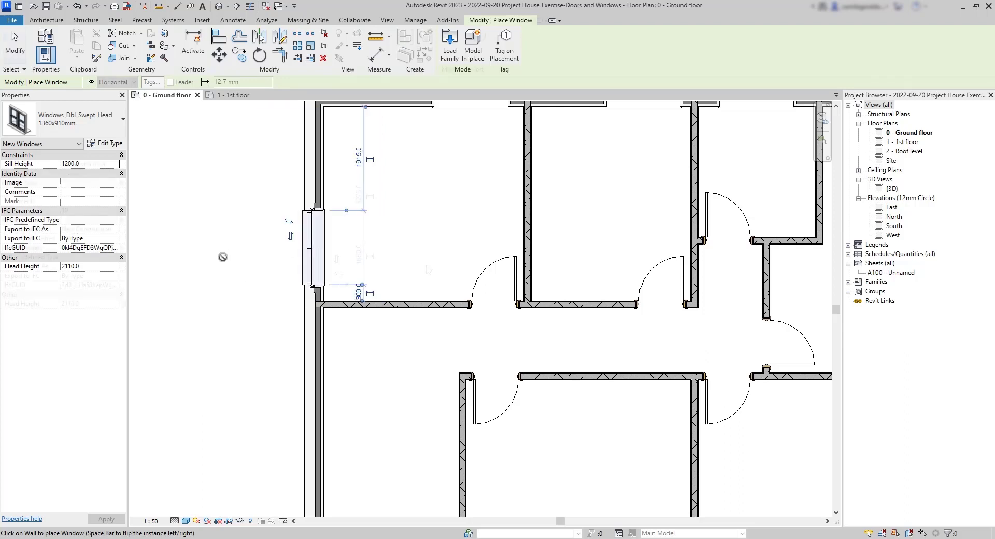
- Place the 1360x910mm window in the upper-left room's left wall and flip its facing
click(314, 245)
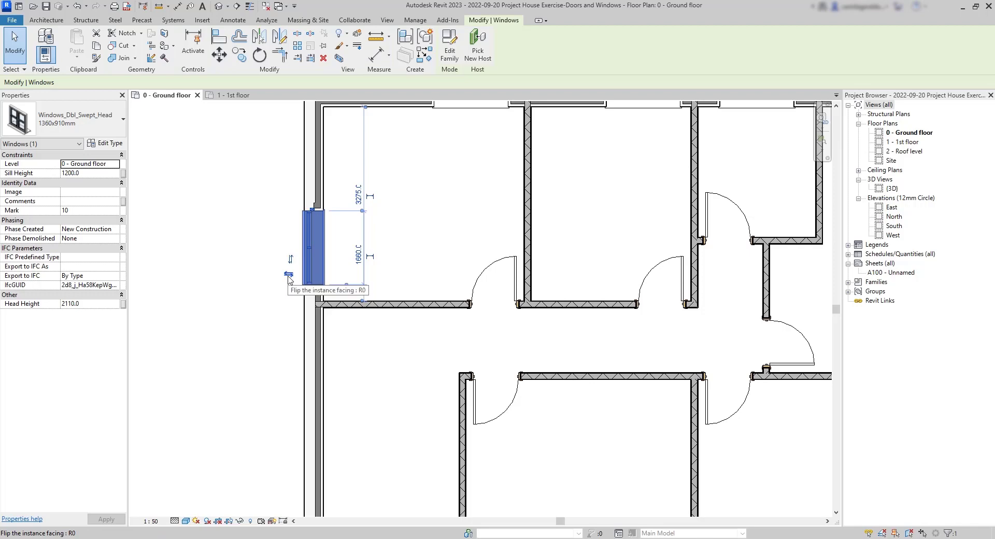
click(230, 95)
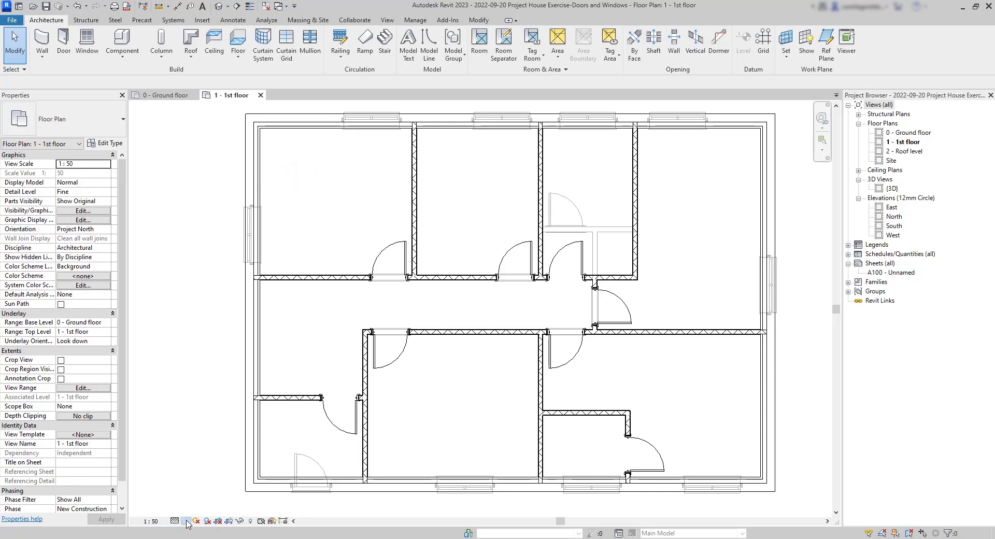
click(186, 520)
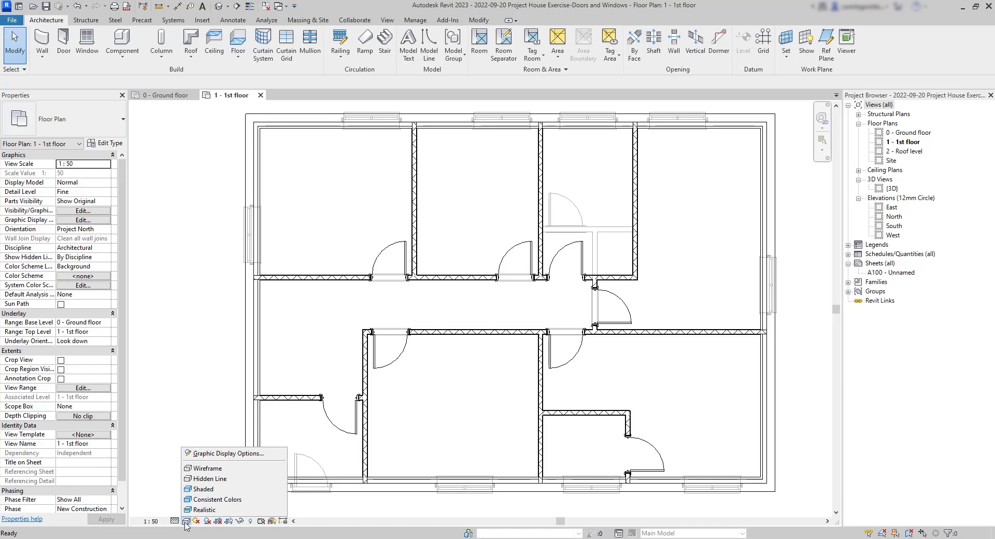
mouse_move(210, 479)
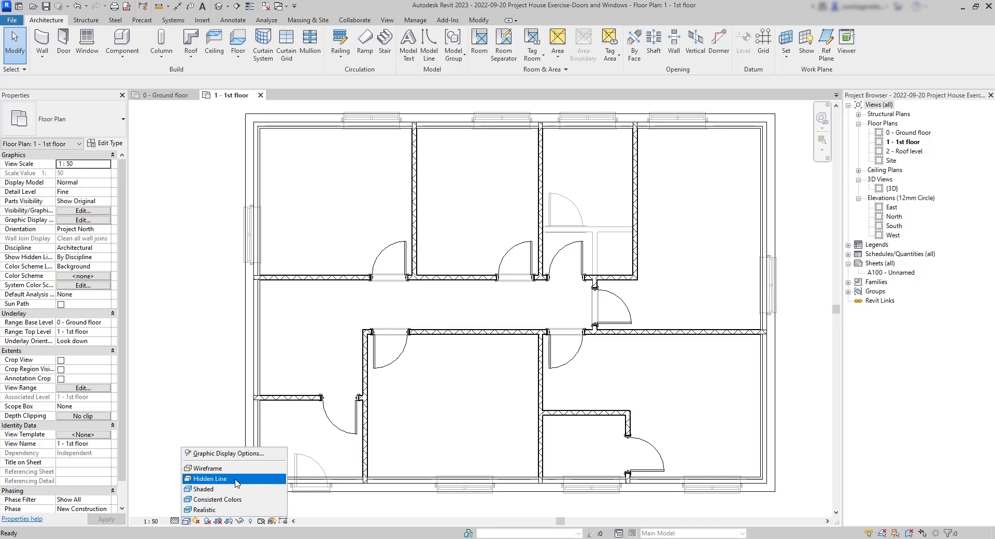
mouse_move(187, 524)
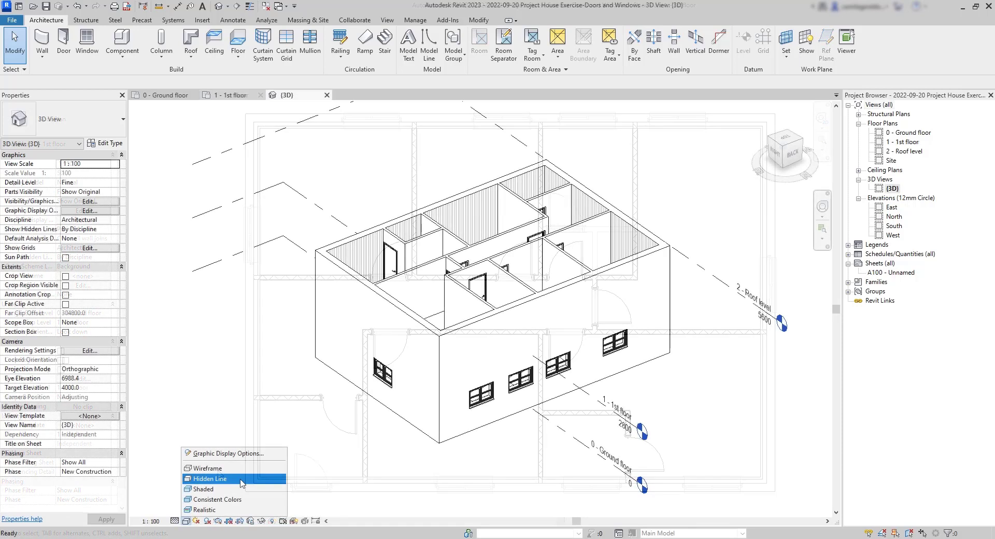
click(210, 477)
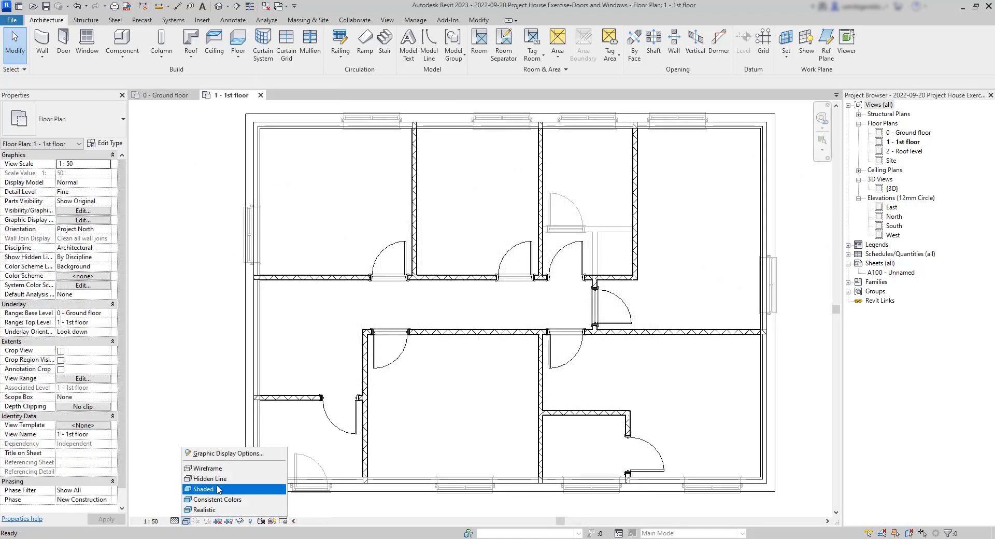
click(205, 489)
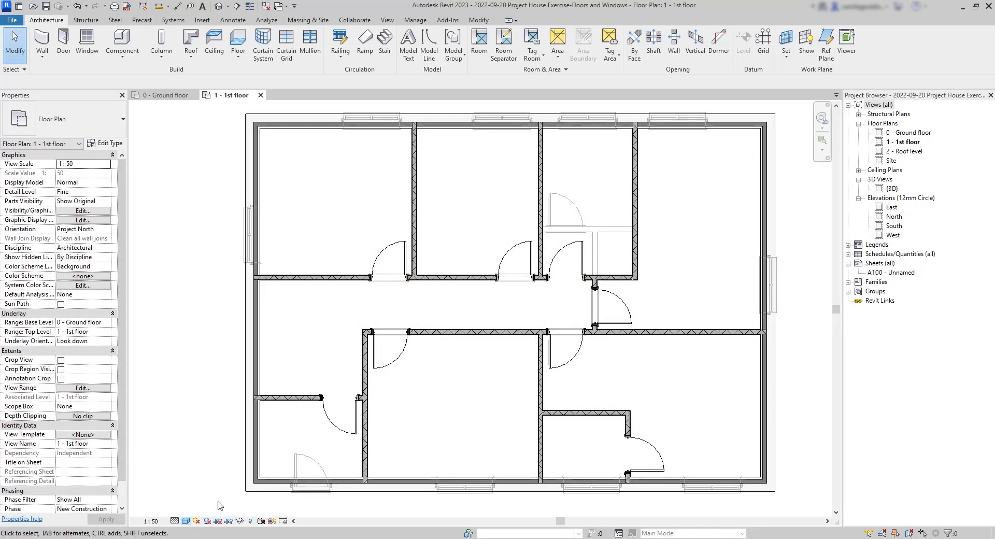
click(185, 520)
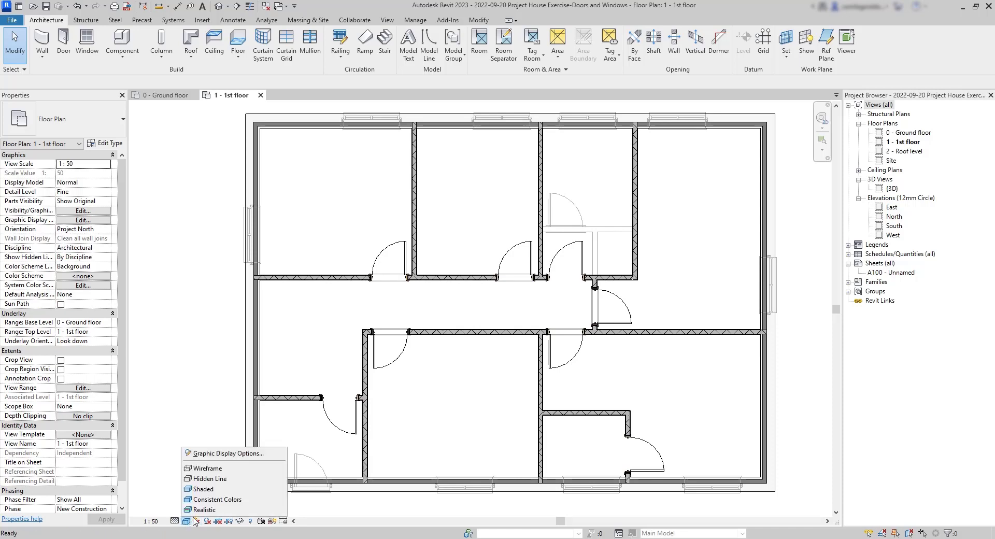
click(204, 489)
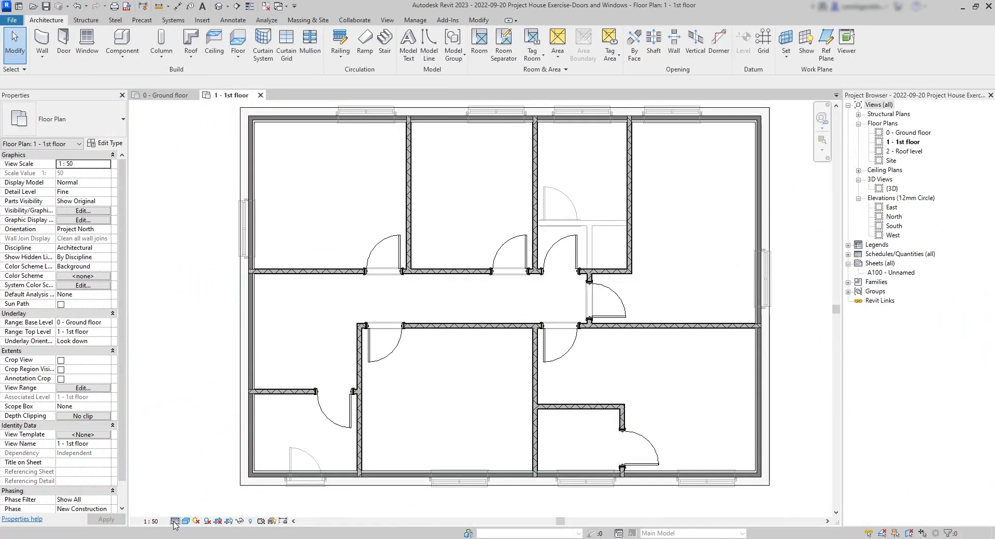
click(175, 522)
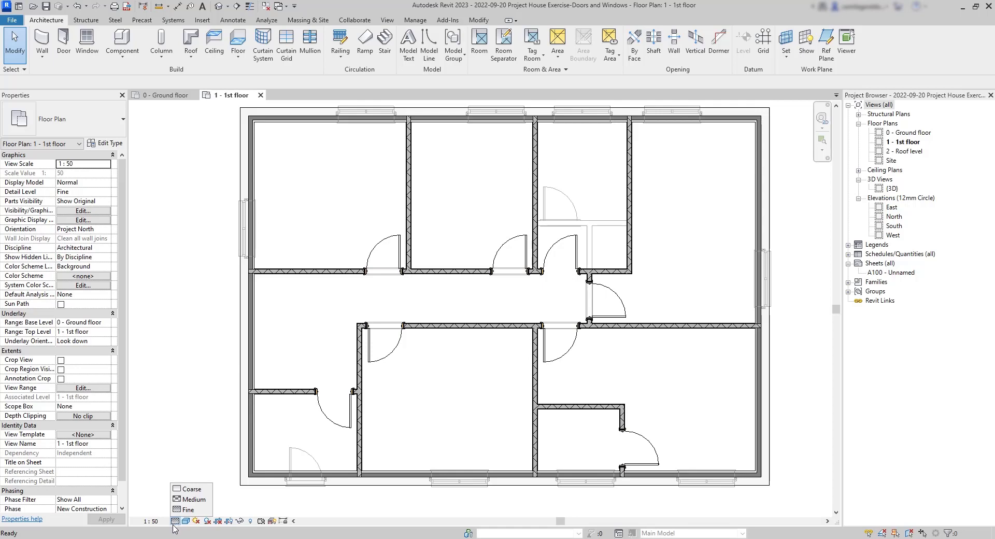
click(191, 488)
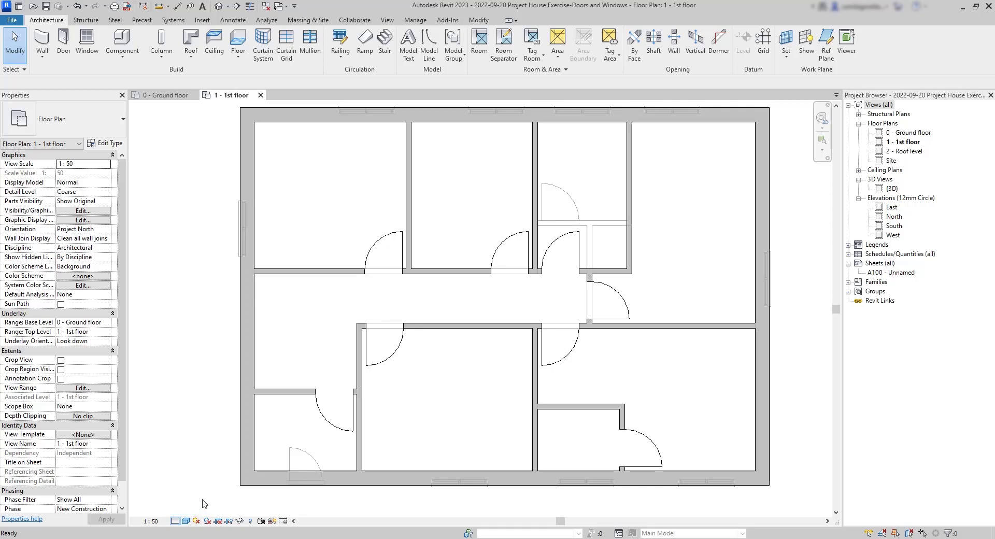
click(69, 191)
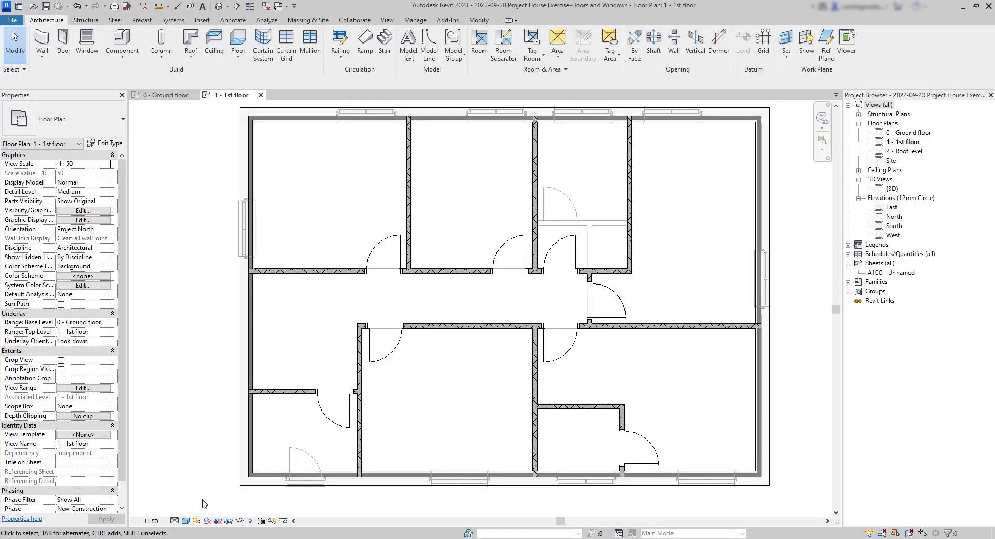
click(176, 520)
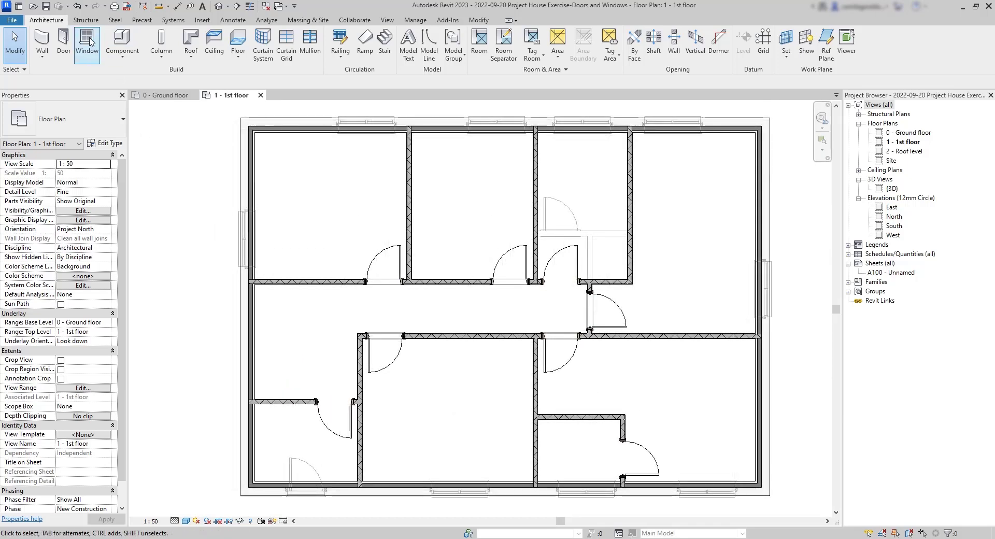
- Place 910x910mm swept-head windows in the 1st floor exterior walls at 940 spacing
click(87, 44)
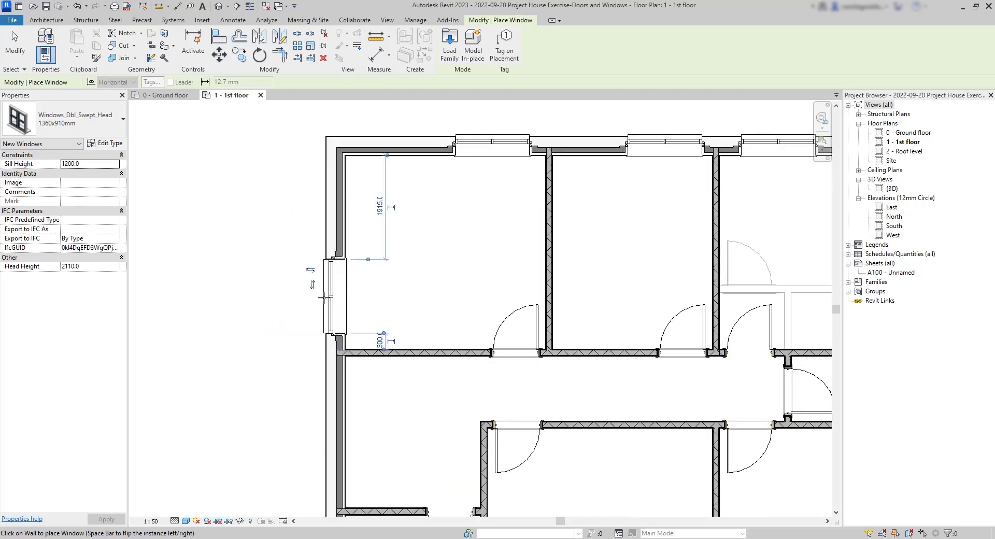
mouse_move(274, 228)
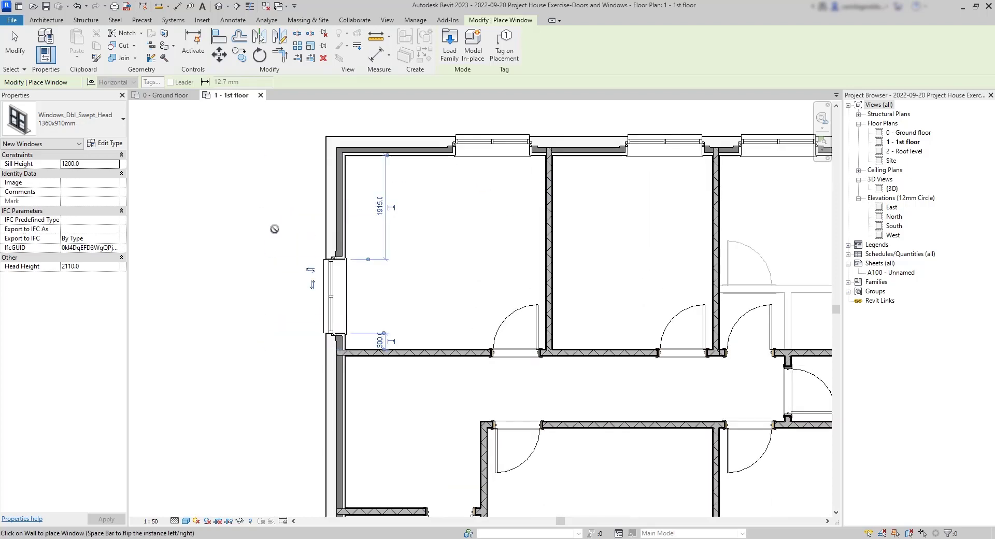
click(121, 121)
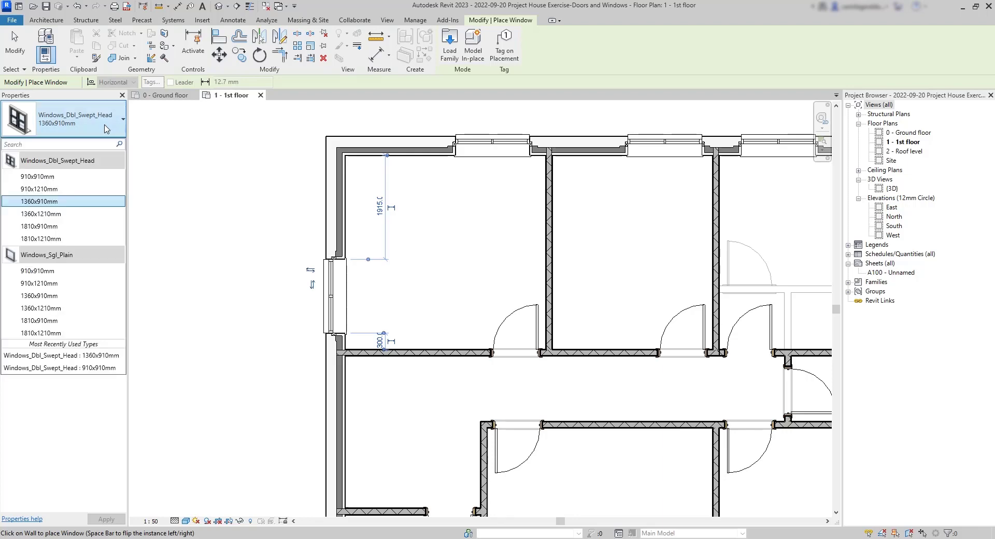
mouse_move(66, 175)
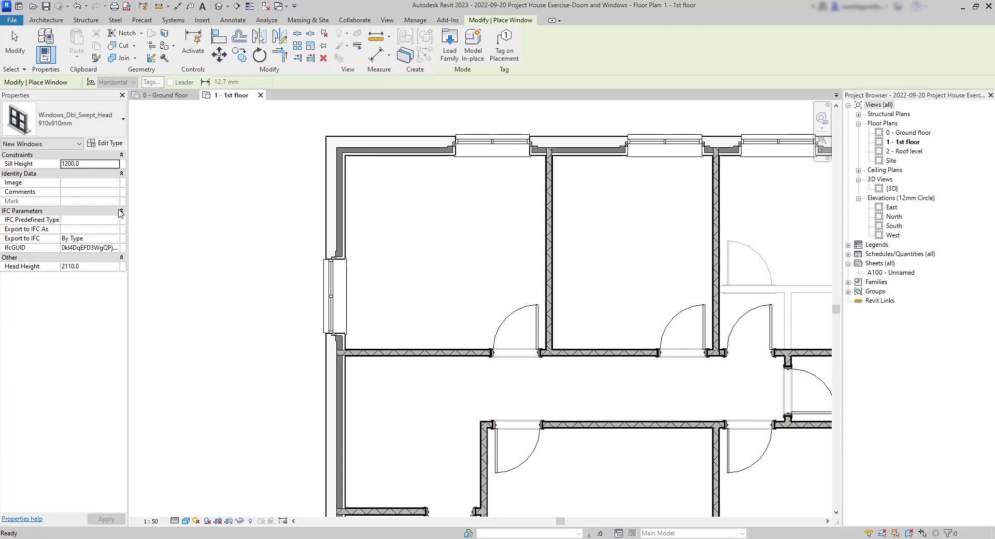
mouse_move(308, 379)
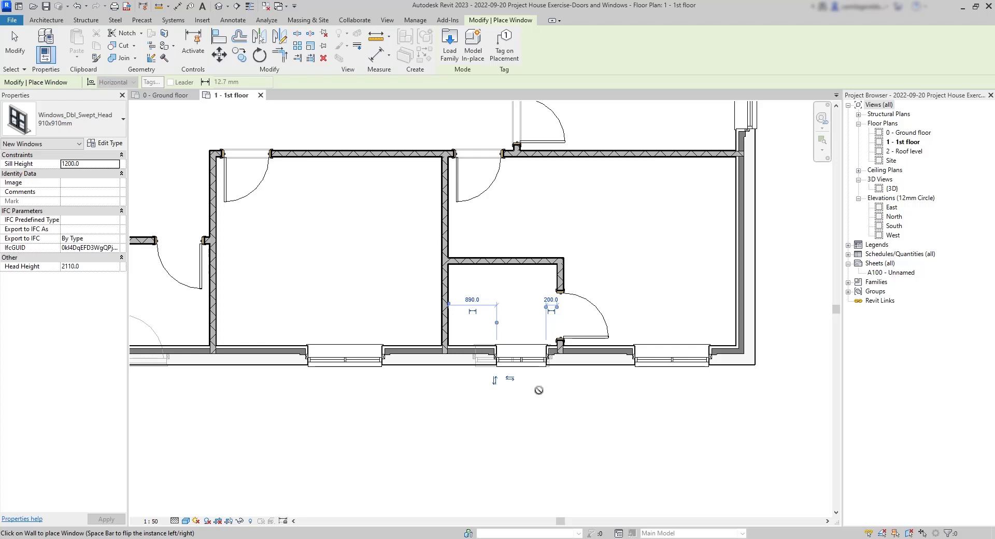
mouse_move(472, 298)
text(940)
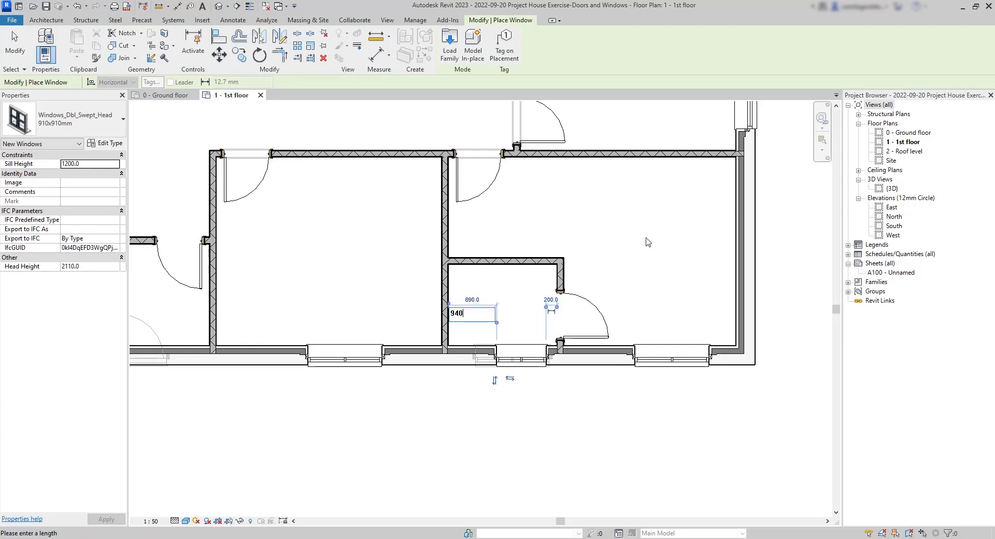
key(Return)
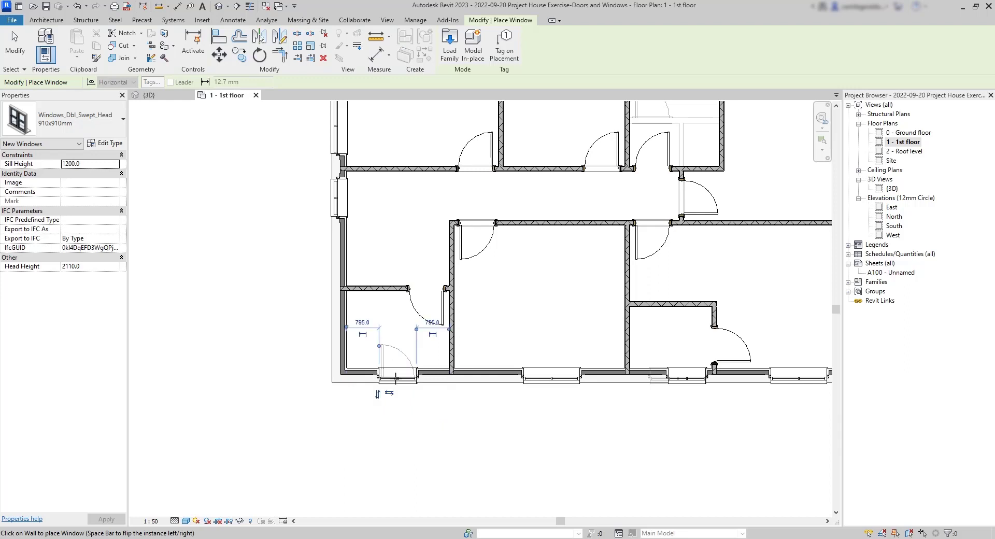
mouse_move(364, 477)
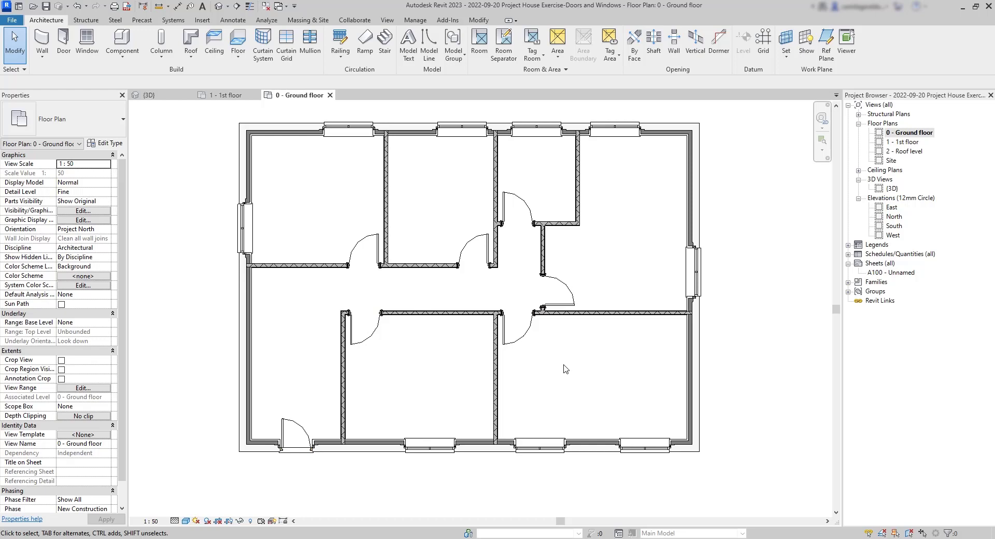
mouse_move(641, 373)
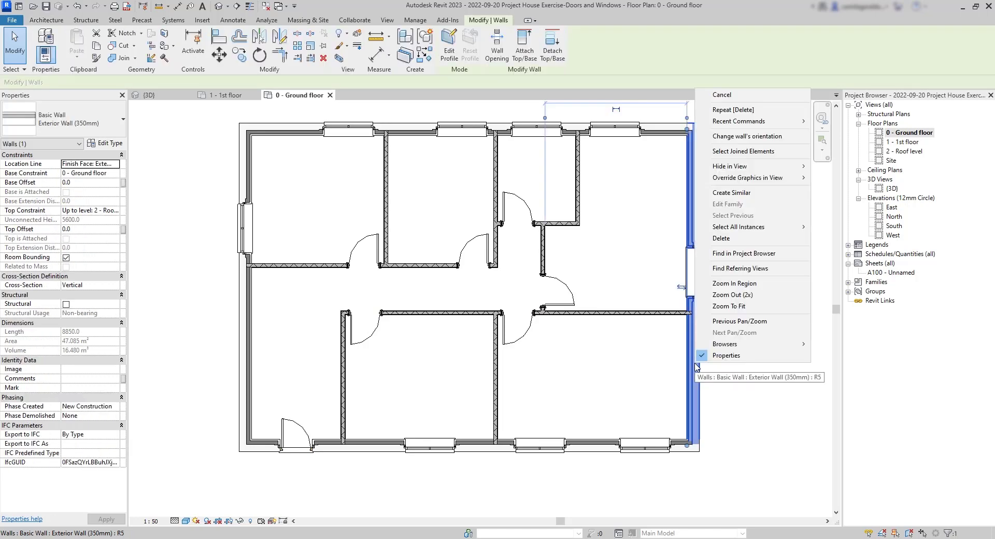
- Draw a closed square of 350mm exterior walls, 8000 per side, beside the house
click(731, 192)
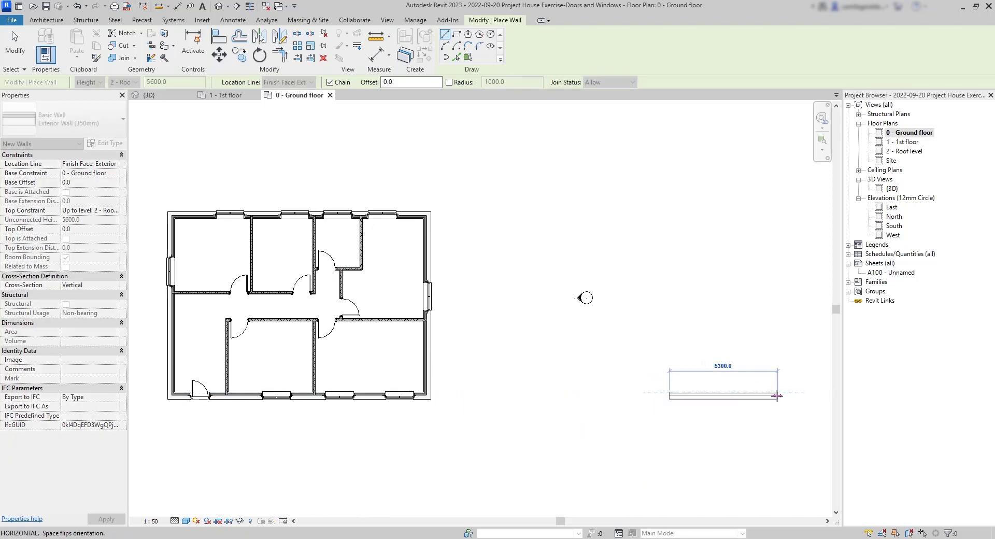
text(8000)
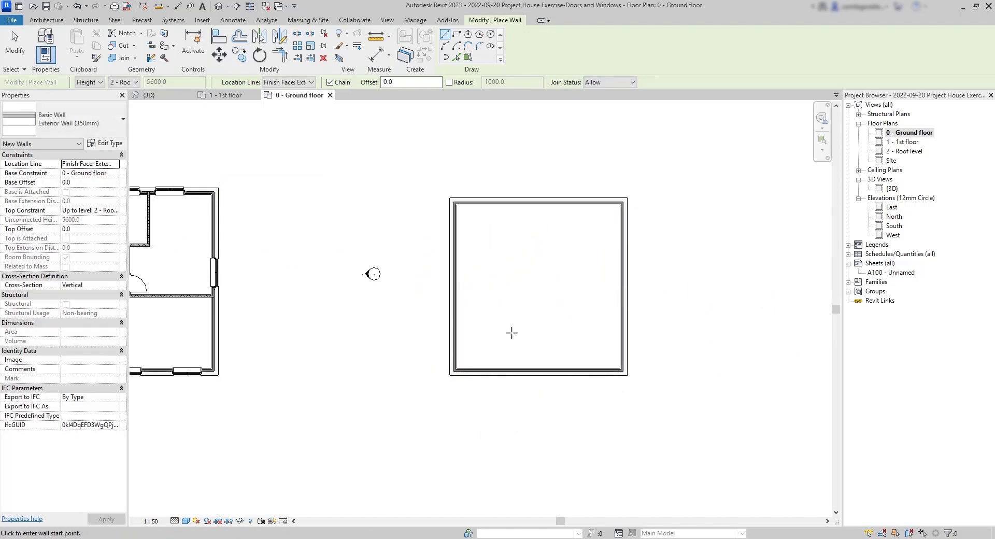
mouse_move(534, 299)
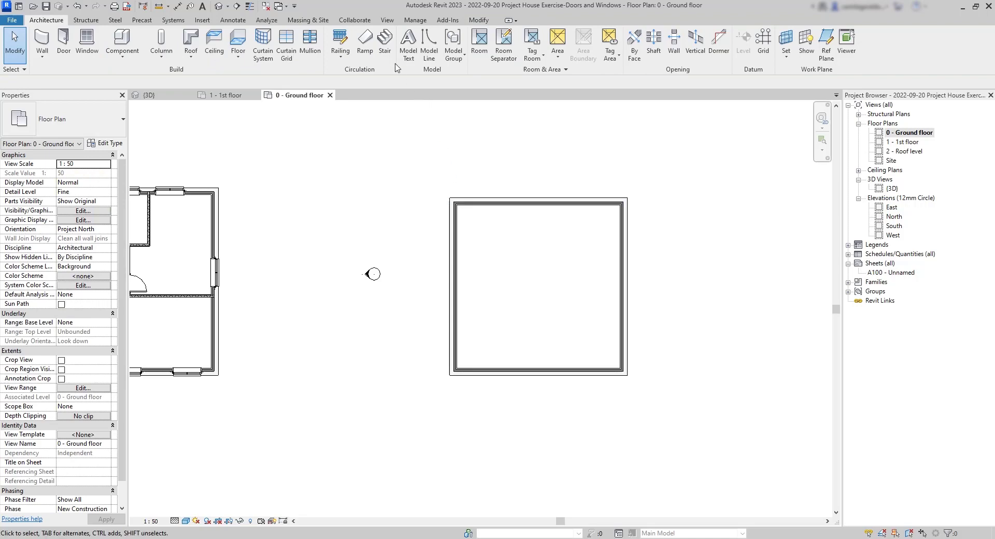
- Start a new stair from the Architecture tab, using a straight run
click(385, 45)
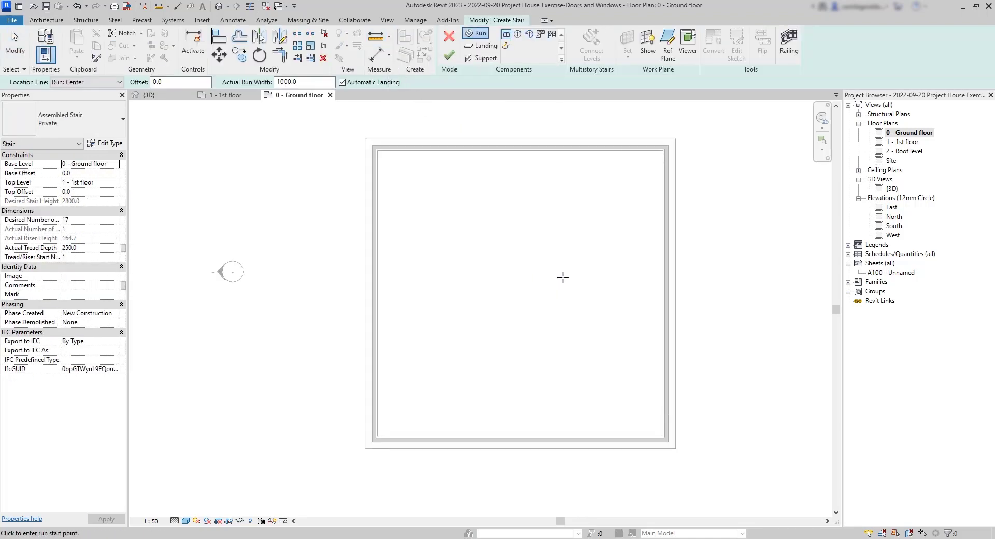
mouse_move(554, 291)
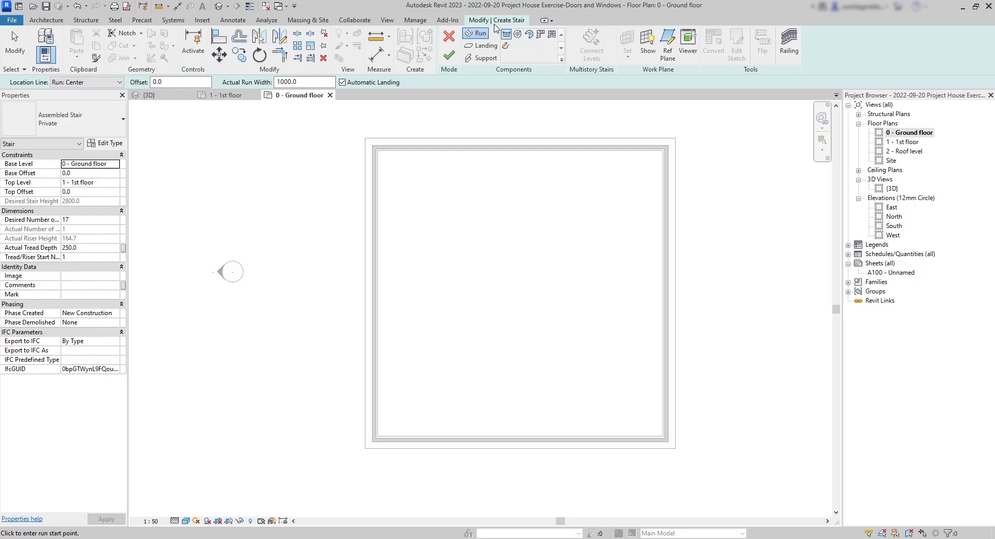
mouse_move(467, 79)
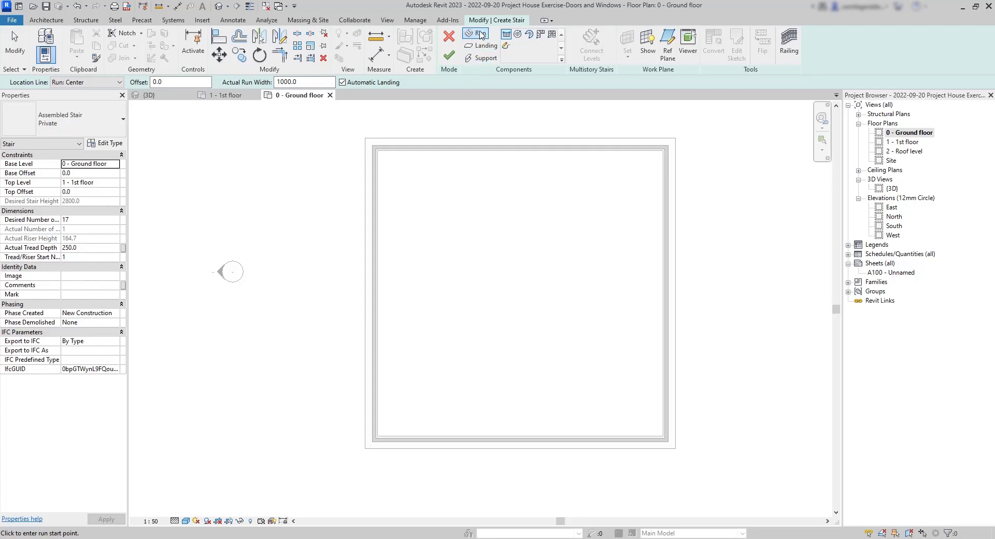
mouse_move(505, 35)
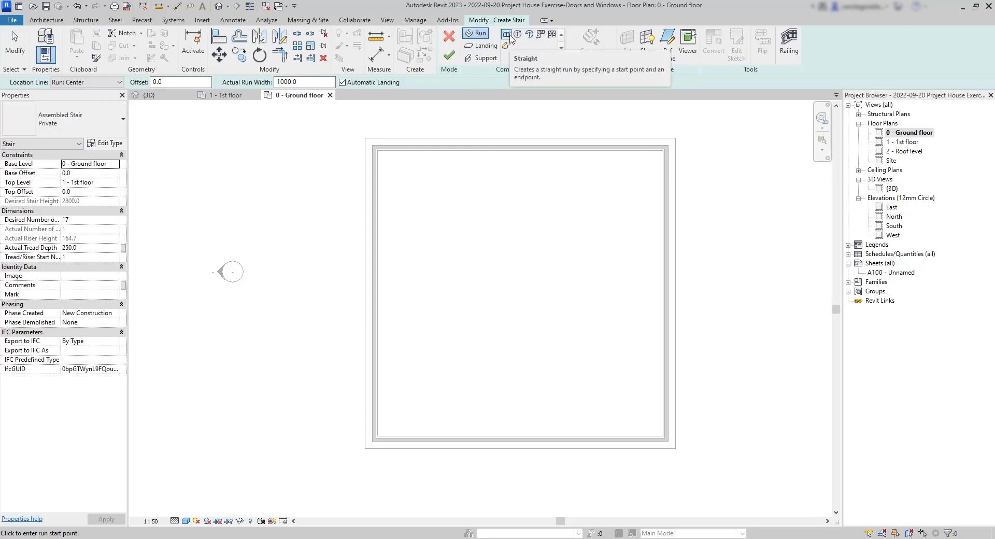
mouse_move(501, 97)
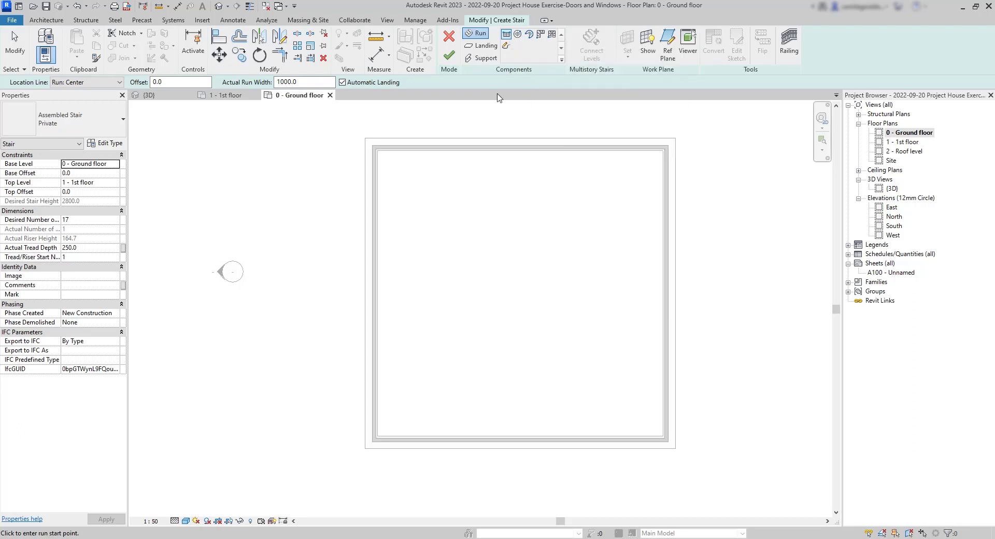
mouse_move(439, 366)
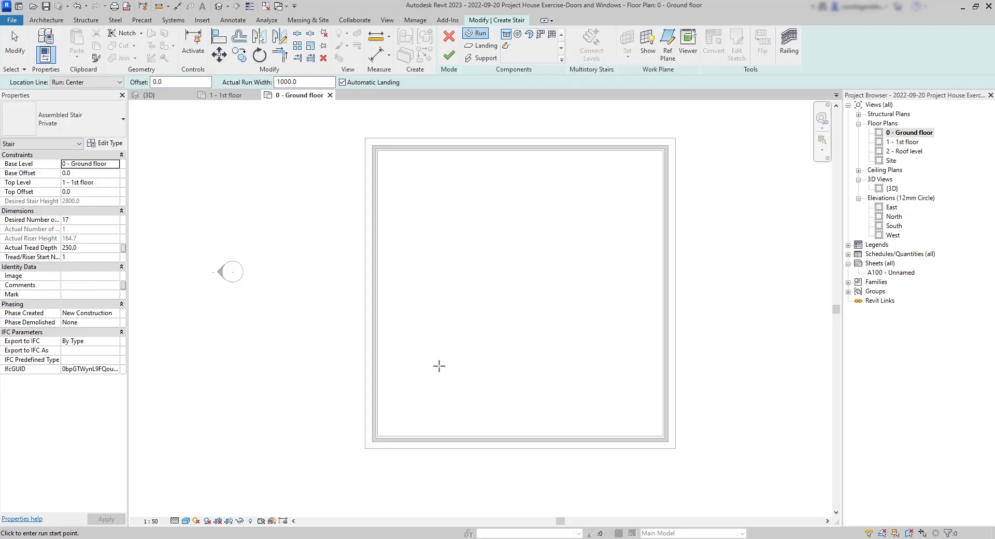
- Draw a vertical nine-riser run with location line set to Exterior Support: Left
click(444, 301)
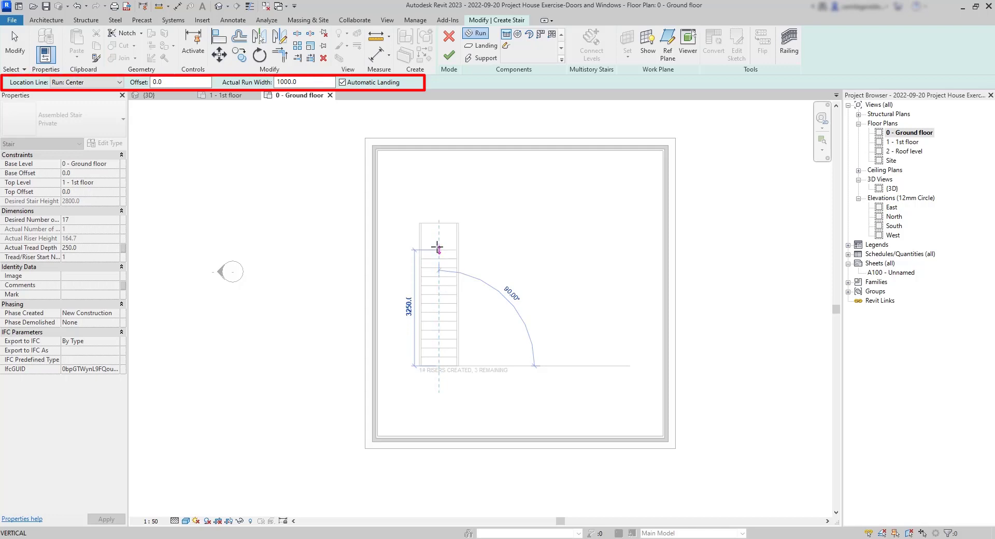
mouse_move(436, 247)
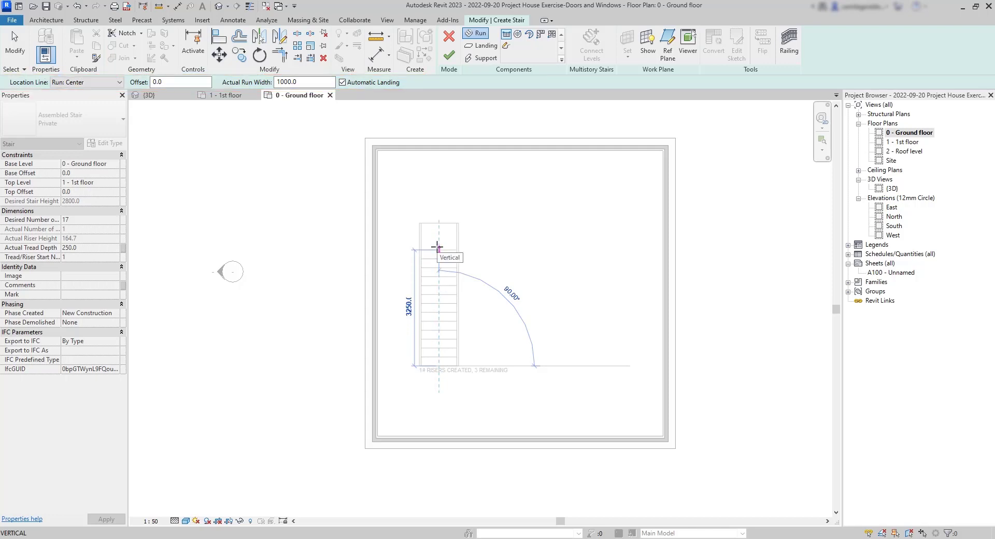
click(114, 82)
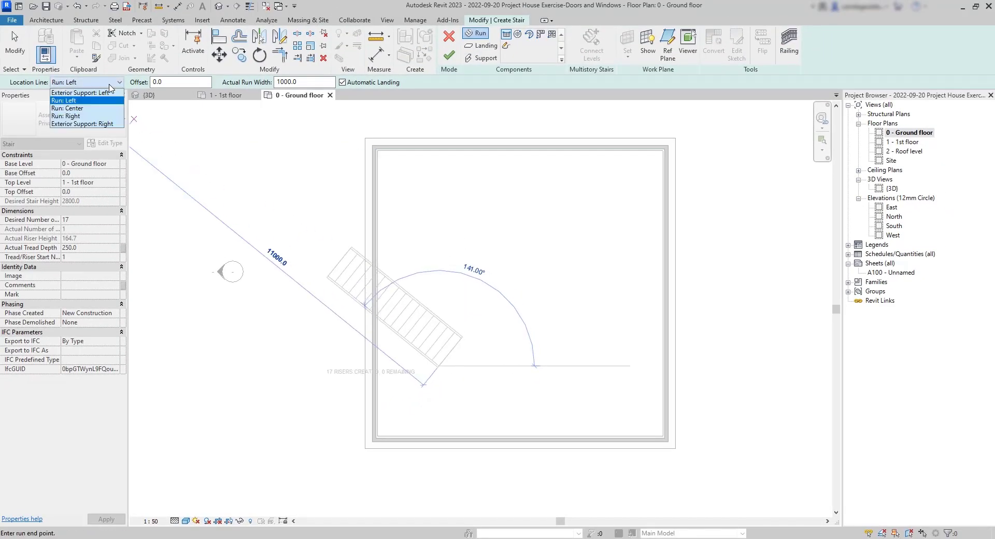
click(83, 93)
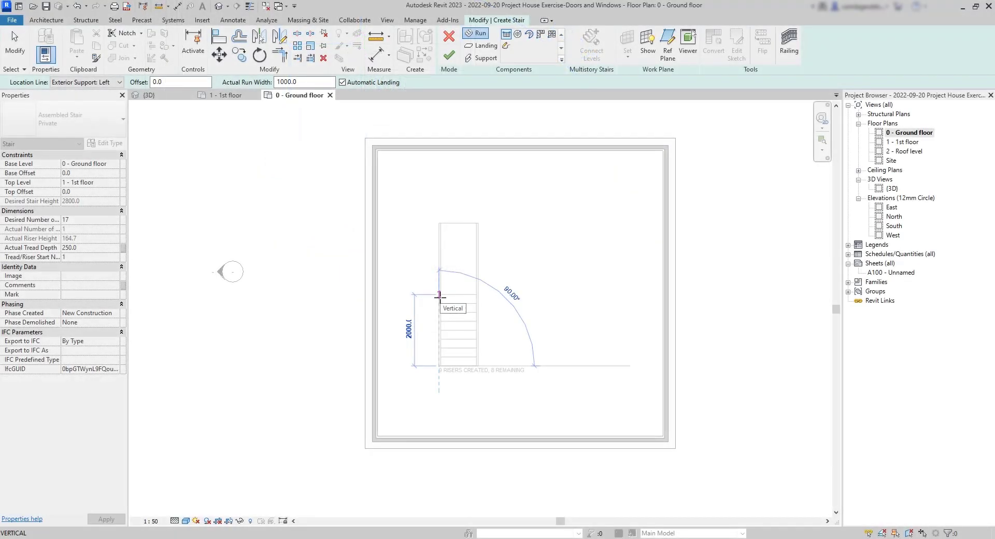
click(441, 294)
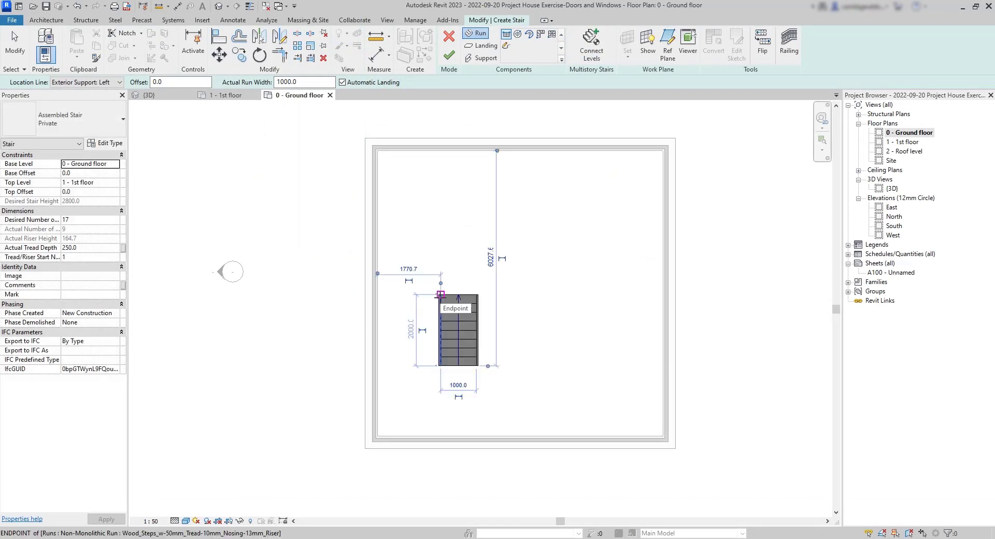
- Zoom in on the top of the first stair run
scroll(up, 3)
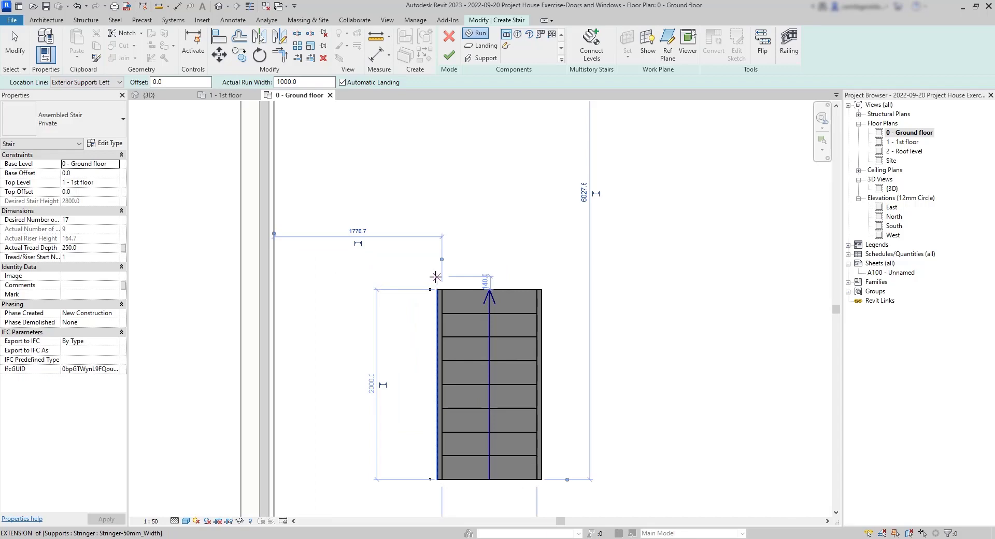
mouse_move(436, 276)
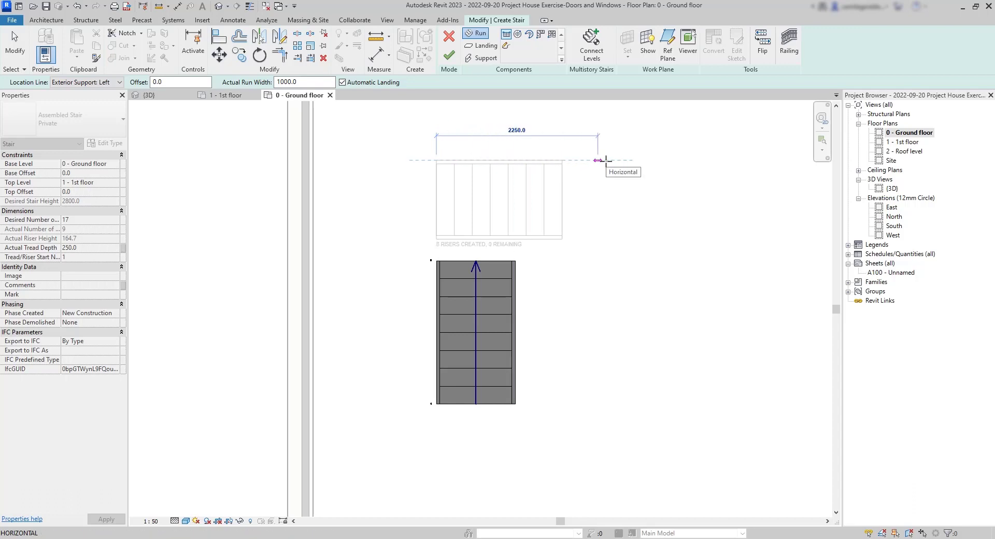
mouse_move(598, 160)
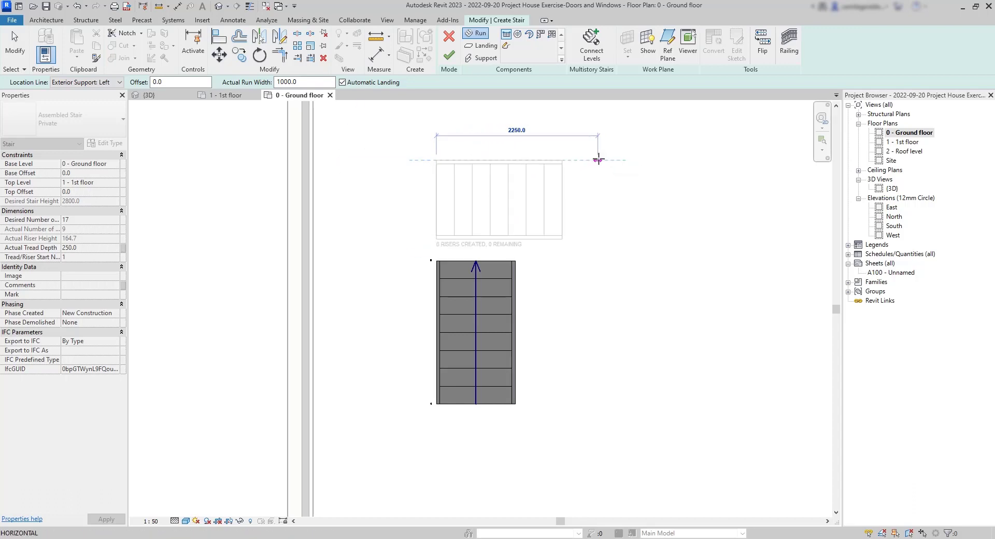
mouse_move(601, 153)
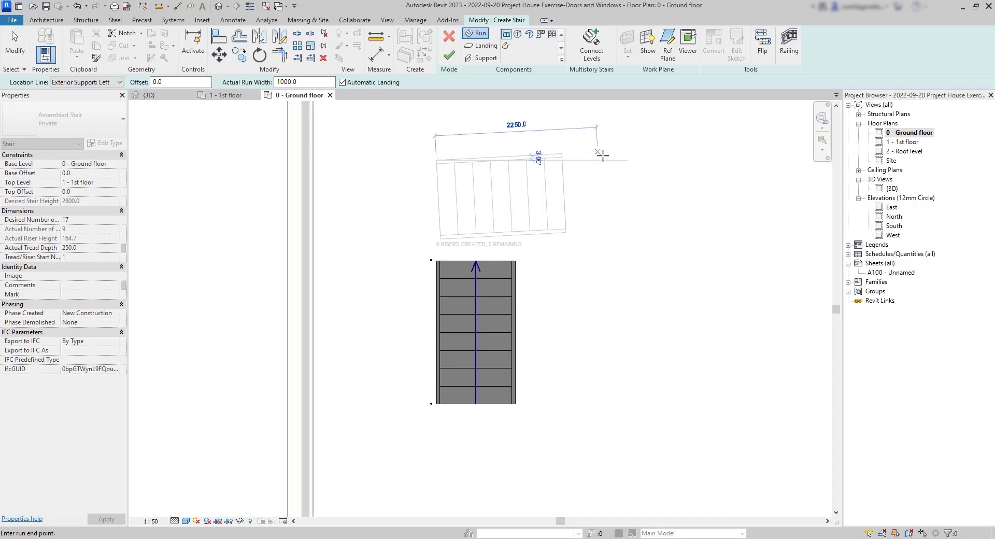
mouse_move(608, 159)
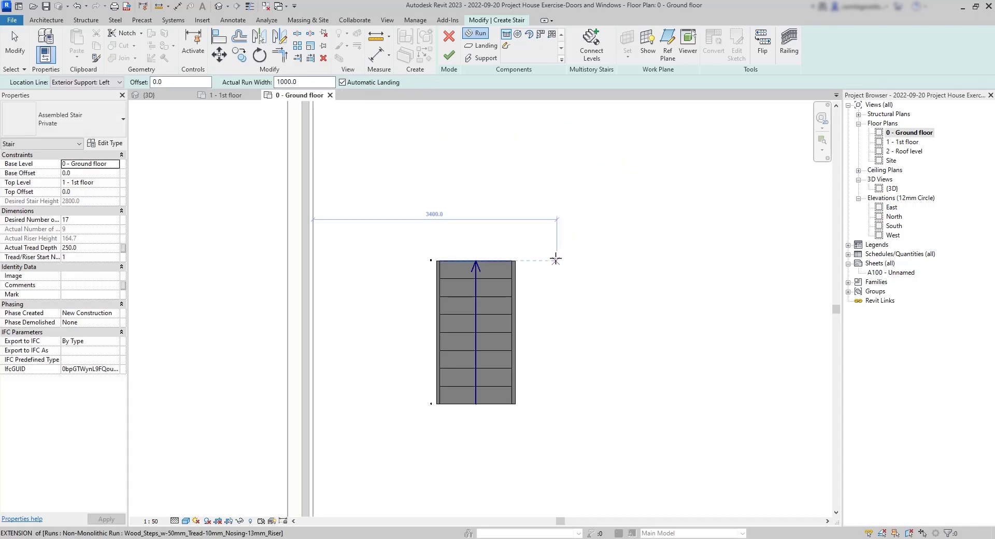
mouse_move(514, 260)
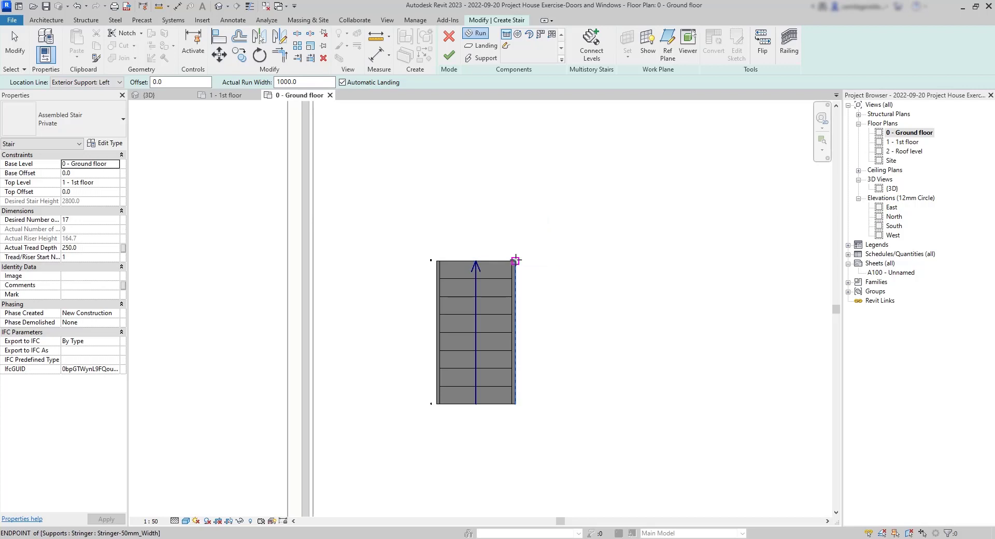
mouse_move(513, 169)
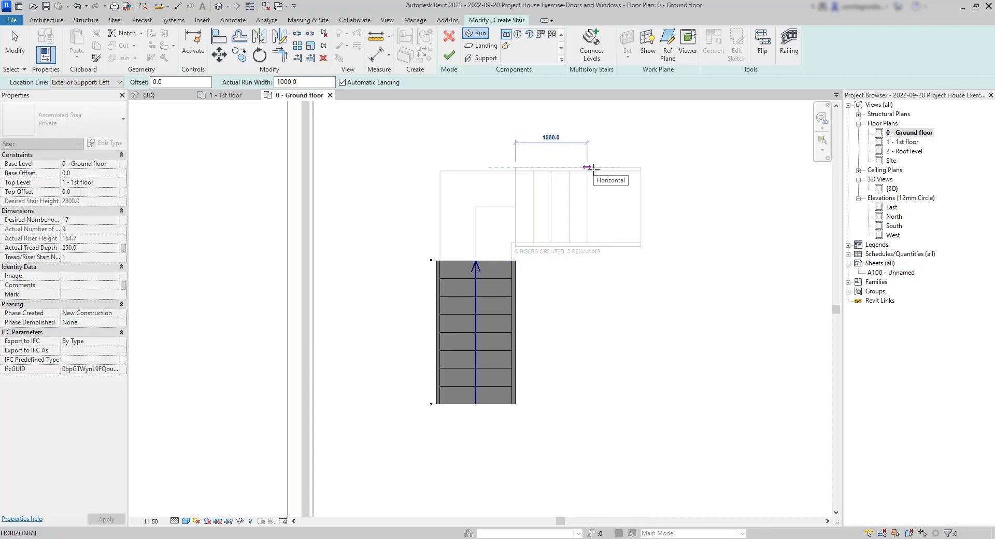
mouse_move(603, 168)
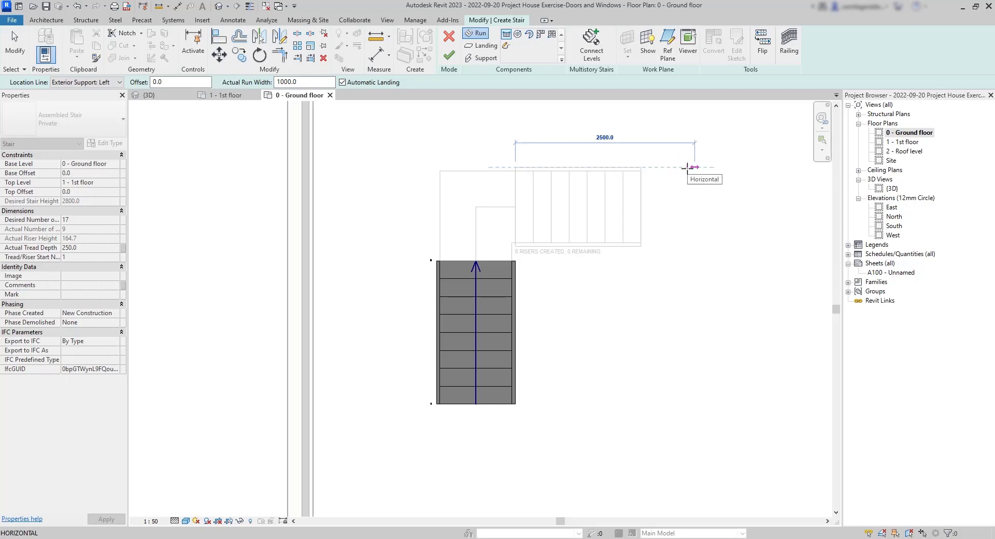
mouse_move(695, 166)
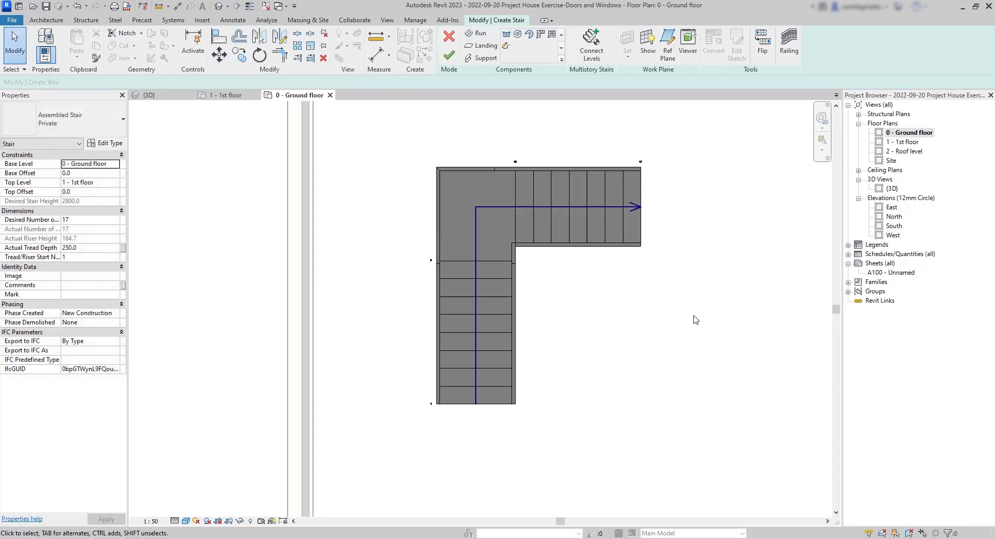
mouse_move(685, 312)
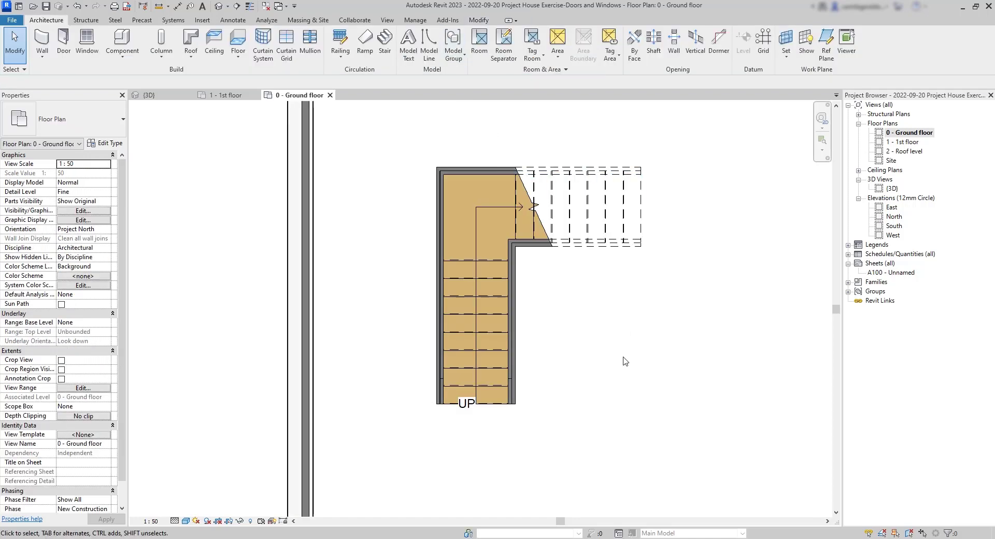
mouse_move(564, 357)
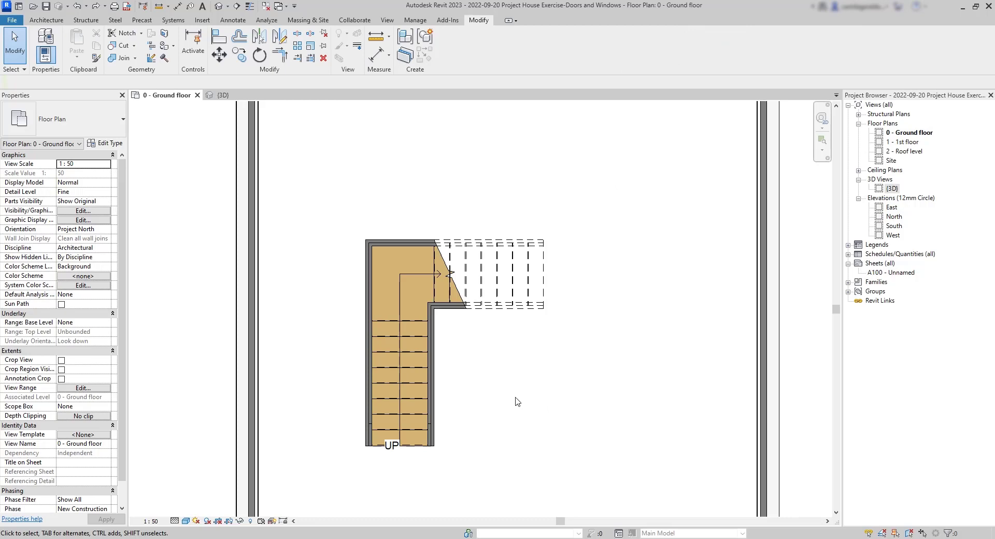
mouse_move(263, 95)
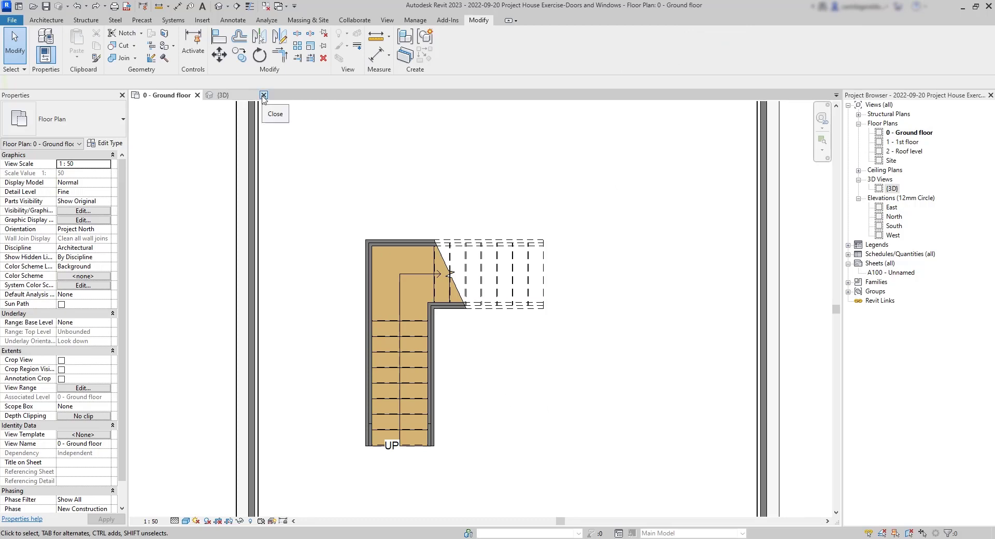
mouse_move(222, 95)
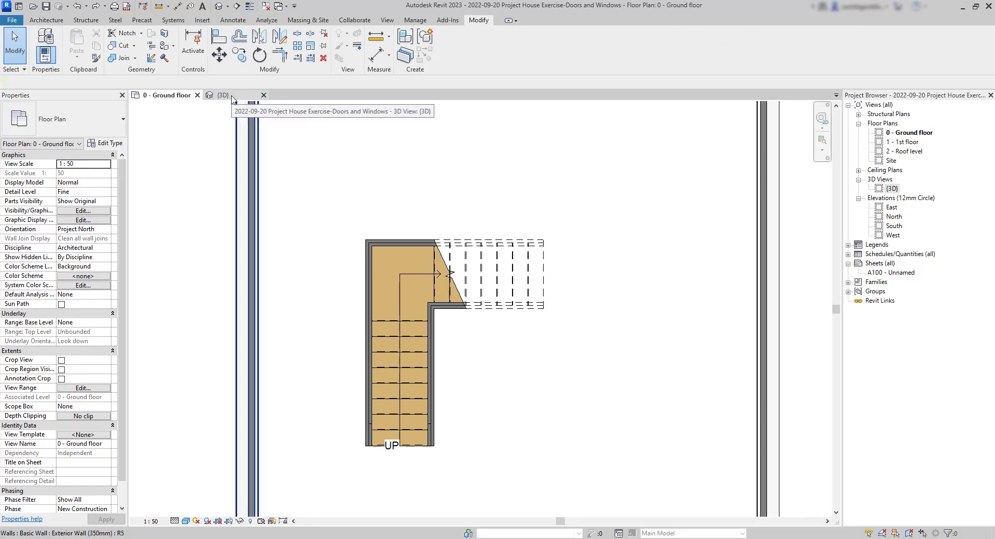
- Check the finished L-shaped stair and railings in 3D, then return to the Ground floor plan
click(220, 95)
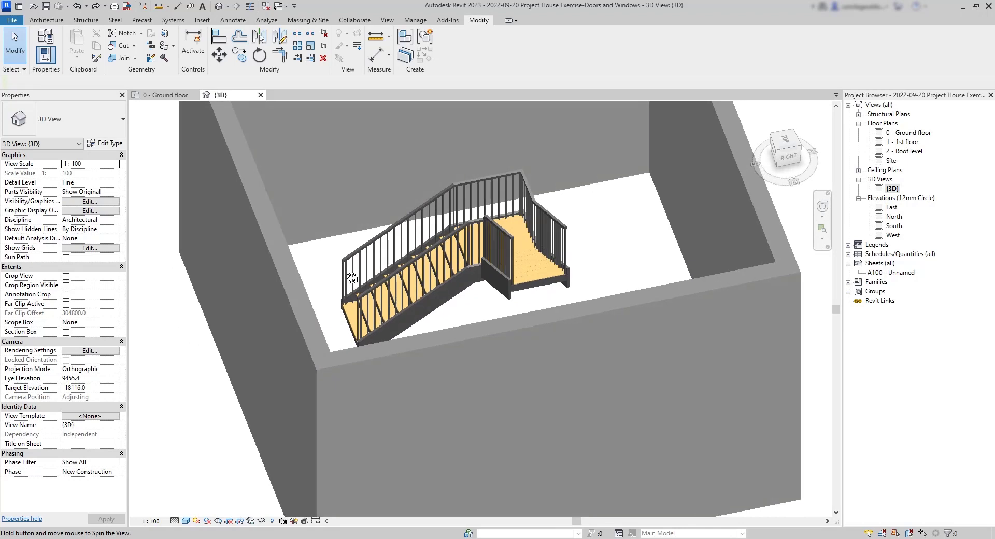
double_click(909, 132)
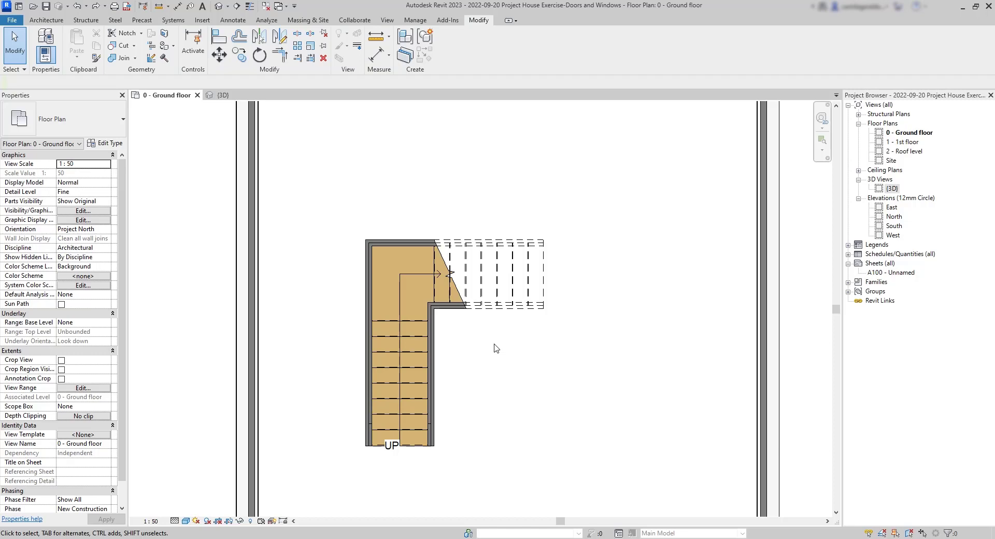
mouse_move(465, 293)
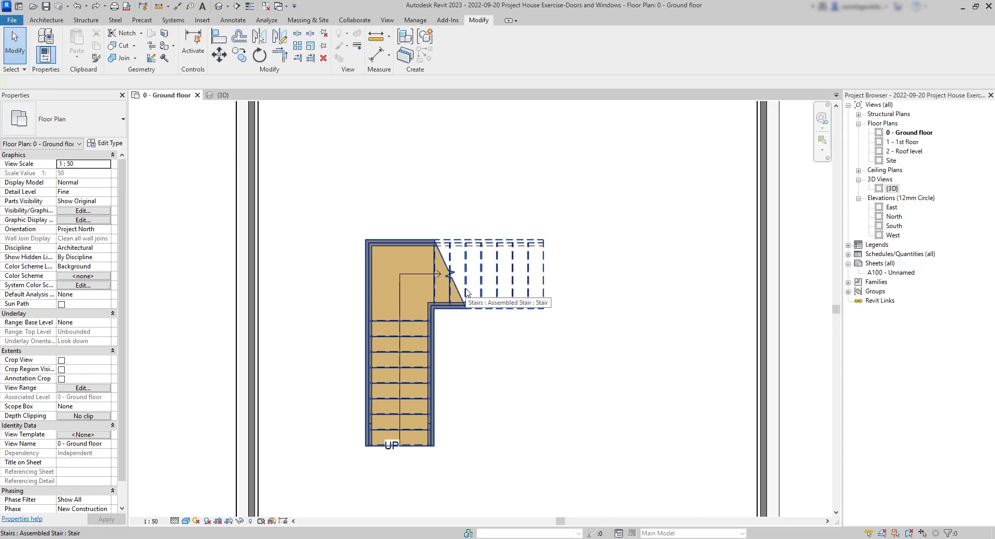
- Remove the stray L-shaped railing line and move the stair into the hall's top-left corner
click(403, 342)
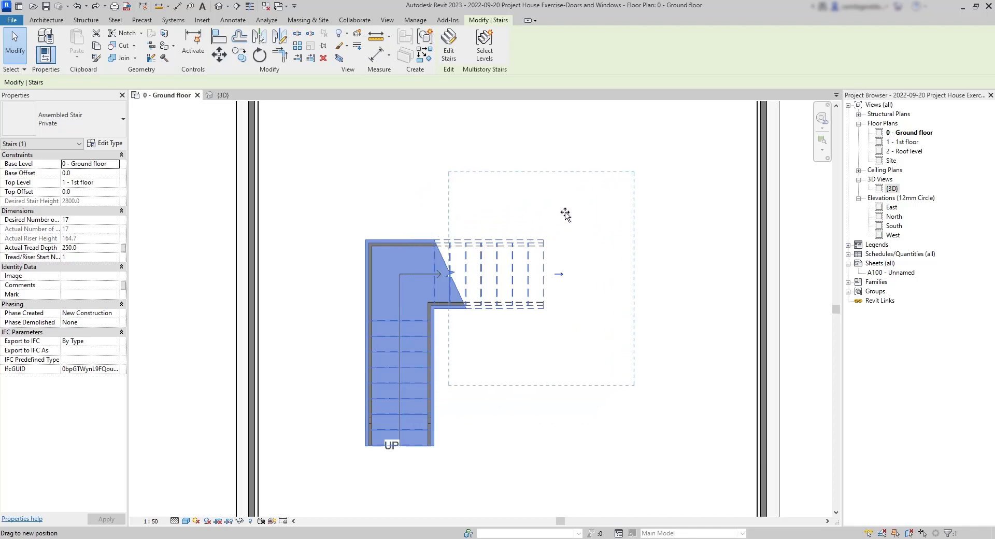
drag(406, 317, 504, 223)
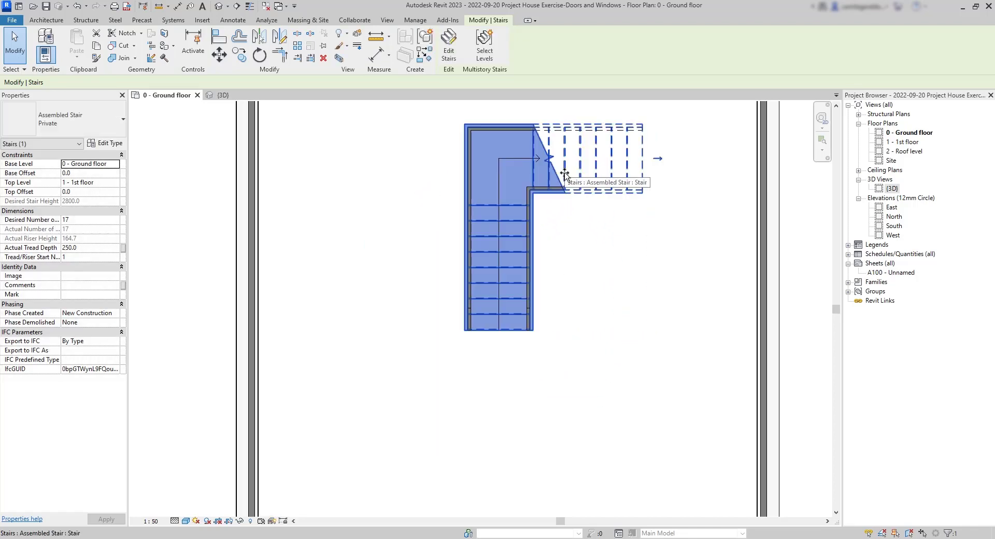
click(614, 322)
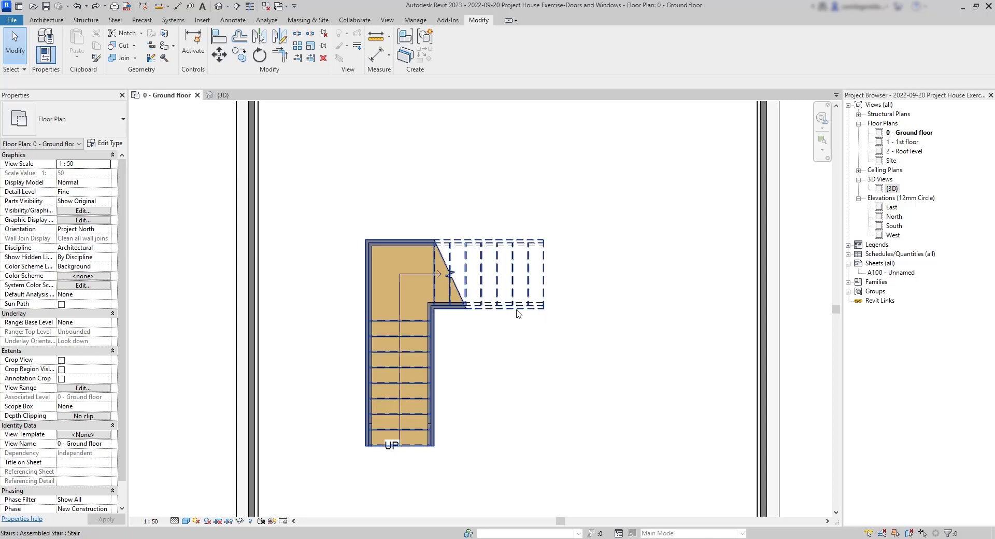
mouse_move(500, 307)
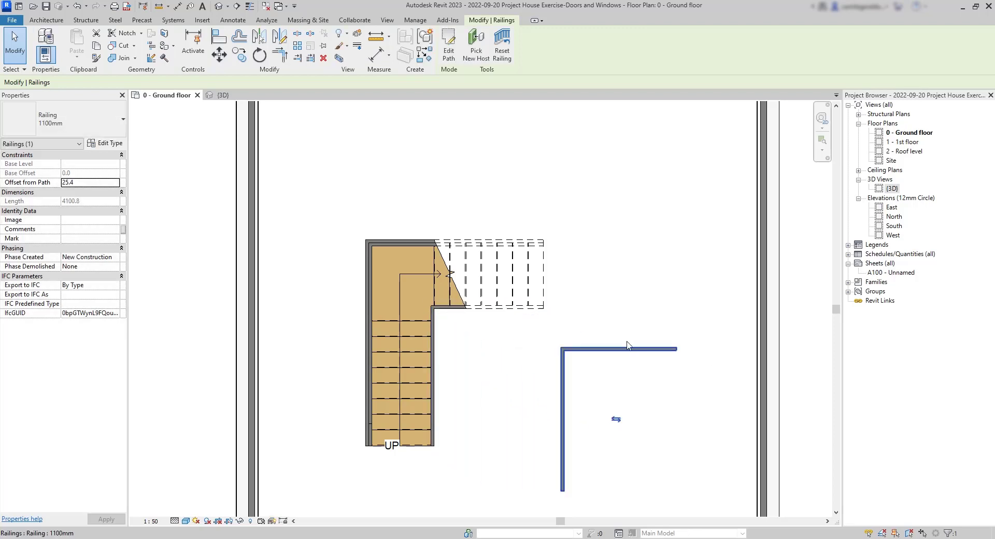
click(622, 339)
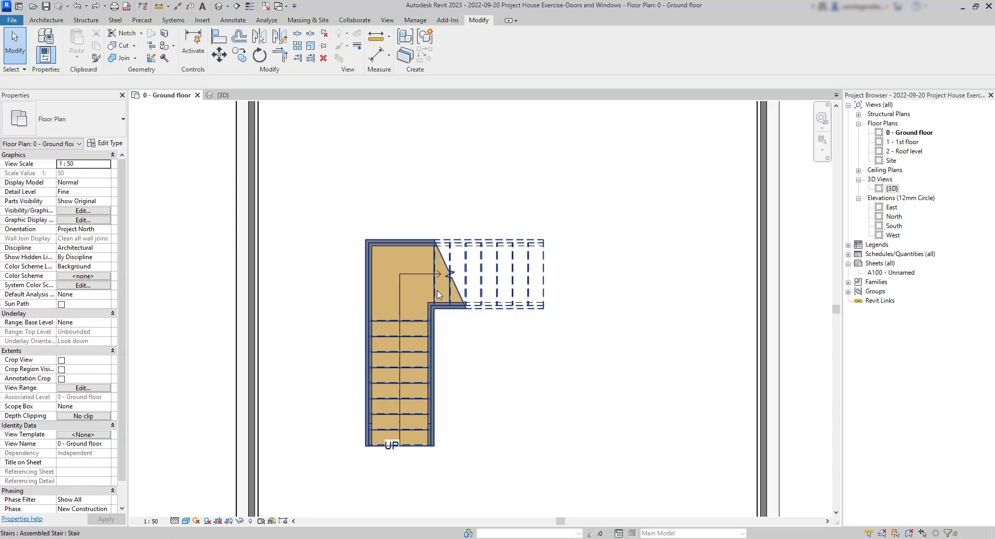
mouse_move(415, 279)
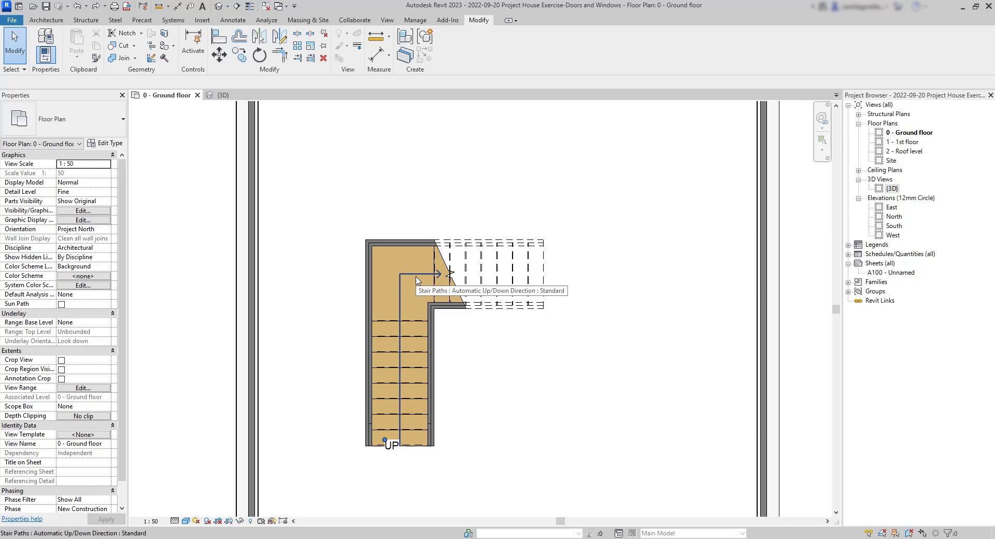
click(432, 274)
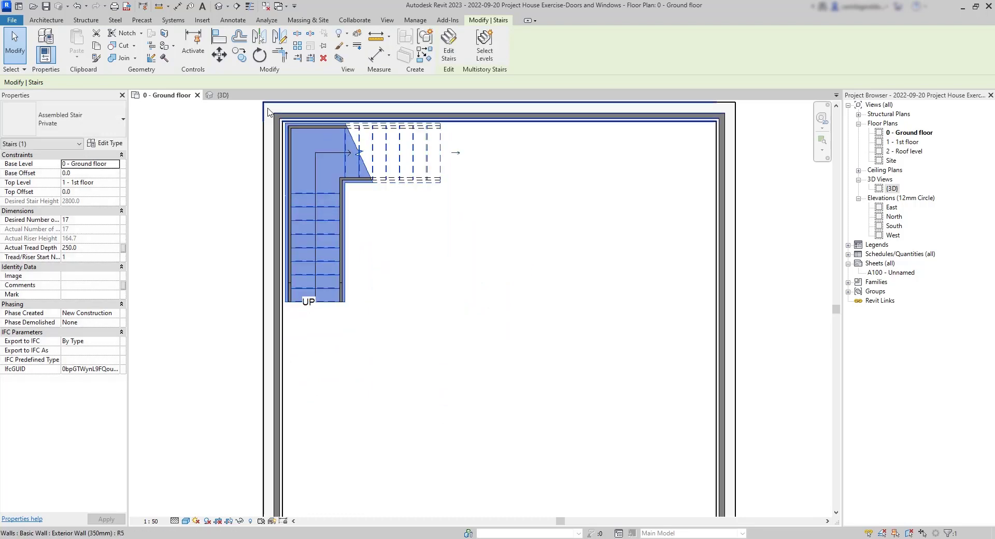
- Place the L-shaped stair flush against the hall's upper-left inner walls
scroll(up, 3)
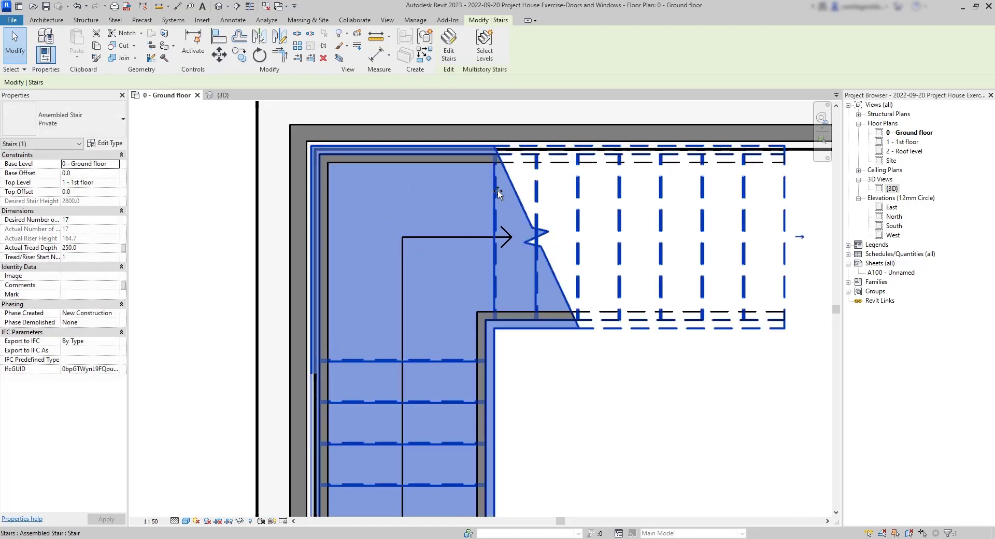
click(593, 381)
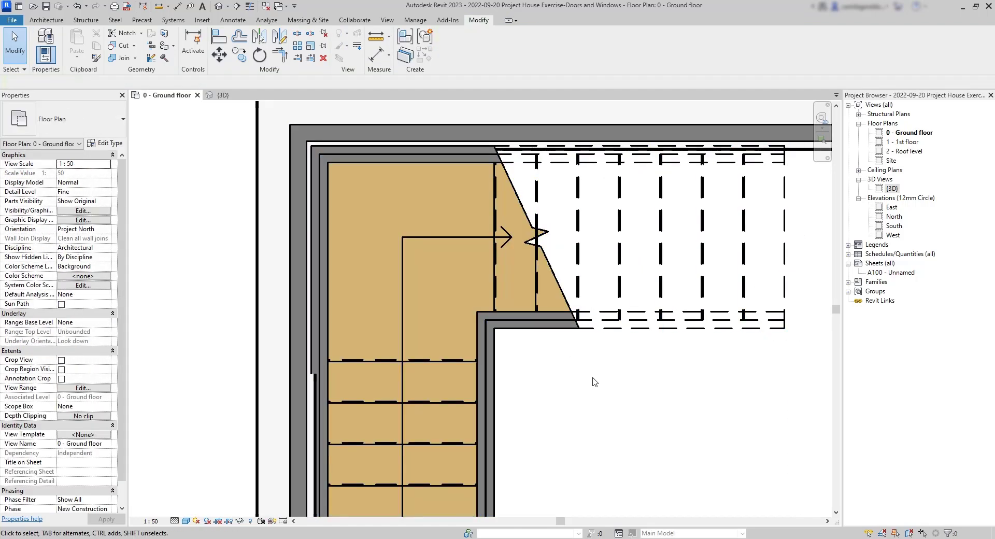
scroll(down, 3)
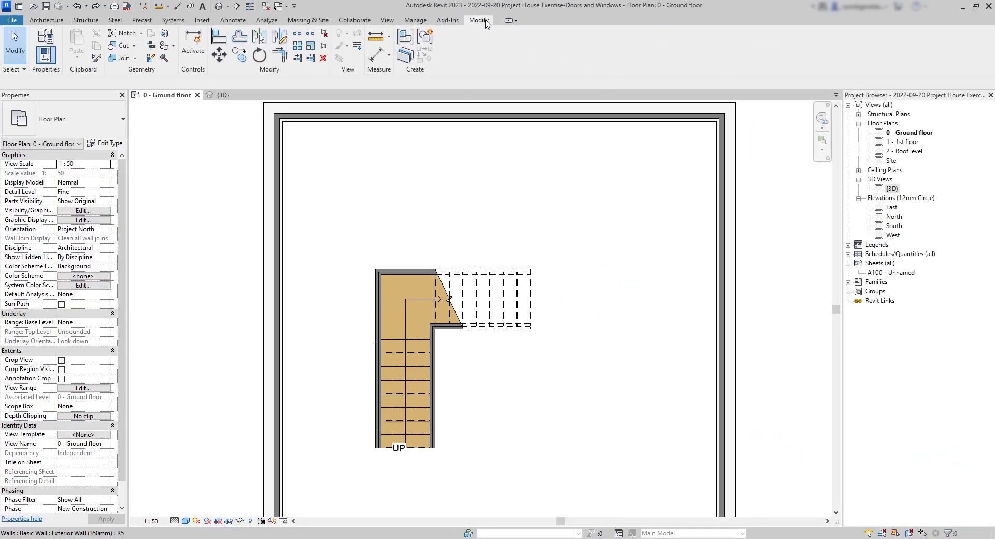
mouse_move(337, 76)
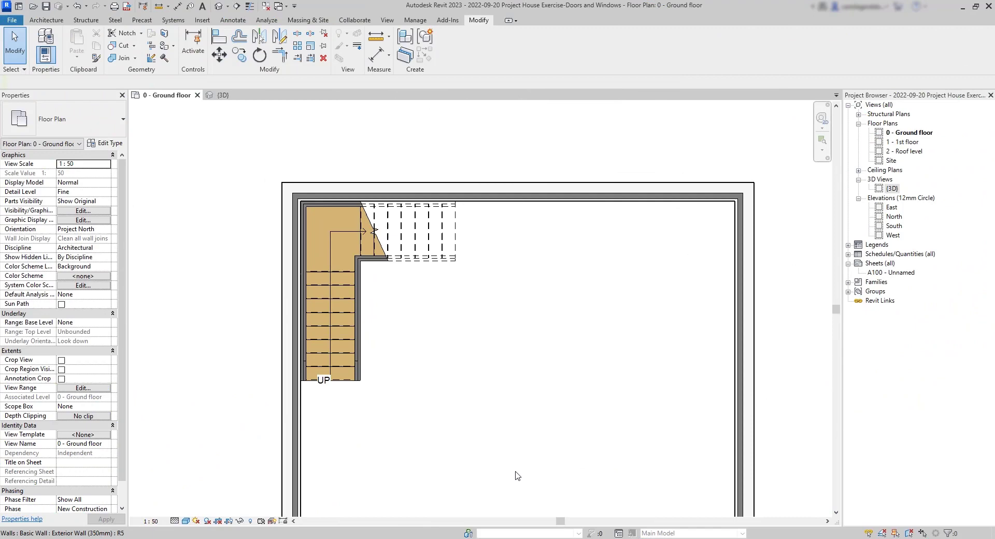
mouse_move(452, 373)
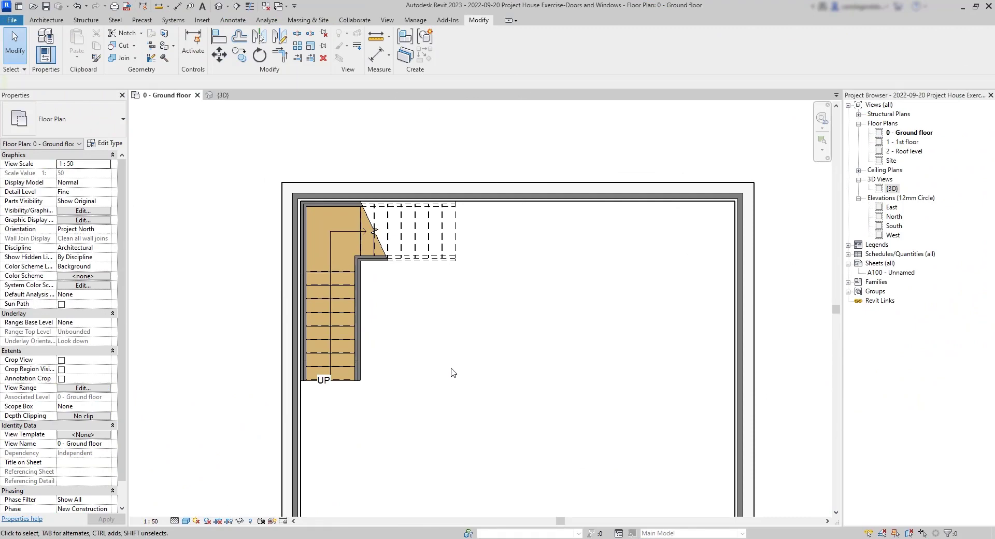
click(336, 311)
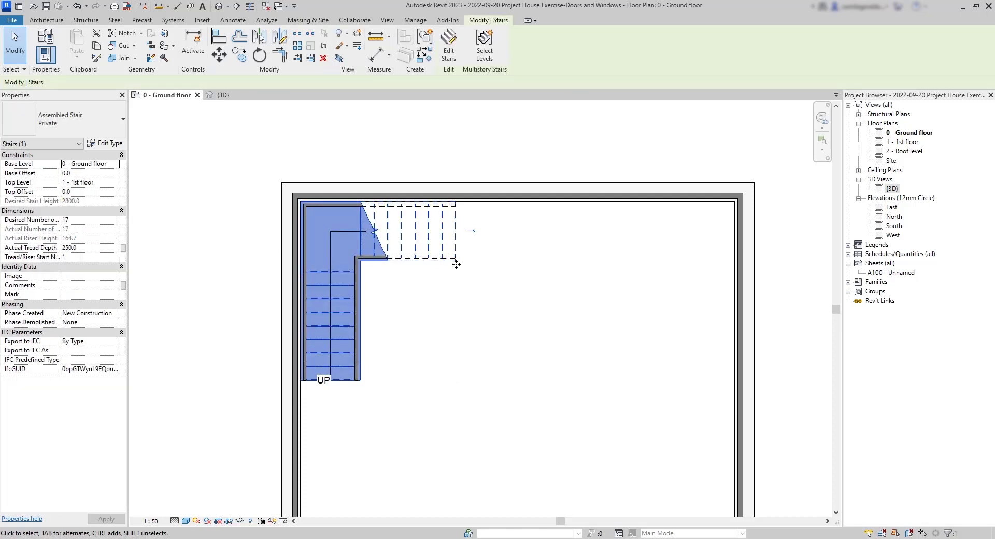
mouse_move(471, 231)
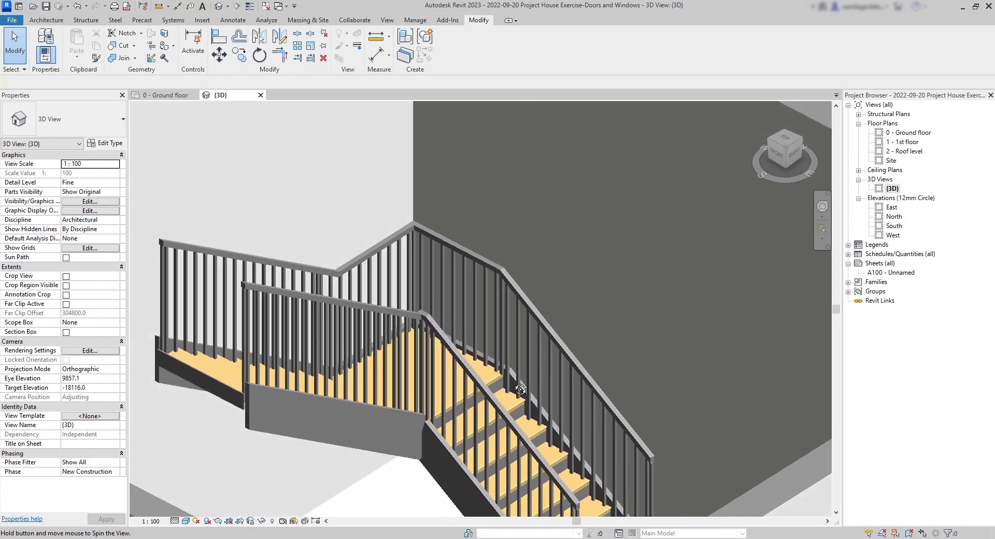
- Return to the Ground floor plan after inspecting the corner stair's railings in 3D
click(520, 388)
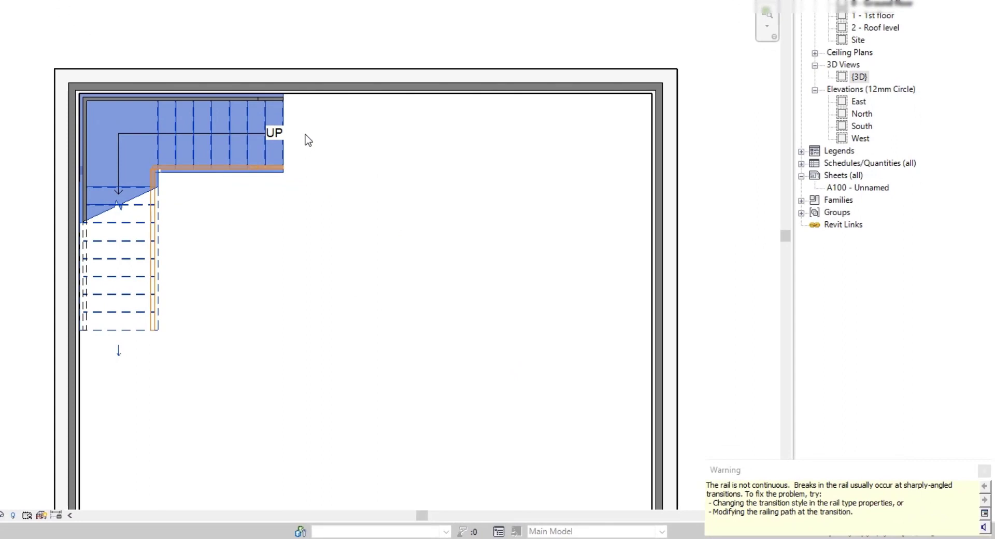
mouse_move(593, 502)
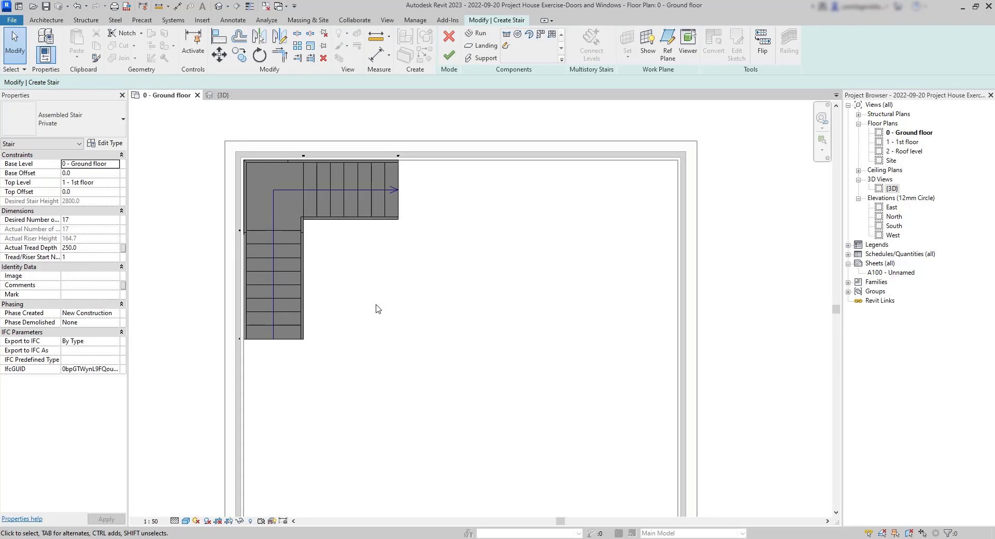
mouse_move(376, 311)
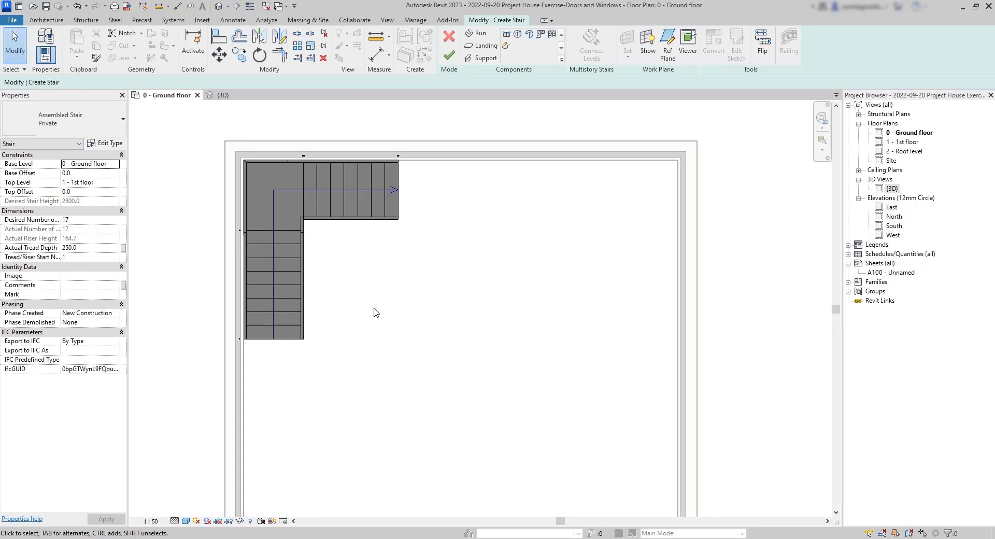
mouse_move(371, 316)
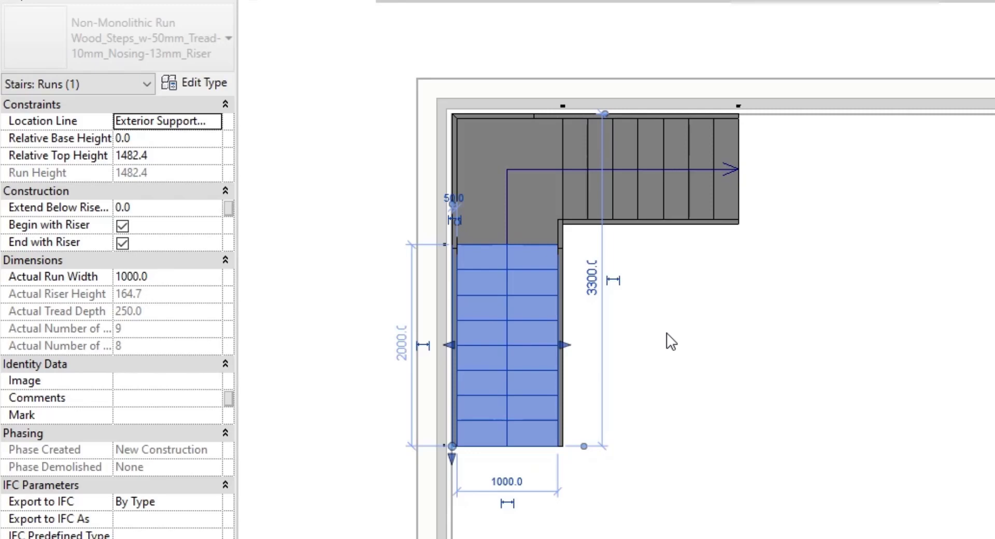
mouse_move(401, 297)
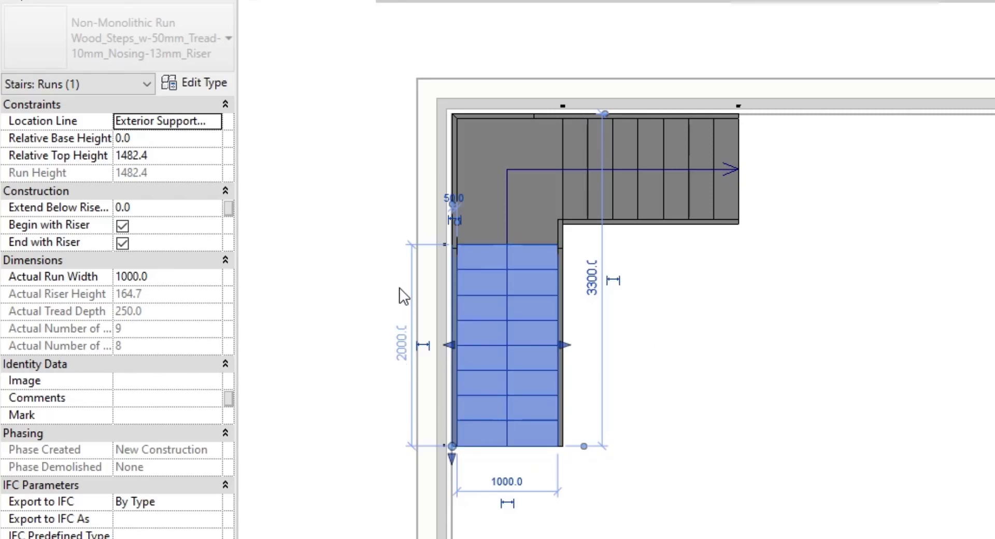
mouse_move(393, 267)
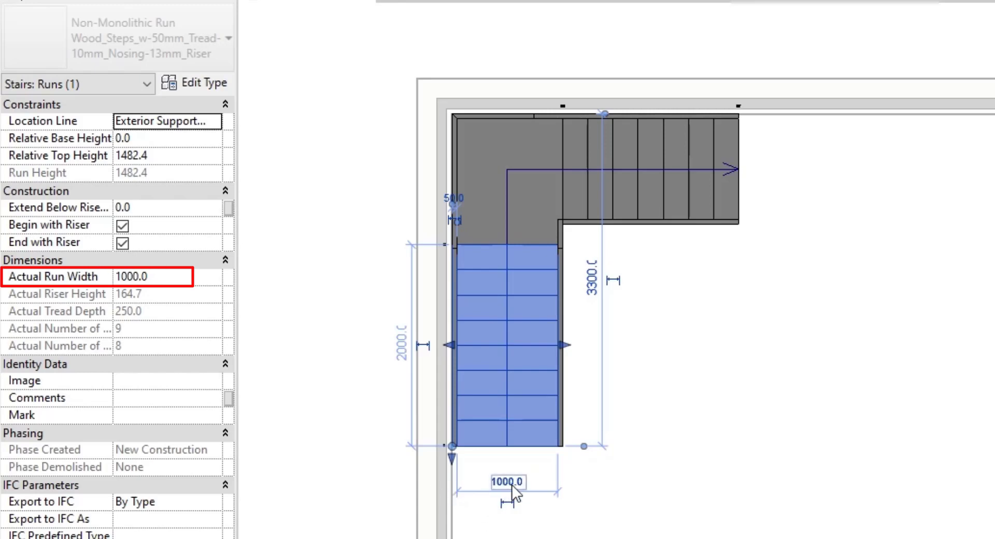
mouse_move(511, 483)
text(1200)
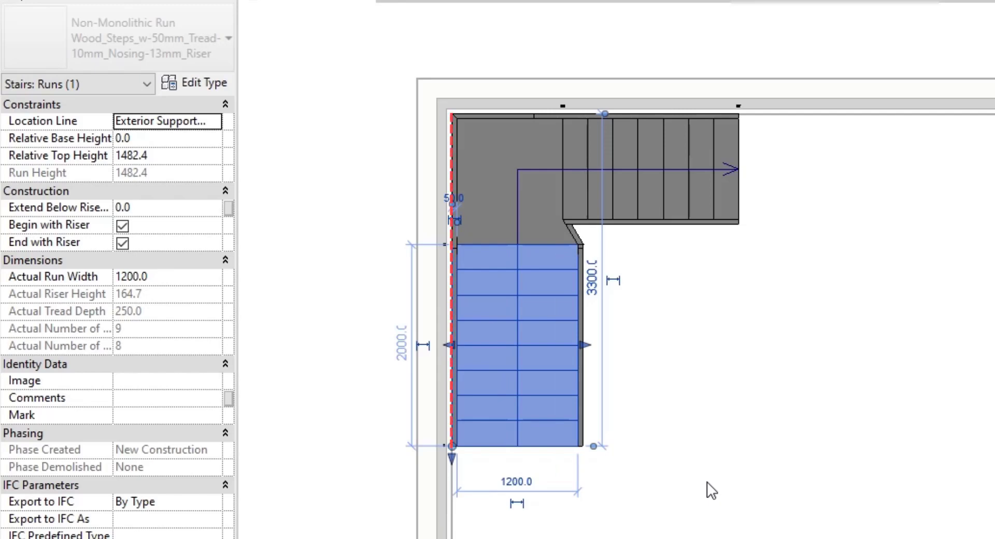
mouse_move(442, 321)
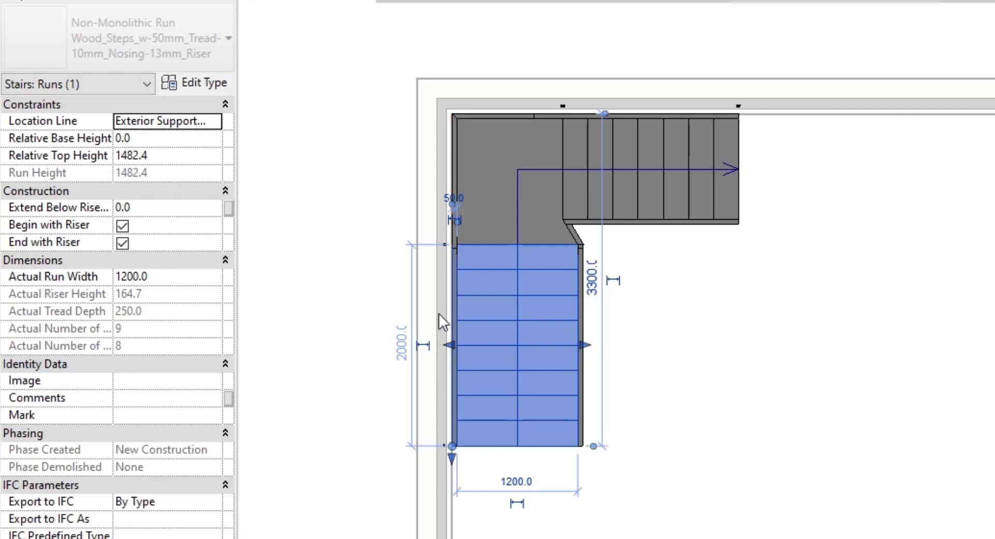
mouse_move(449, 299)
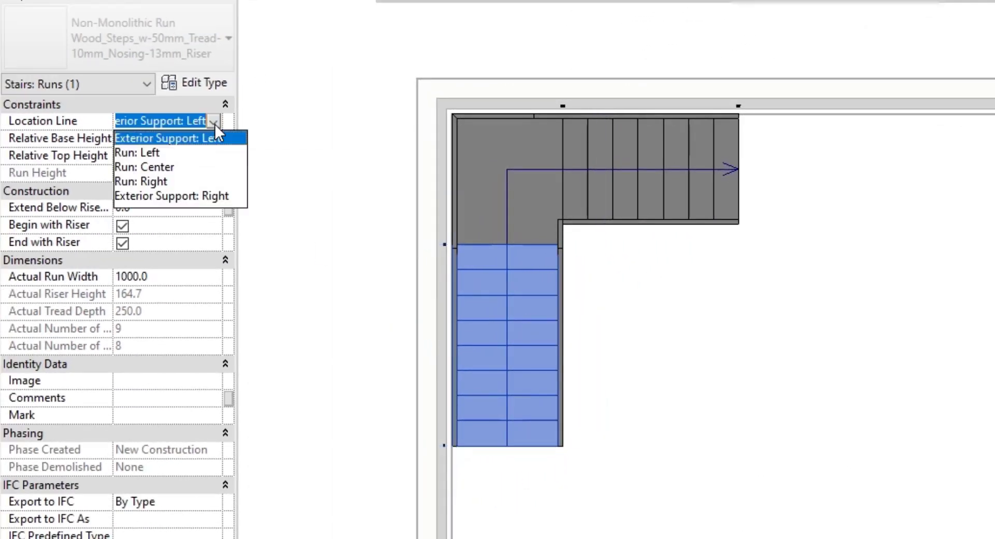
- Set the lower run's Location Line to Run: Center in Properties
click(144, 167)
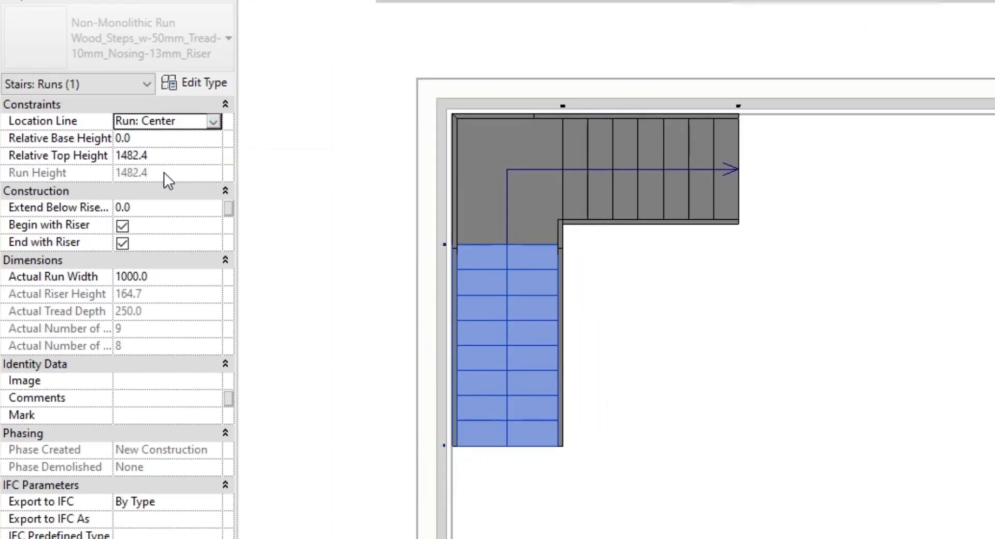
click(507, 349)
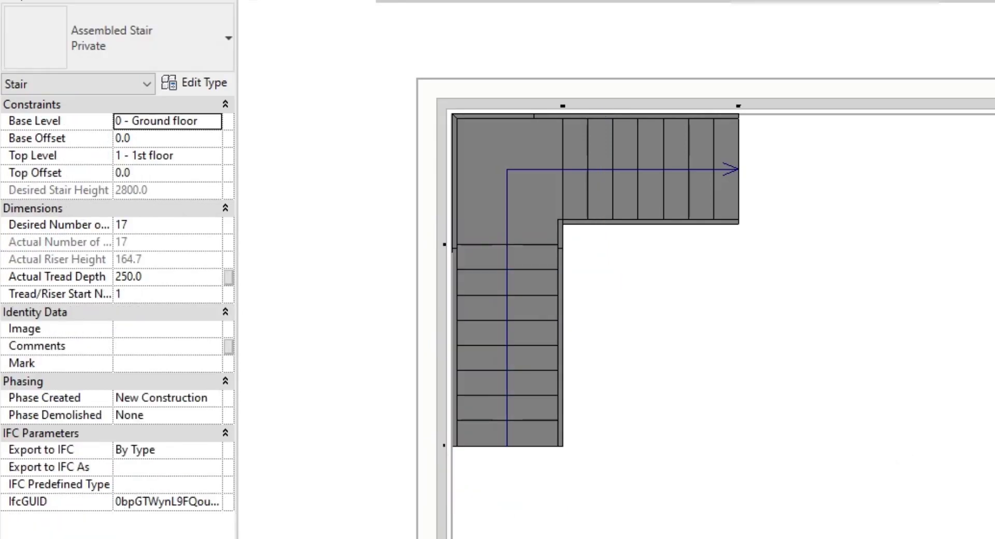
mouse_move(747, 475)
text(9)
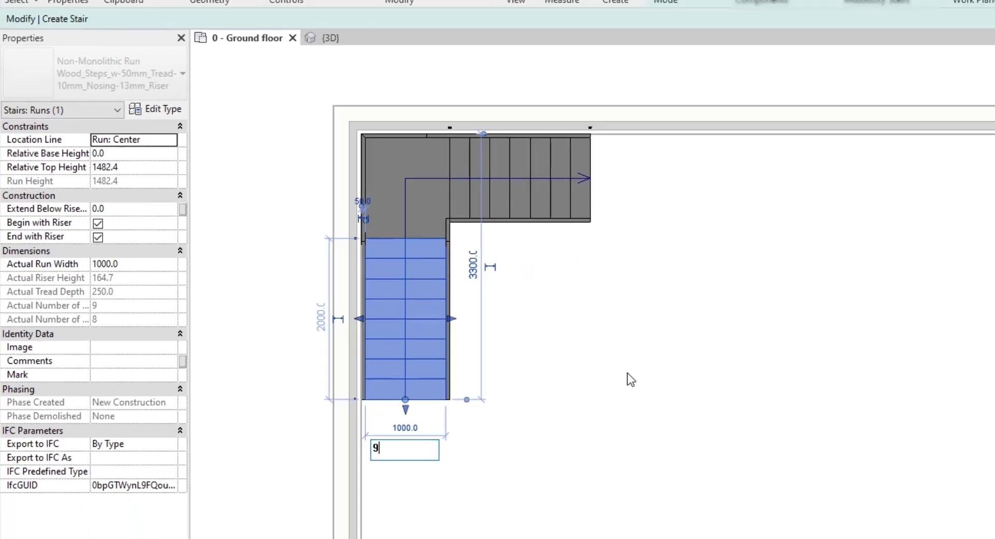
- Narrow the stair's lower run to 900 wide, triggering the minimum run width warning
key(Return)
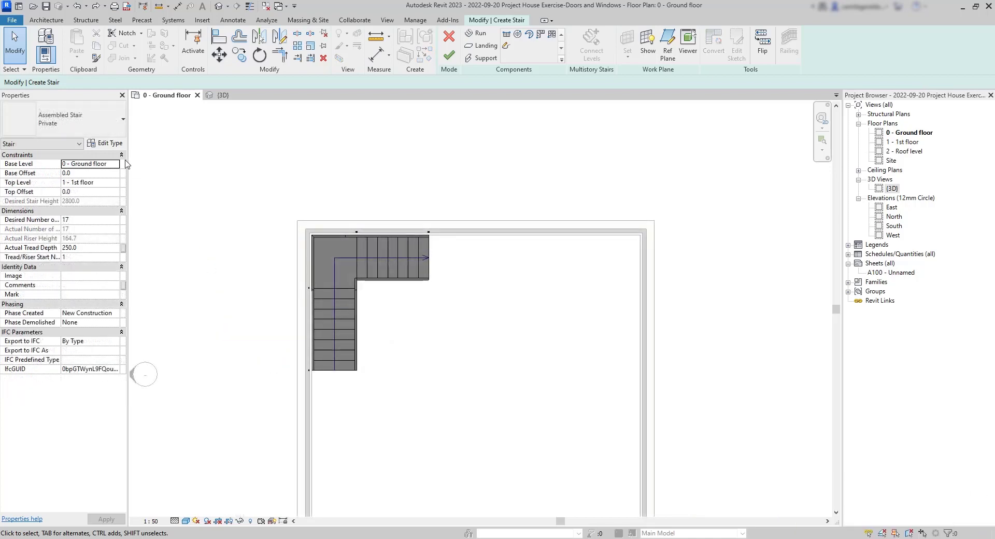
click(107, 143)
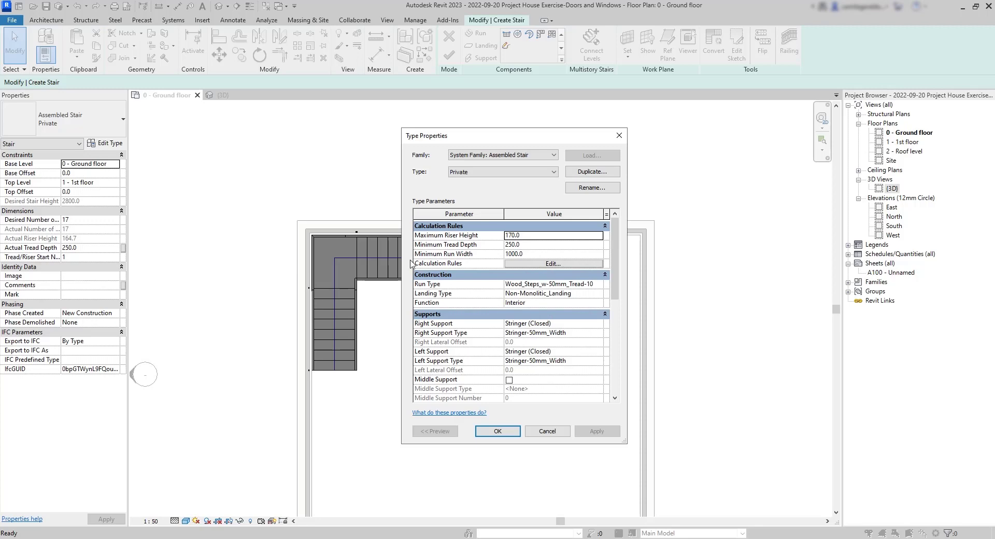
click(497, 431)
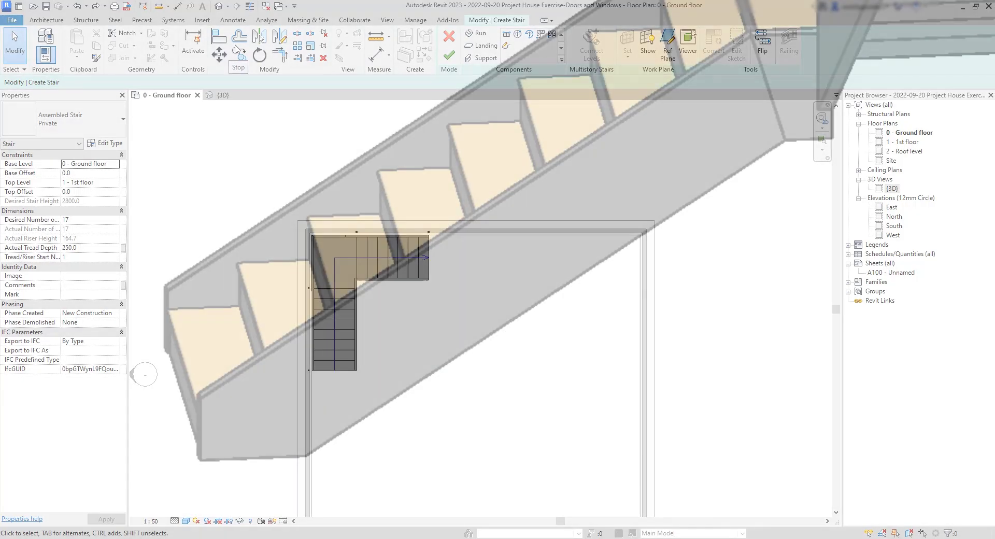
click(107, 143)
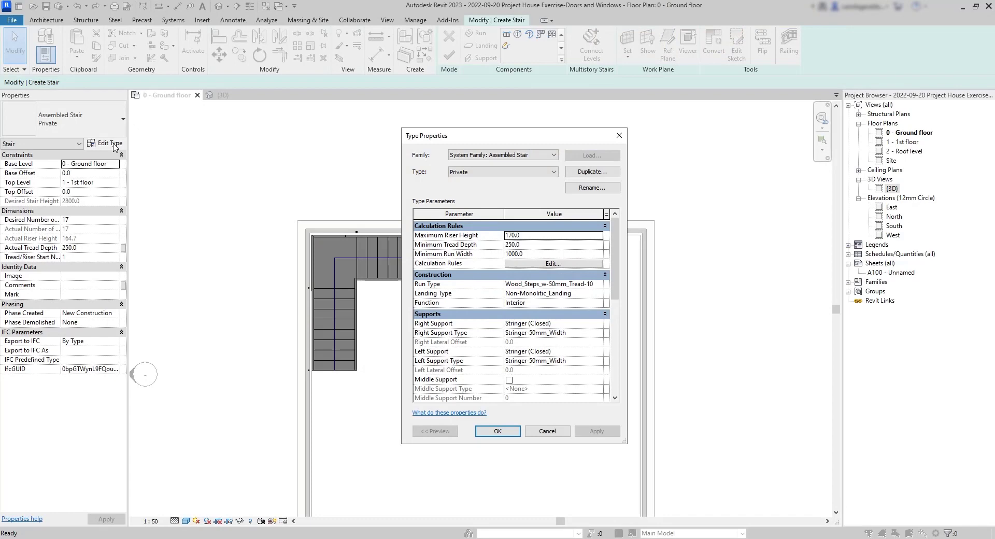
click(497, 431)
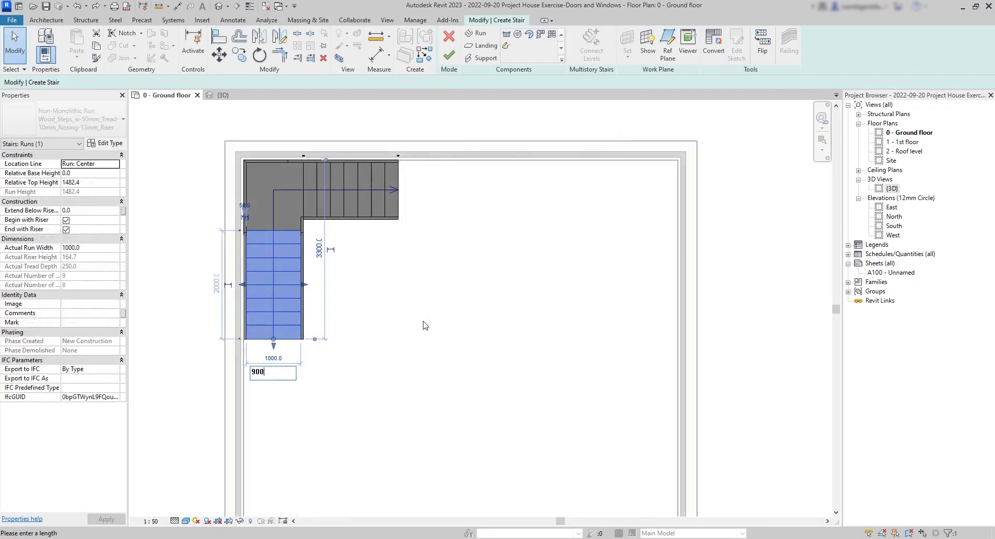
key(Return)
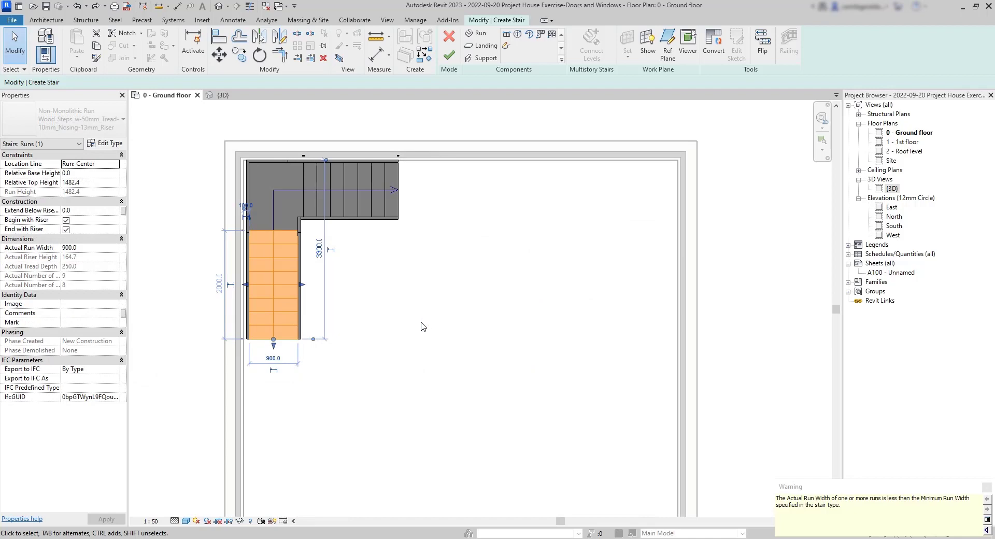
mouse_move(875, 501)
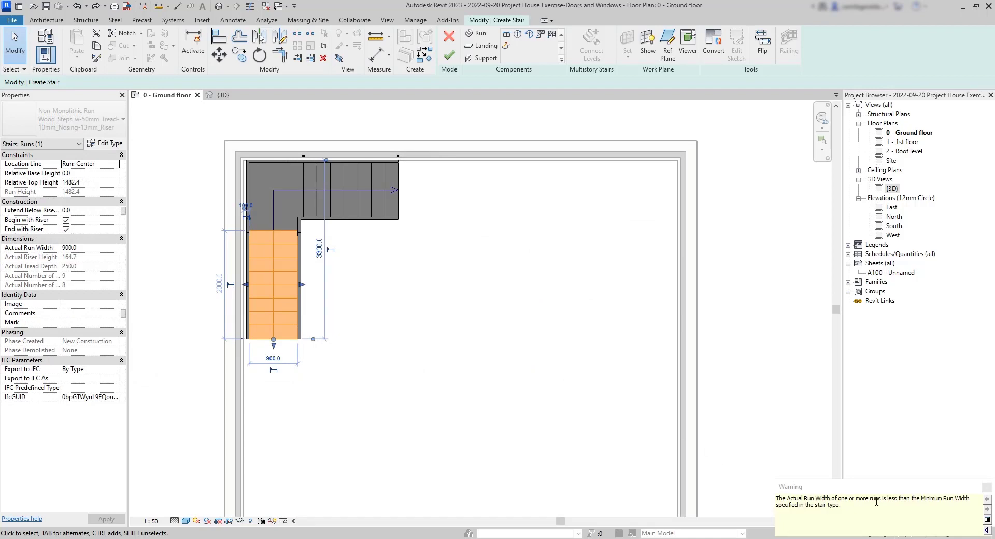
click(90, 163)
text(500)
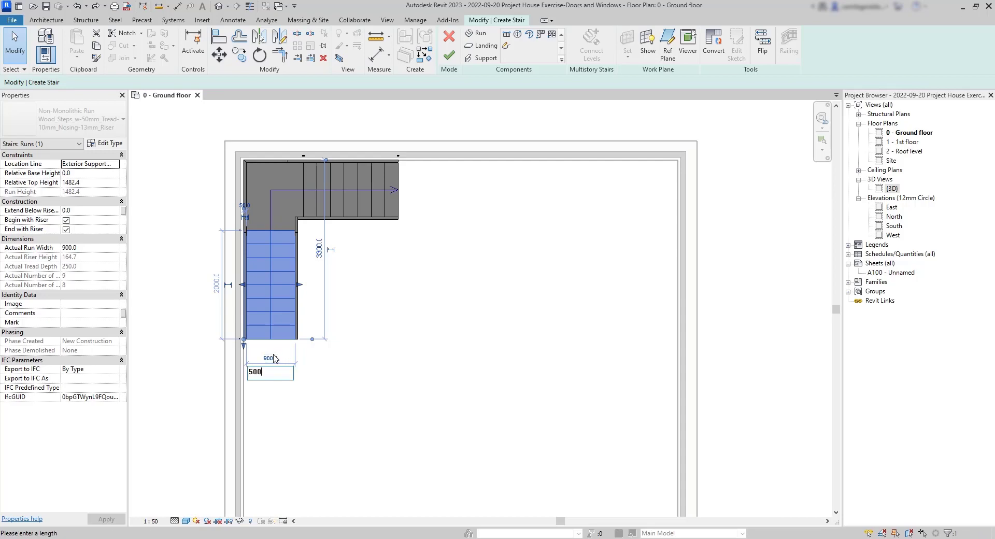
key(Return)
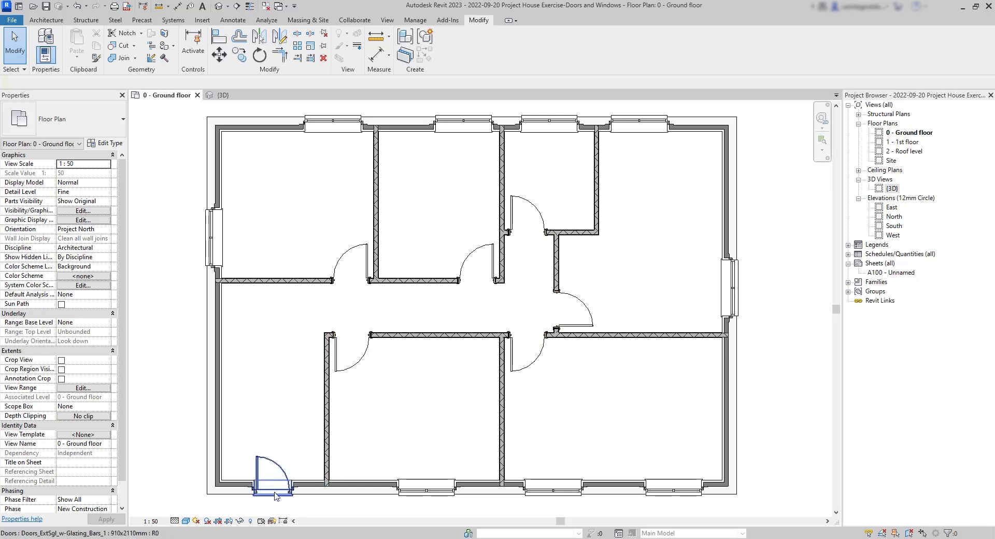
- Flip the bottom-left exterior door so it swings the opposite way
click(274, 473)
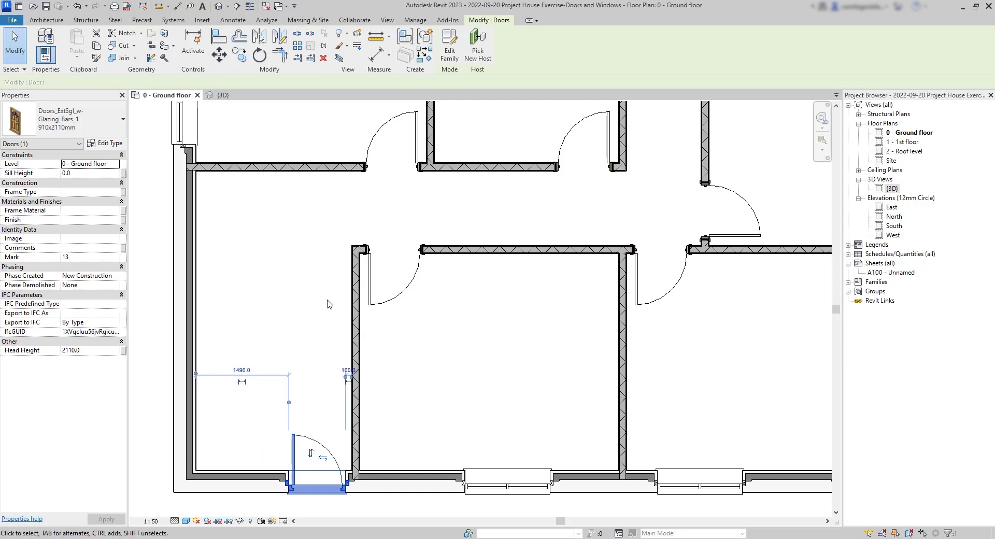
mouse_move(328, 335)
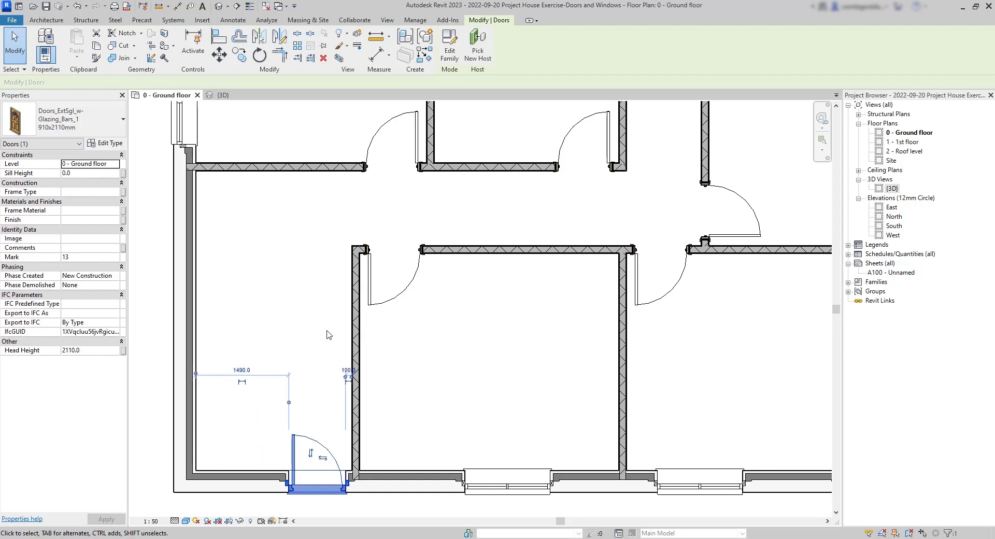
click(311, 452)
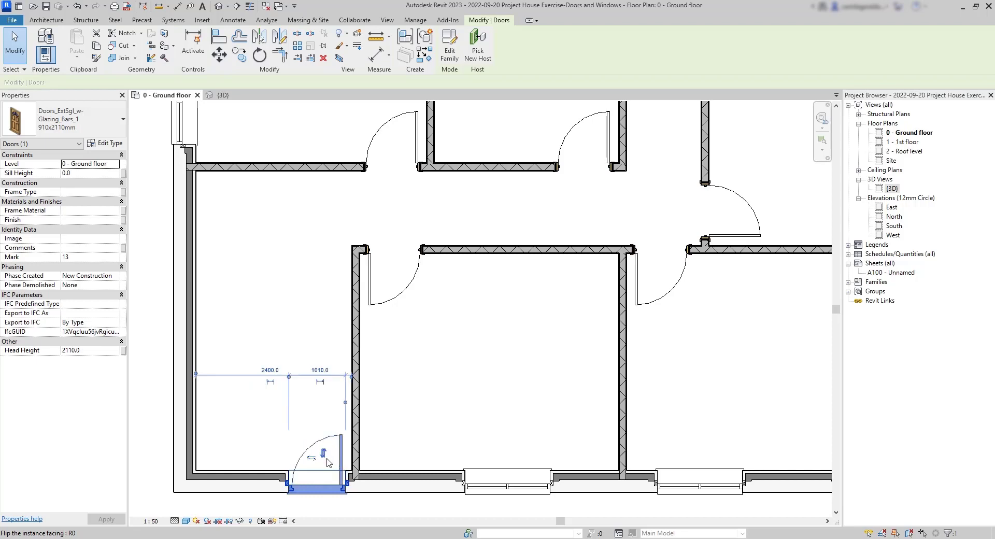
click(301, 418)
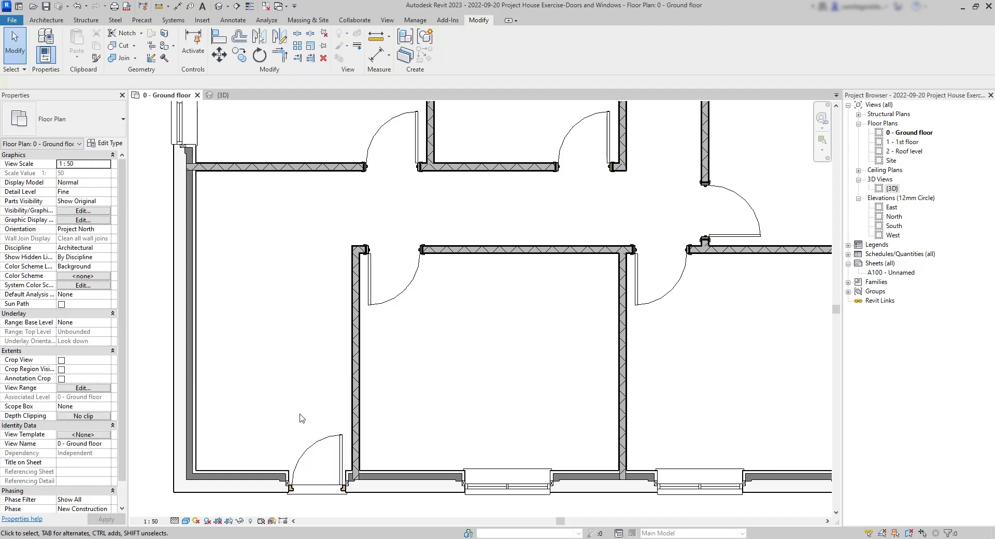
click(46, 20)
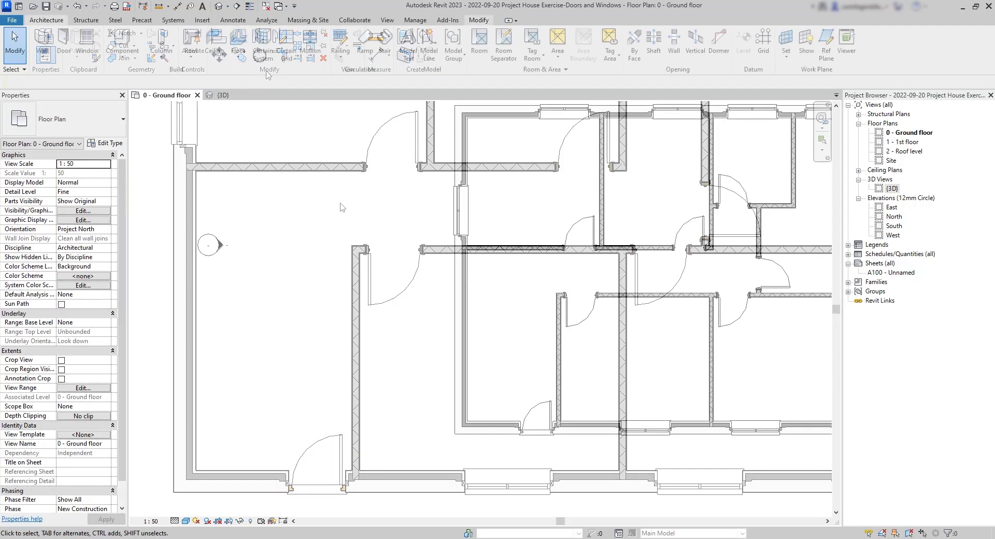
- Start a new stair from Ground floor to 1st floor
click(382, 48)
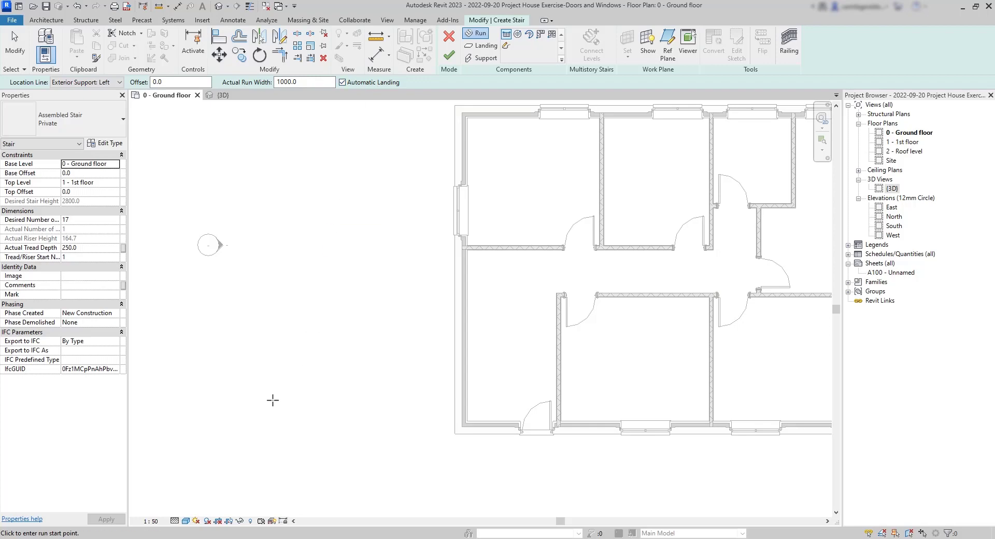
mouse_move(262, 416)
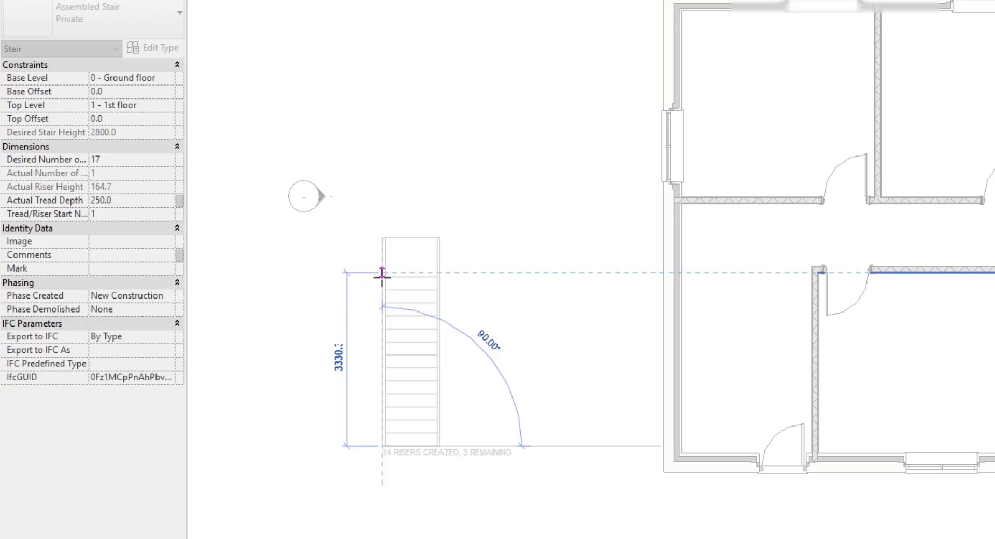
mouse_move(394, 278)
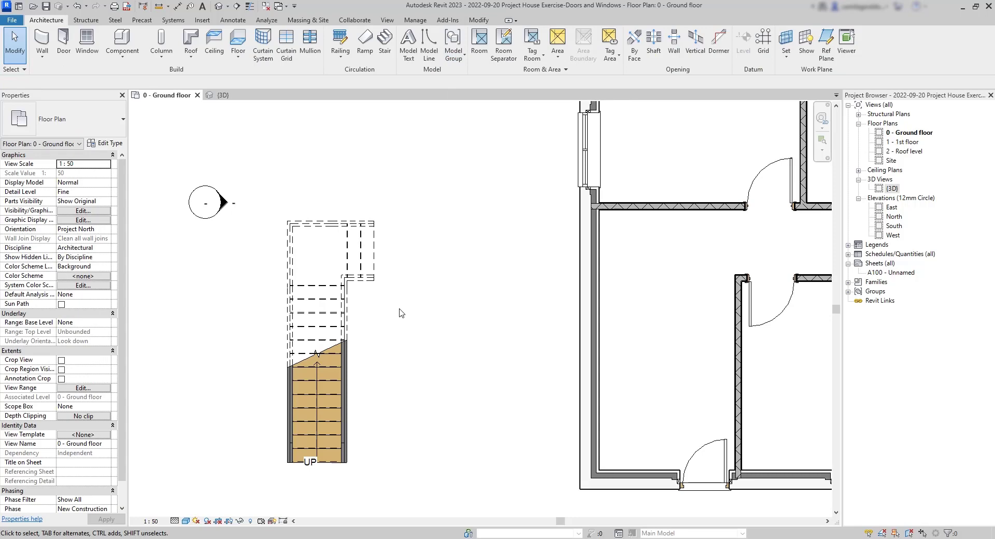
mouse_move(369, 316)
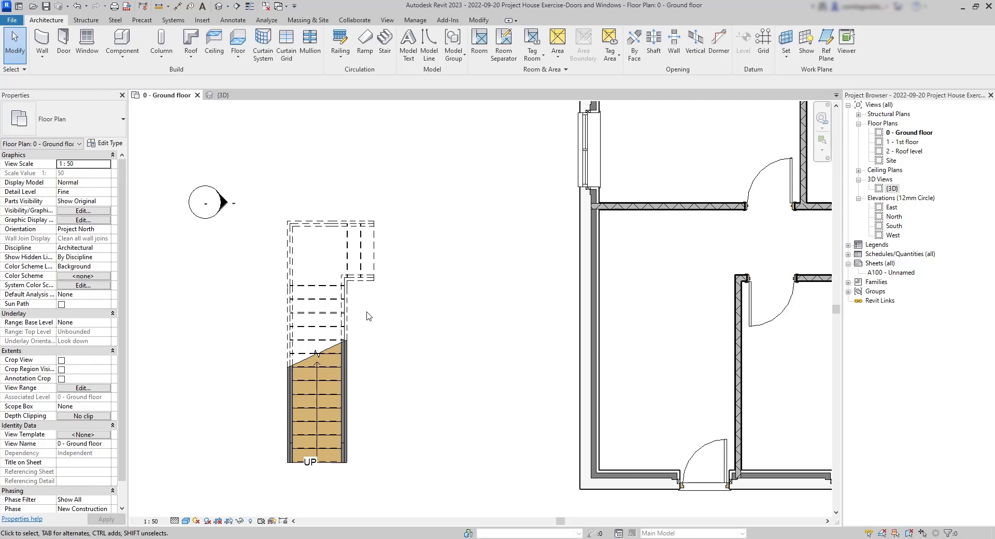
mouse_move(444, 63)
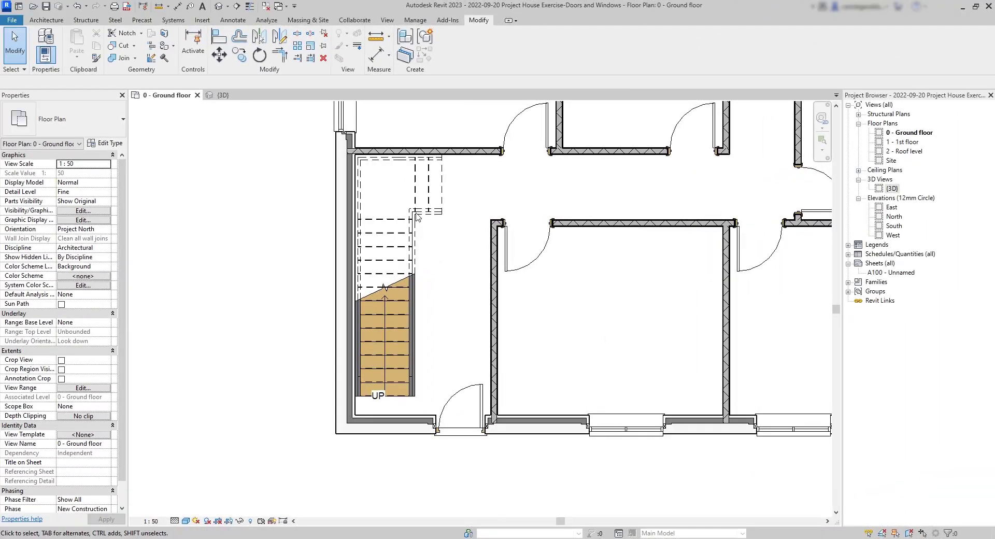
- Shorten the corner stair's long run to 4350 and finish the stair edit
scroll(down, 3)
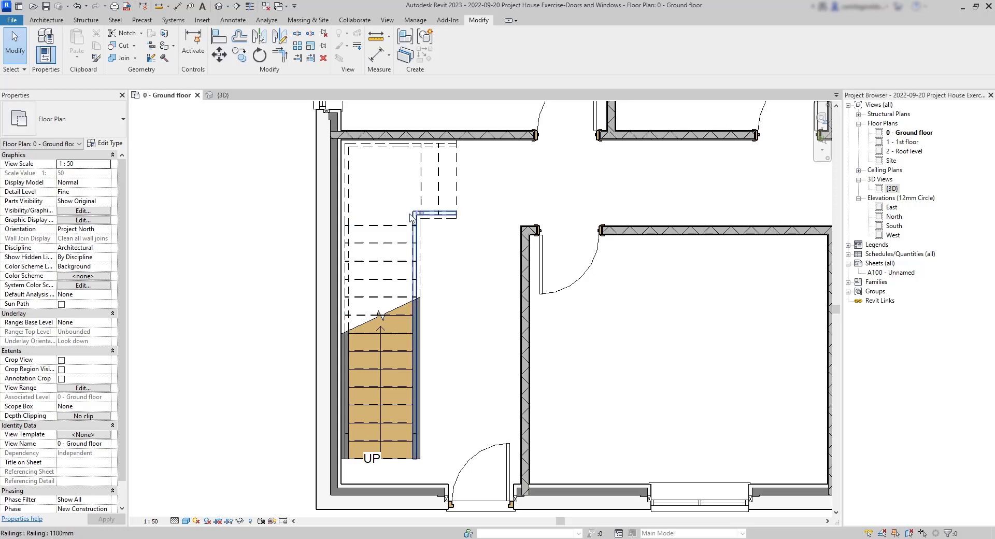
click(379, 393)
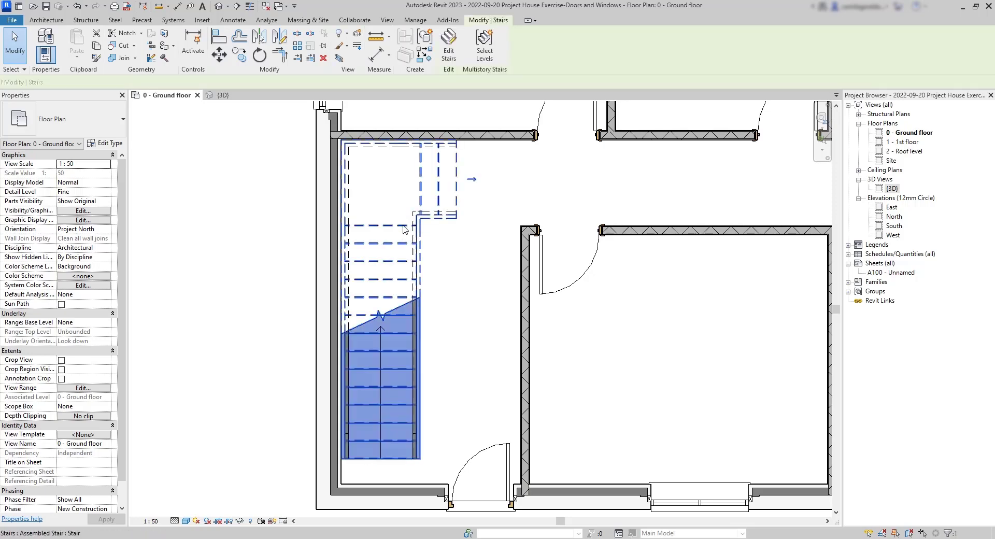
click(448, 44)
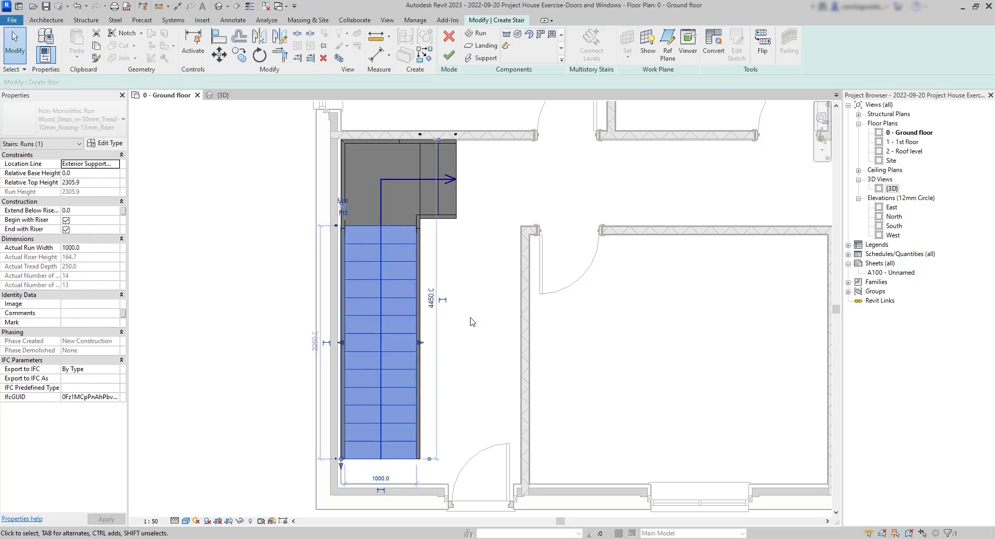
mouse_move(455, 458)
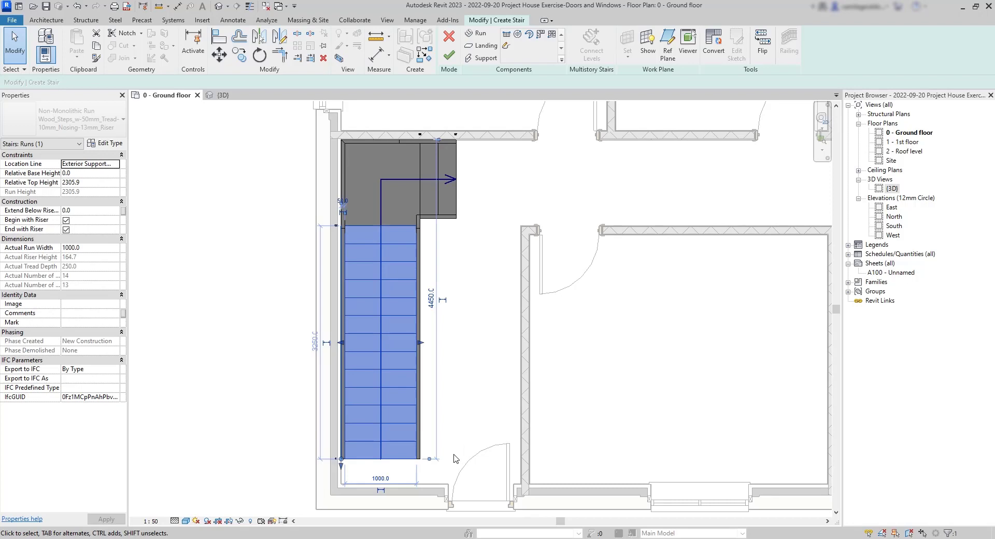
mouse_move(459, 265)
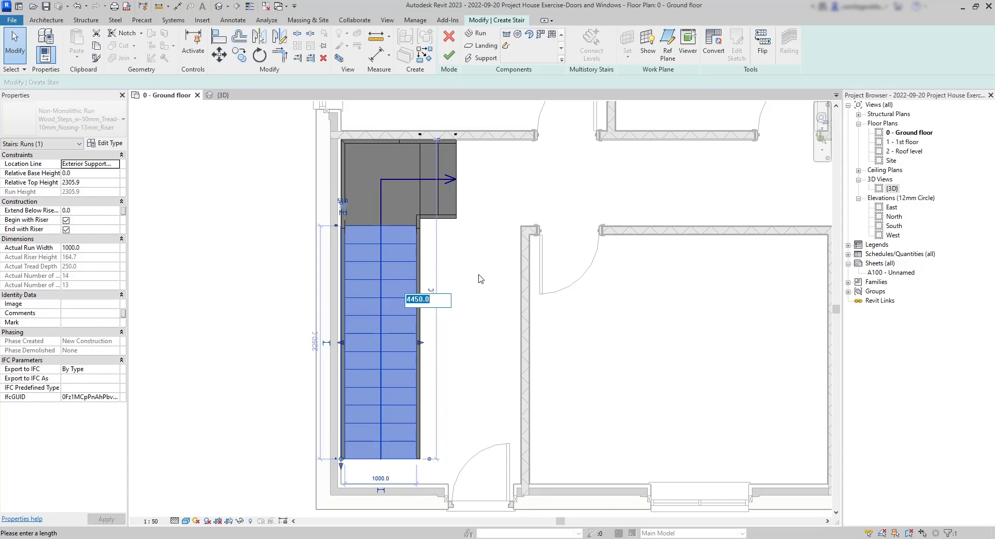
mouse_move(477, 279)
text(435)
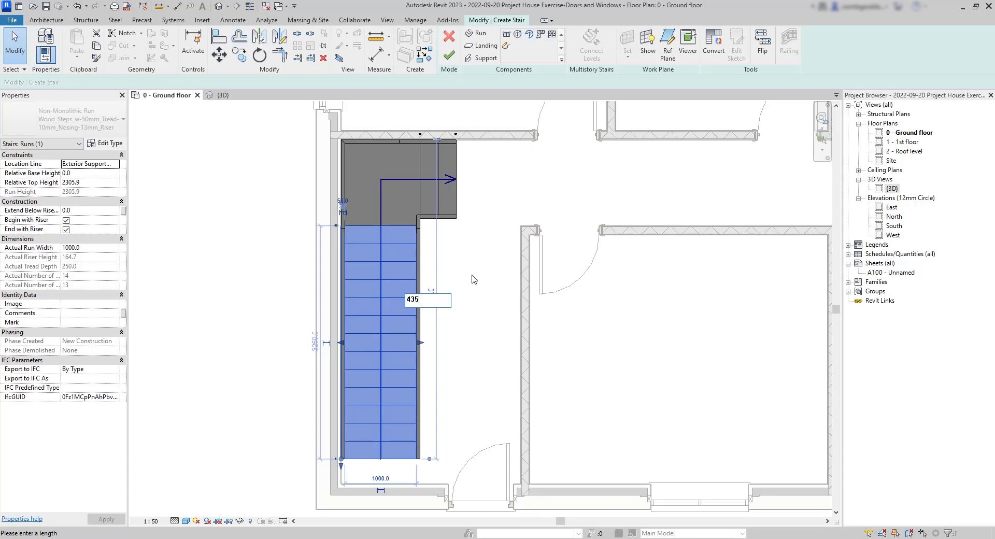
text(0)
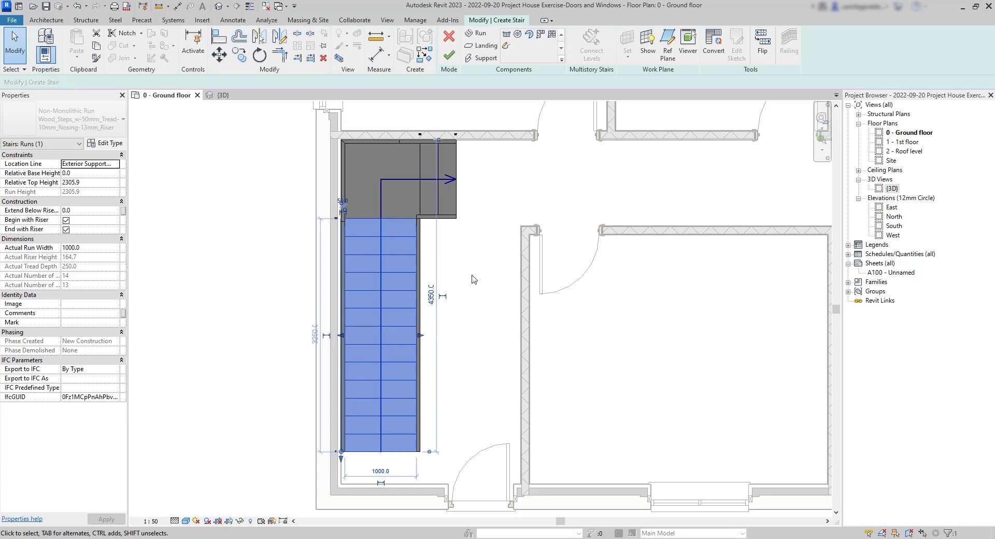
mouse_move(444, 296)
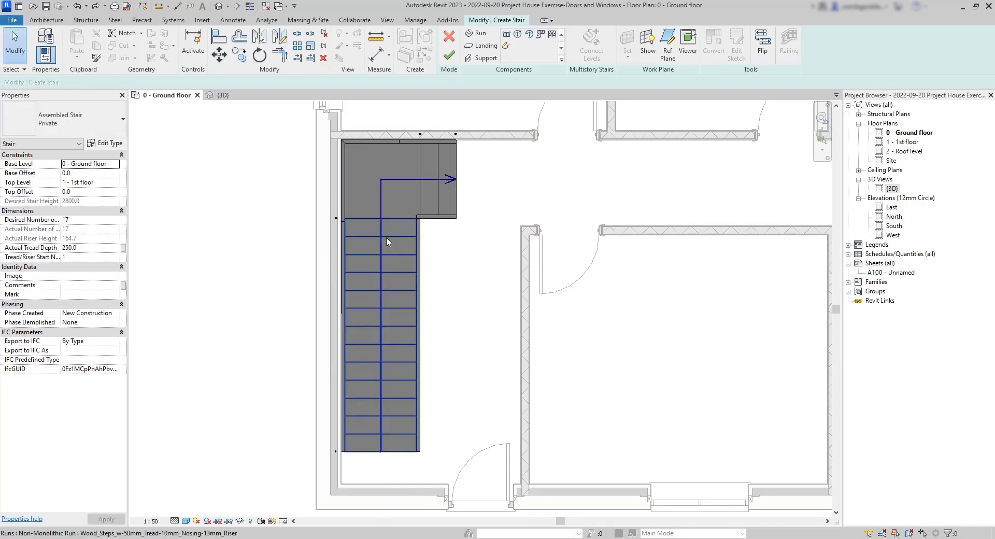
click(381, 317)
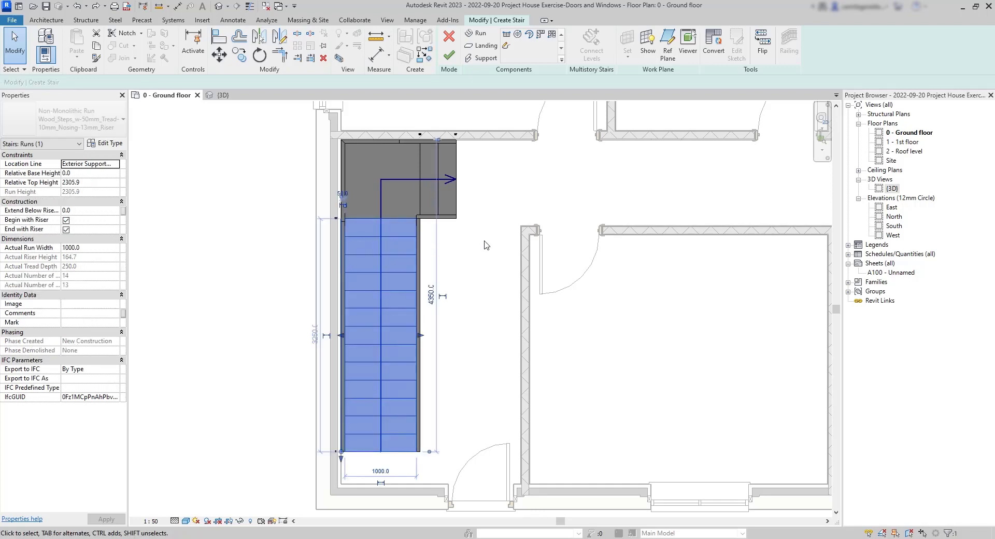
mouse_move(448, 55)
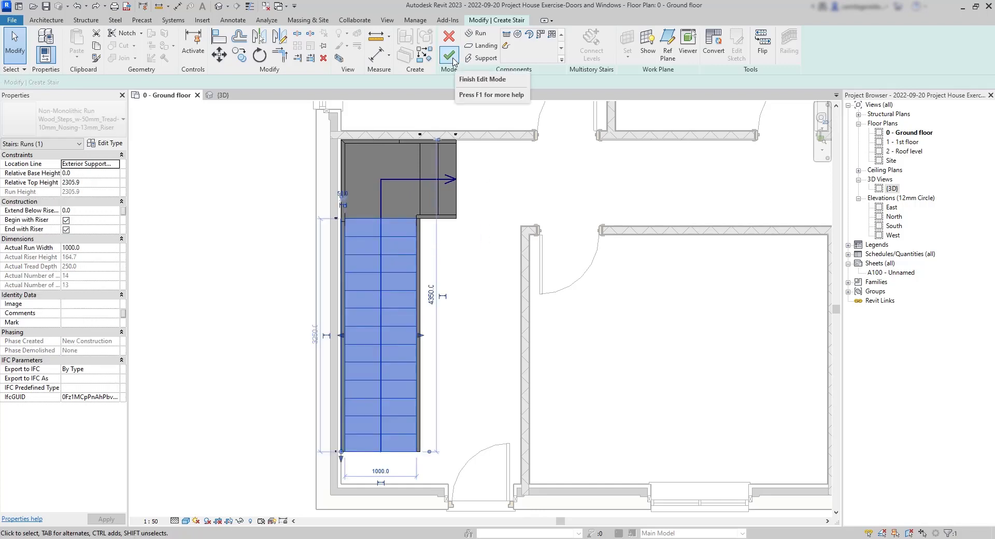
click(449, 56)
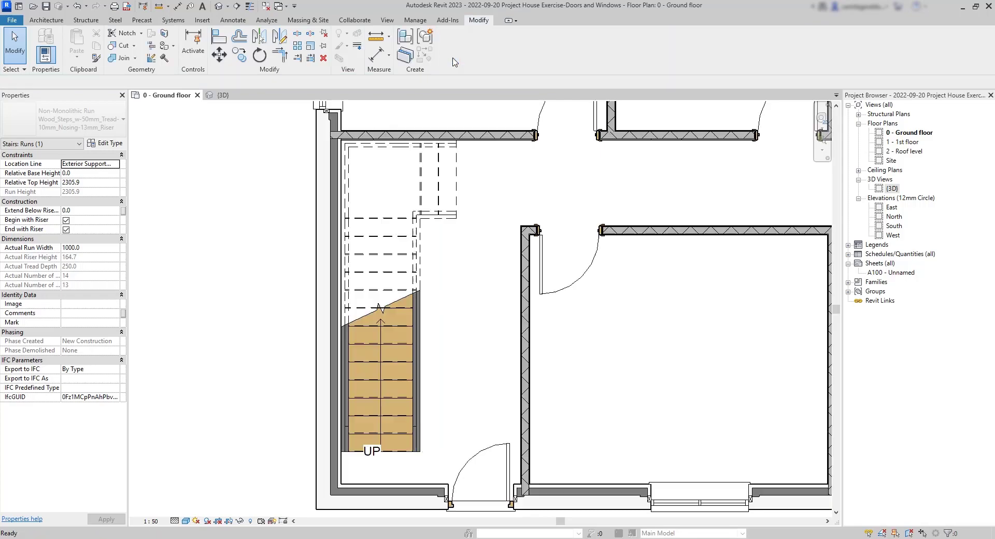